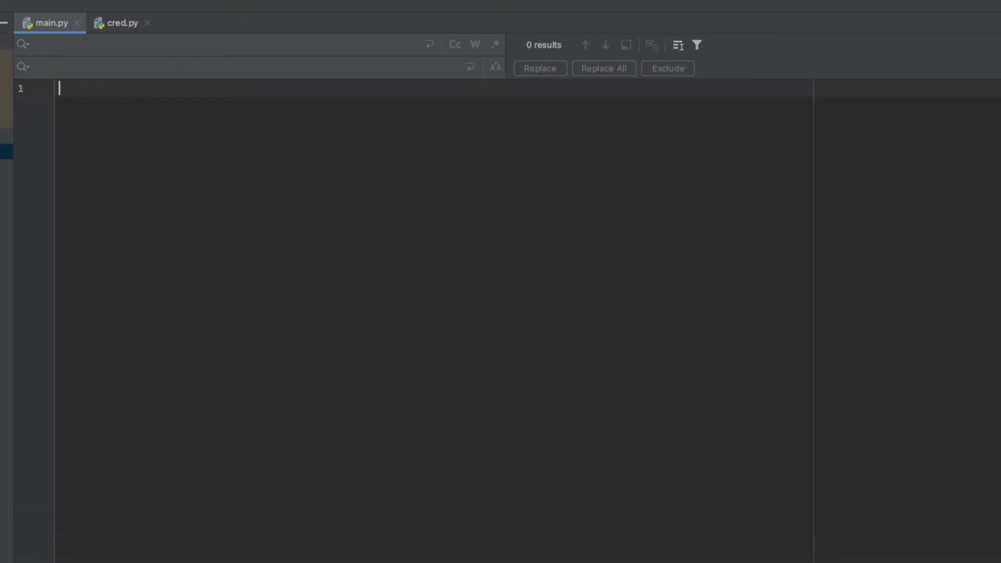
mouse_move(358, 430)
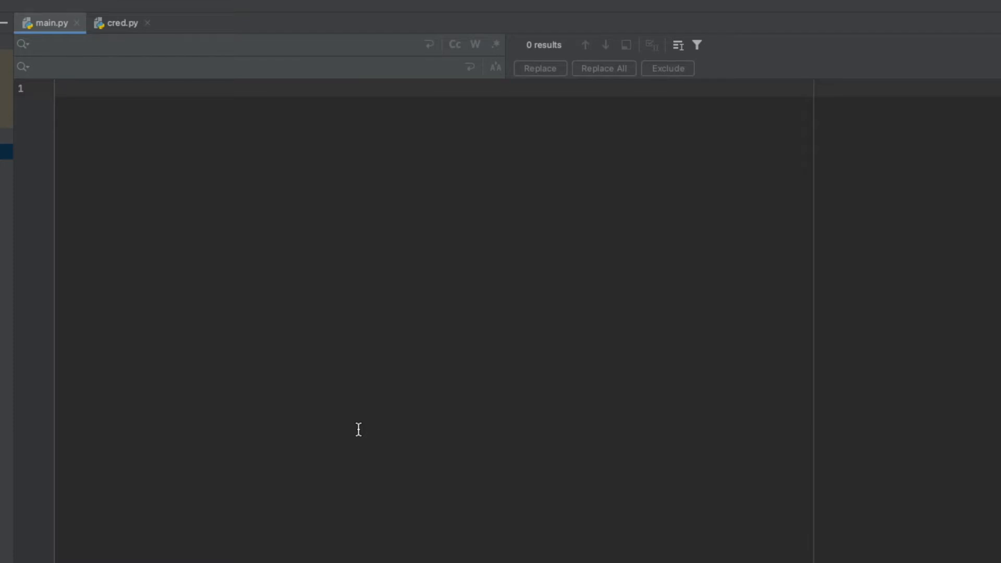
Write the comment line '# Simple Mail Transfer Protocal' at the top of main.py
text(#)
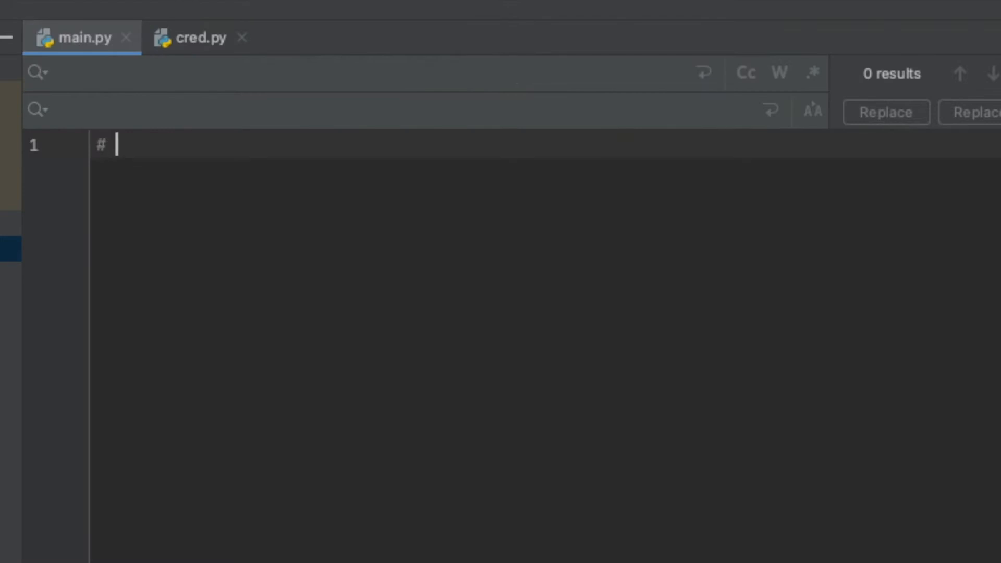
text(Simpl)
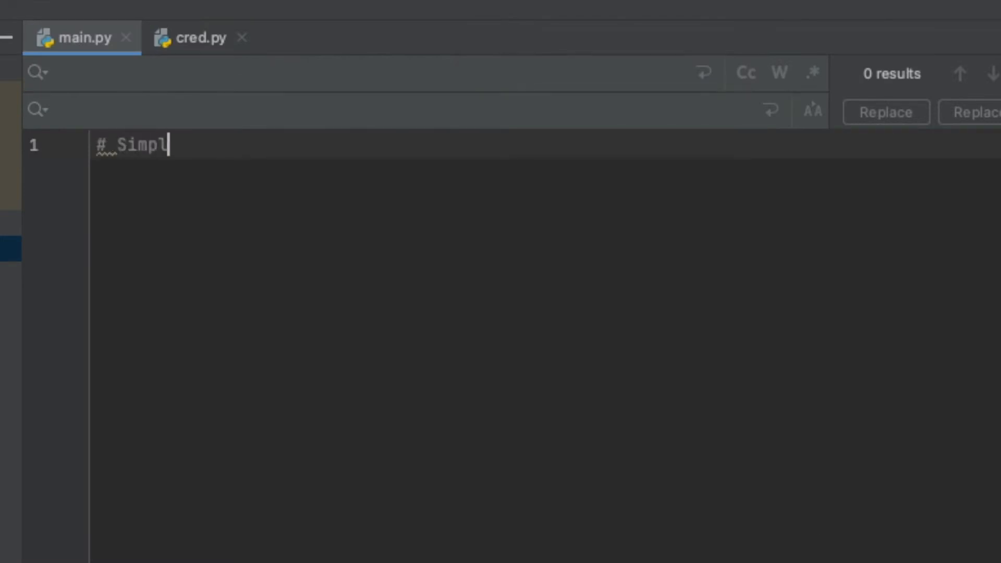
text(e Mail Trans)
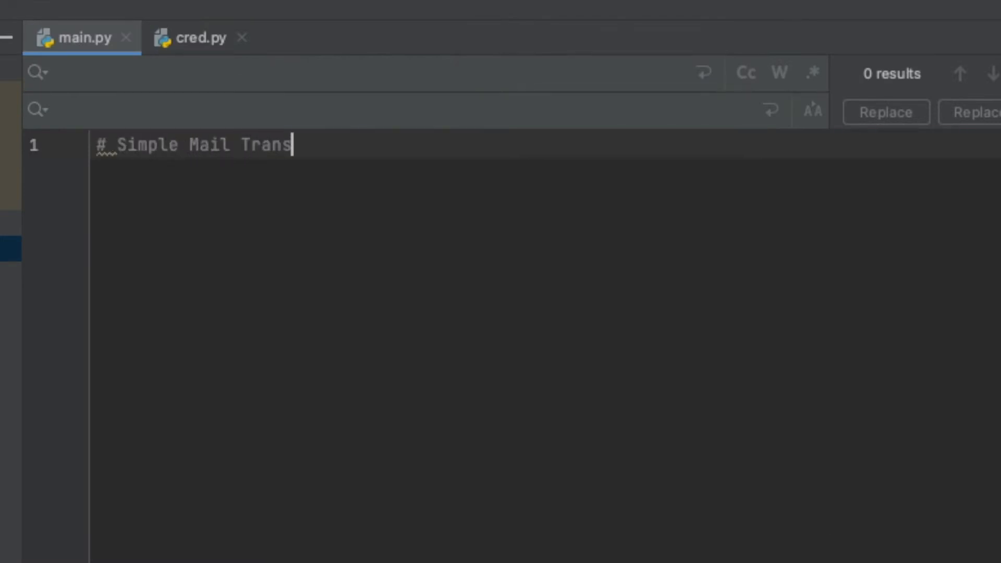
text(fer Protoca)
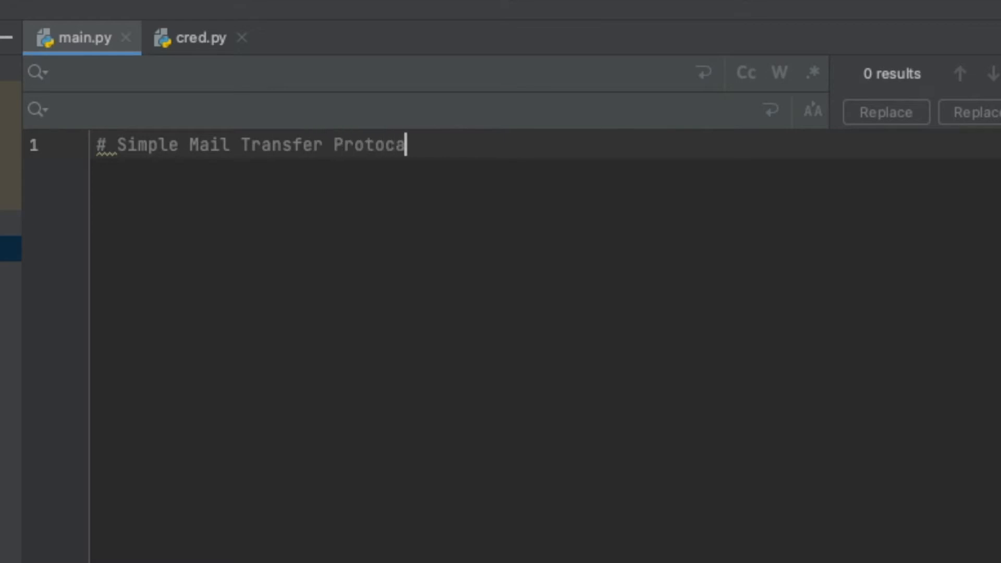
text(l)
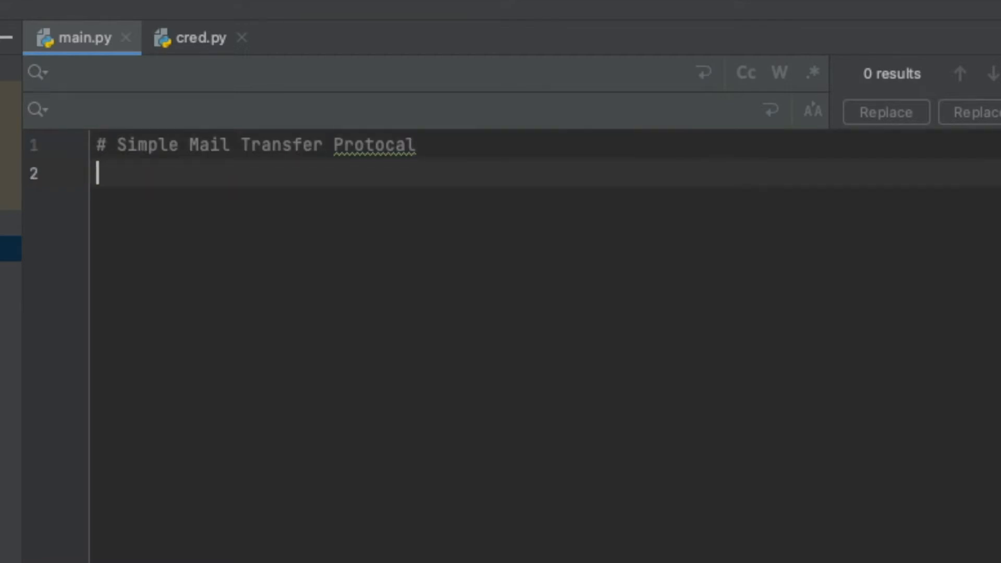
Add 'import smtplib' below the comment, accepting the autocomplete suggestion
text(import)
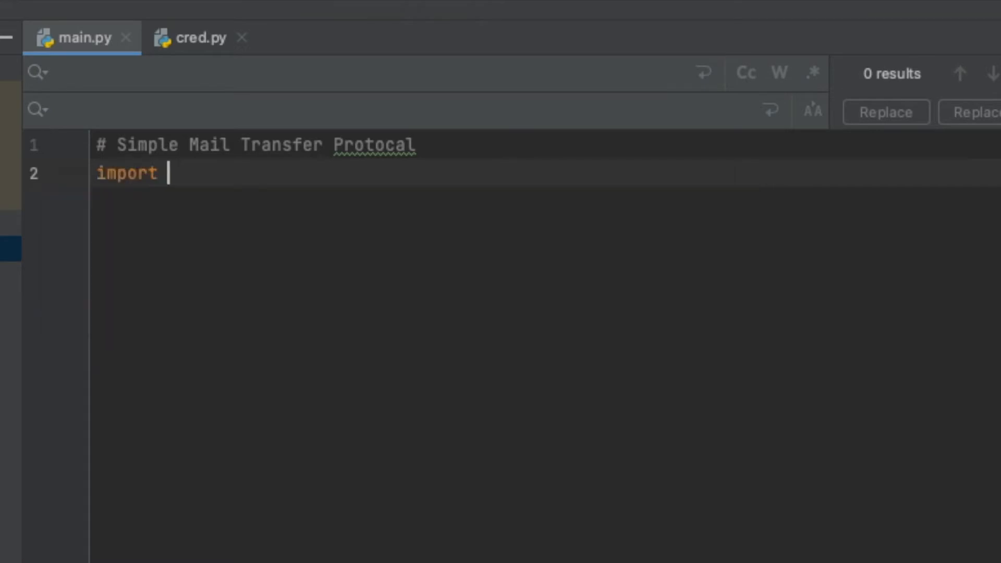
text(s)
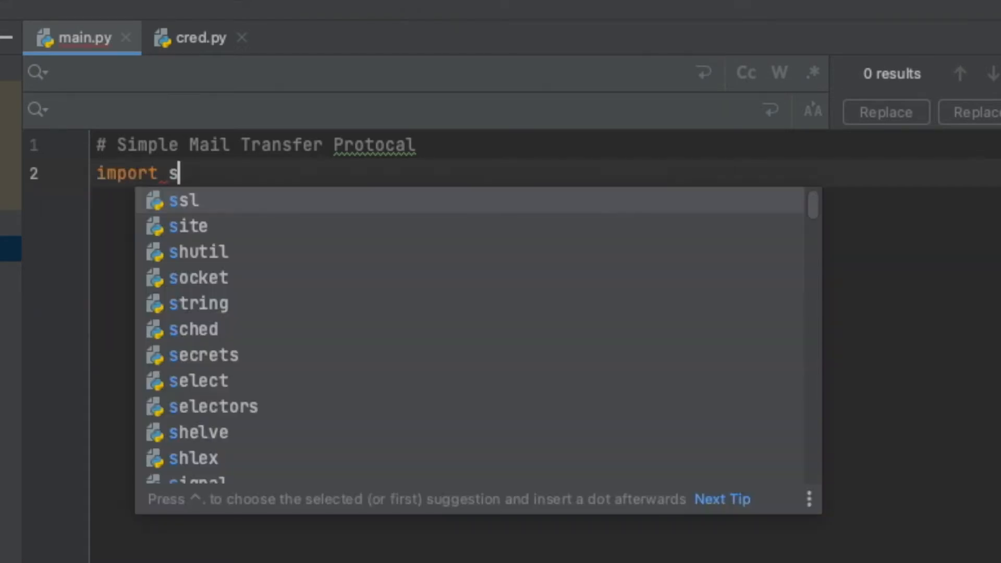
text(mtplib)
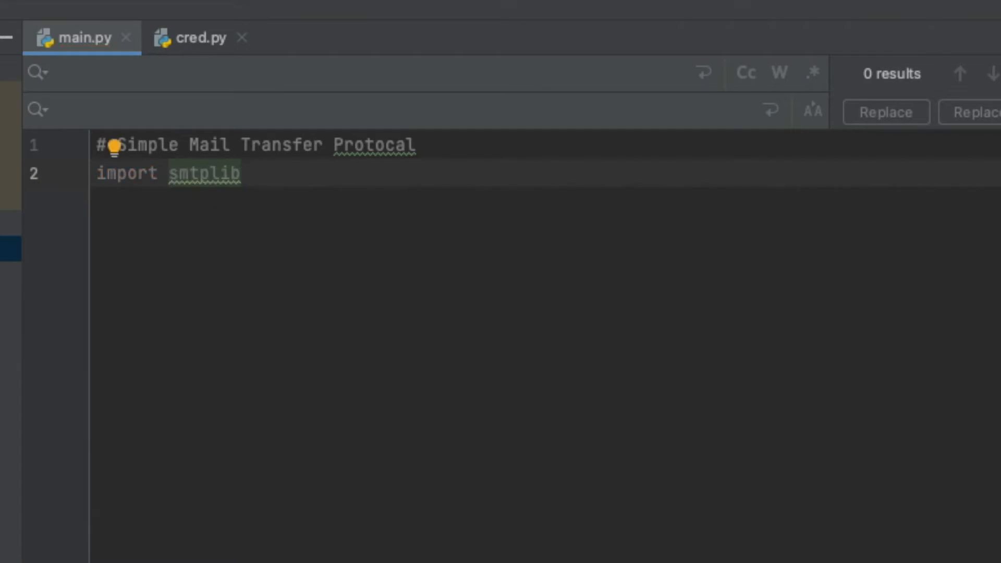
click(241, 173)
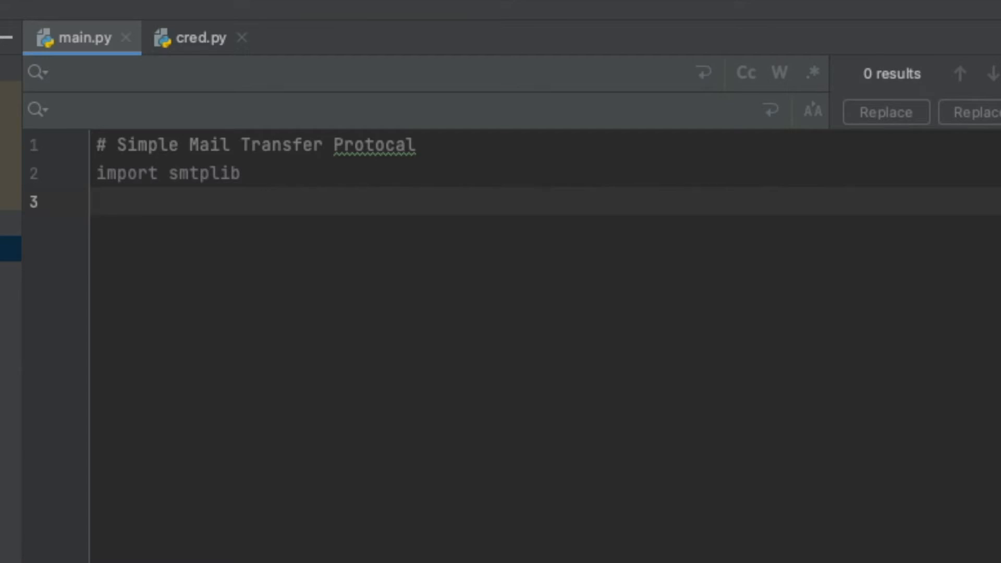
click(97, 202)
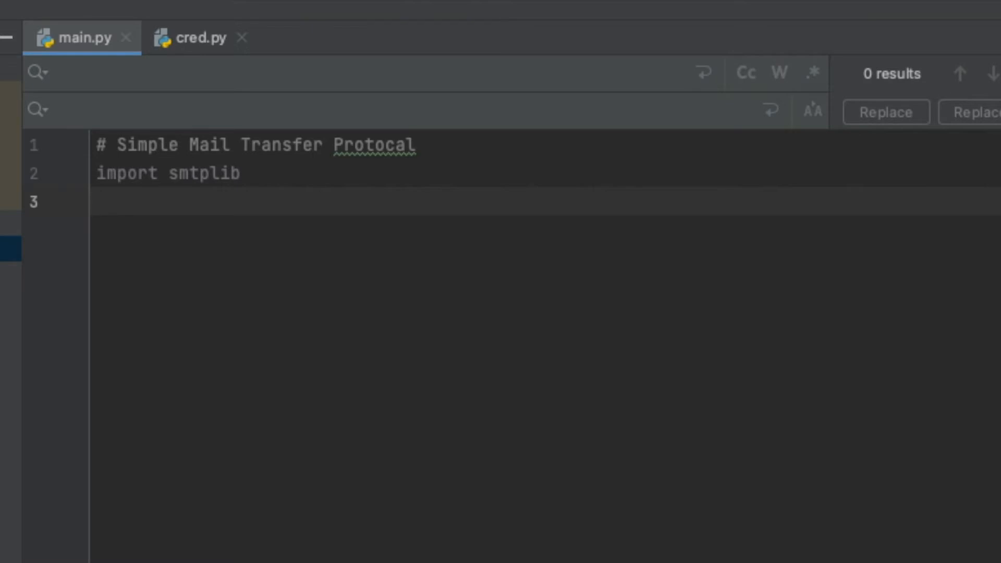
Add 'from email.message import EmailMessage' on line 3 with blank lines after it
text(from)
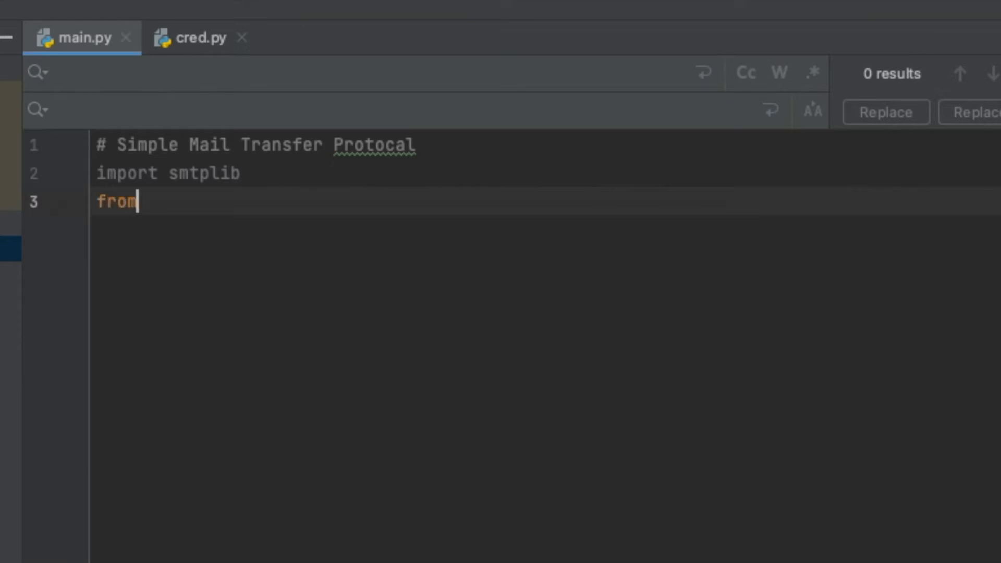
text(email.)
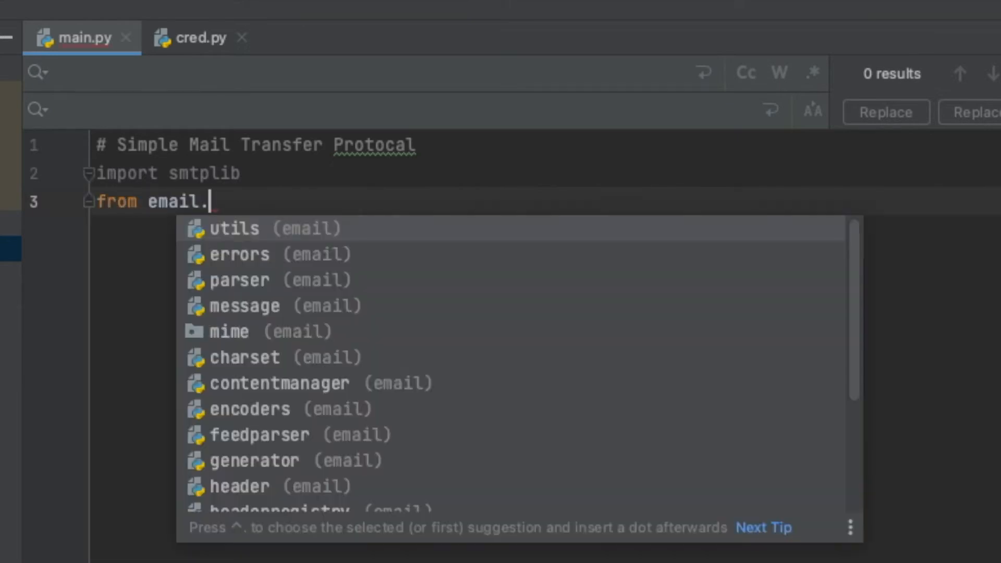
text(message imp)
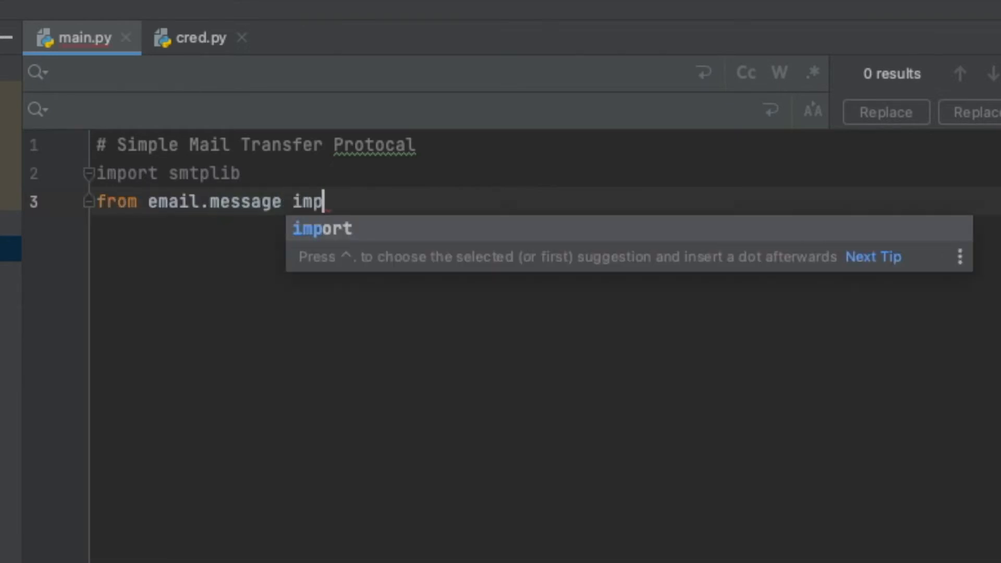
text(ort EmailMessage)
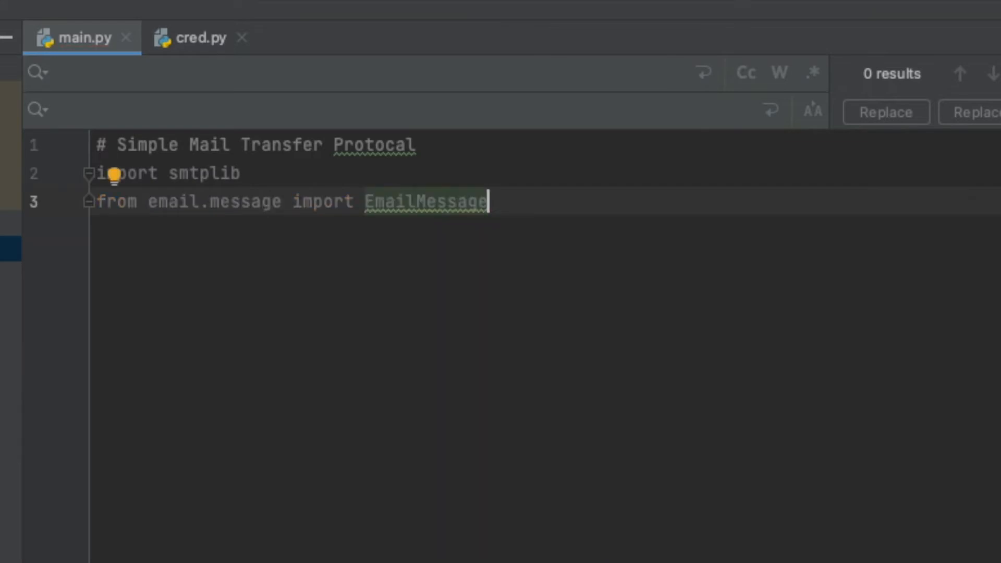
key(Return)
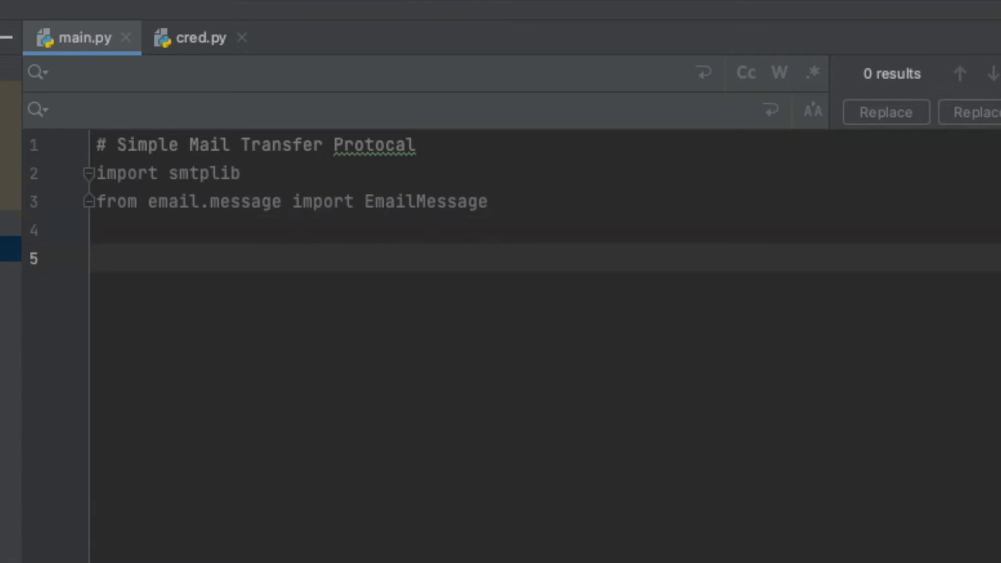
Create 'msg = EmailMessage()' on line 5 and select the EmailMessage name for reuse
text(ms)
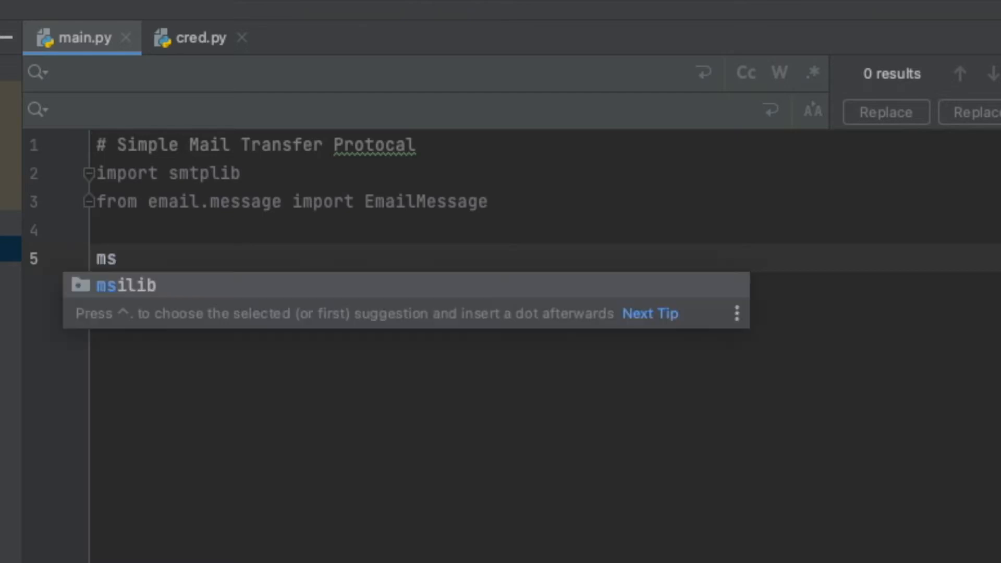
text(g = EmailMessage()
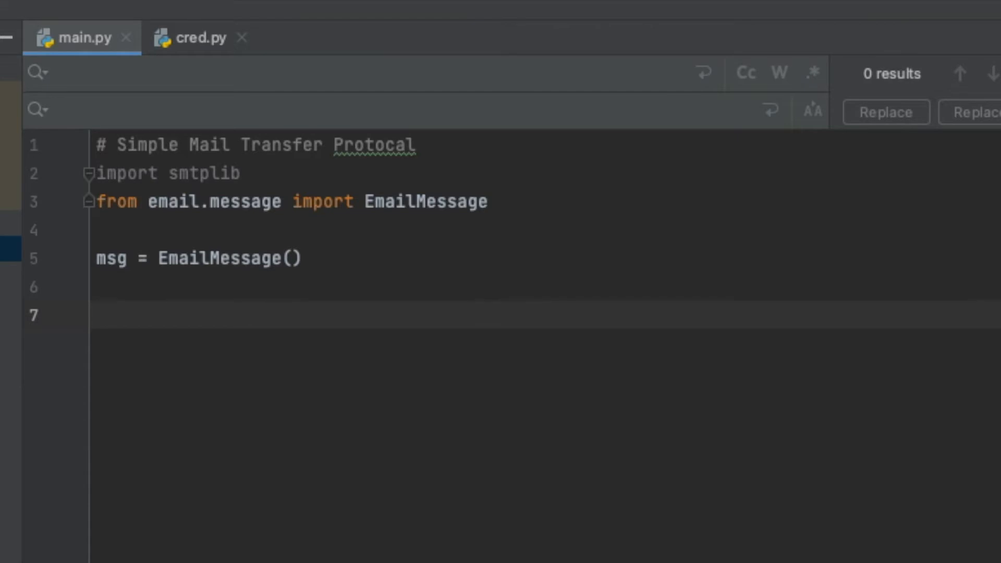
double_click(216, 258)
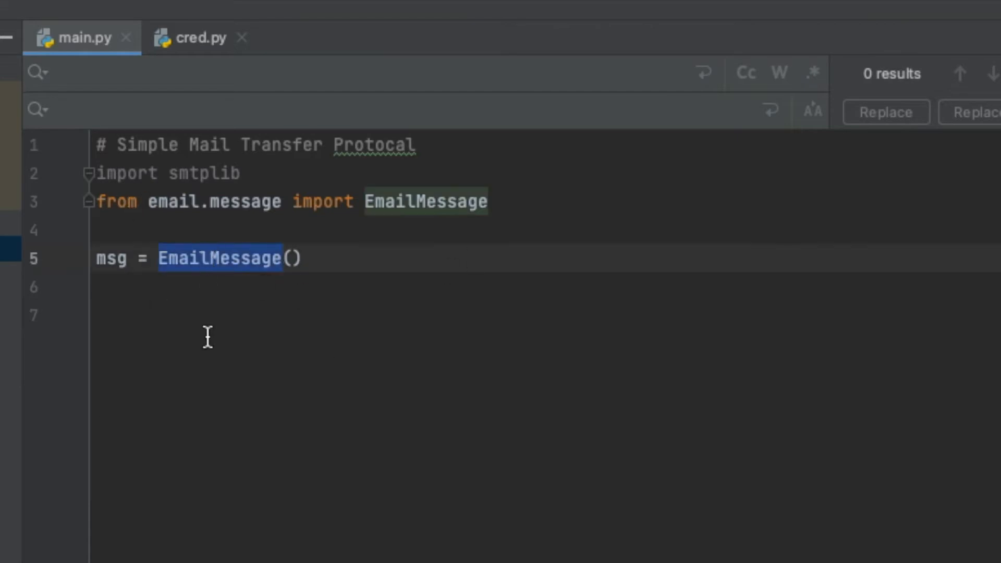
mouse_move(249, 345)
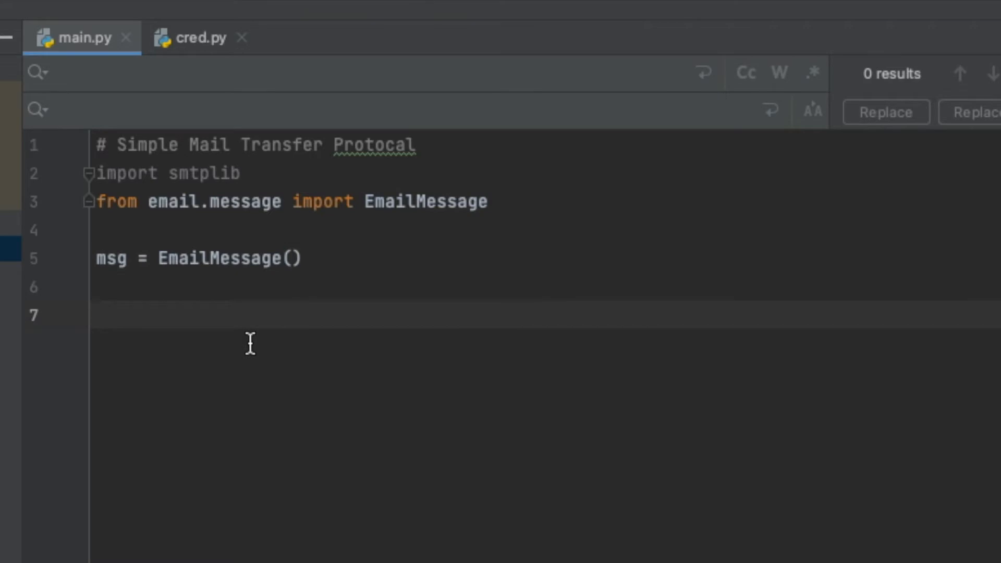
Start an EmailMessage dictionary with an empty "Subject" entry
text(EmailMessage =)
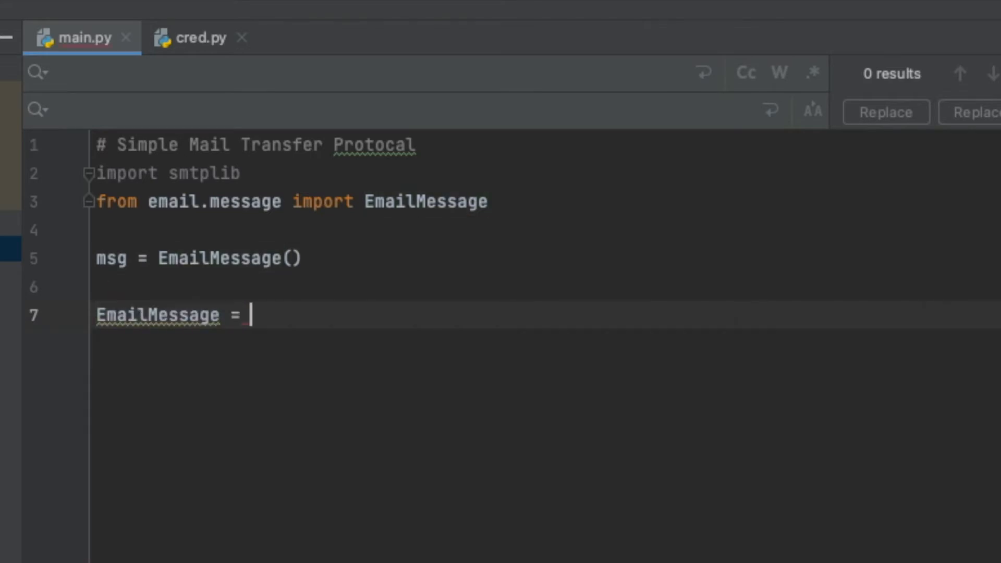
text({)
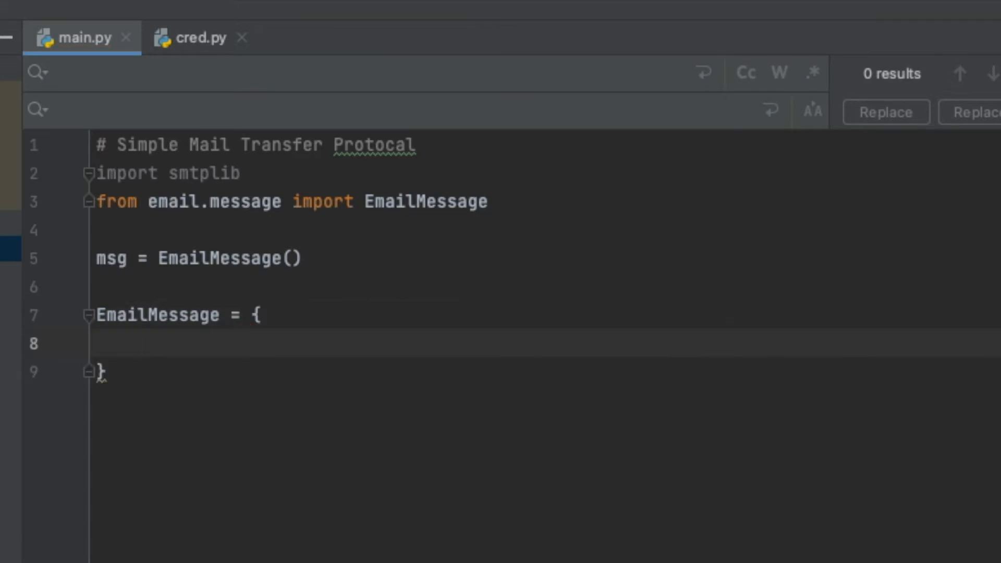
click(136, 343)
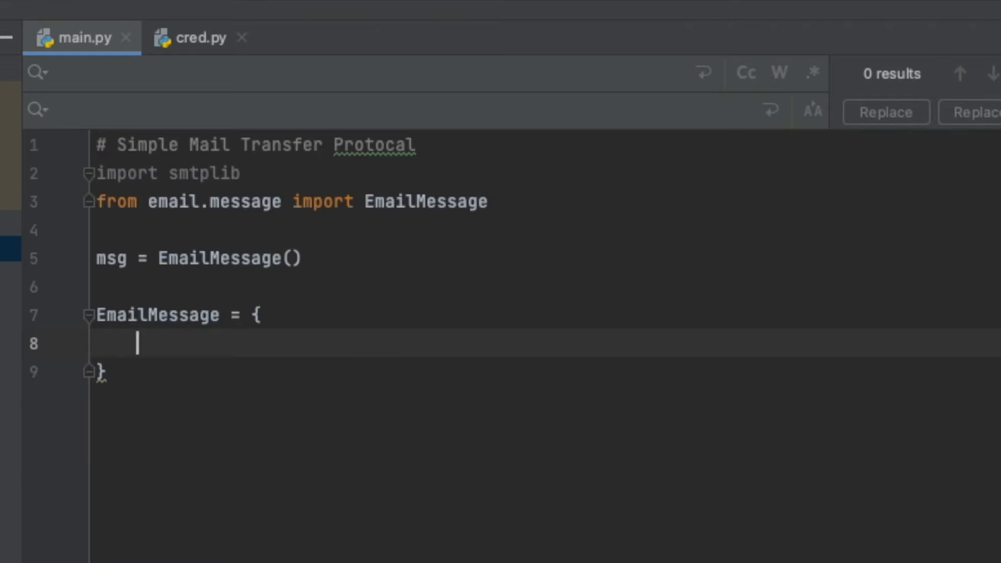
text("Subj)
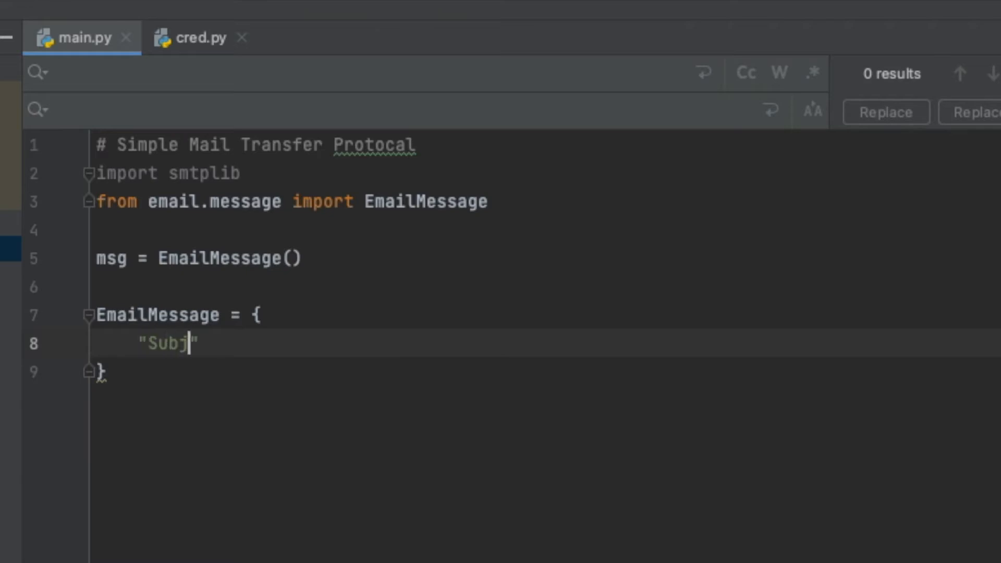
text(ect":)
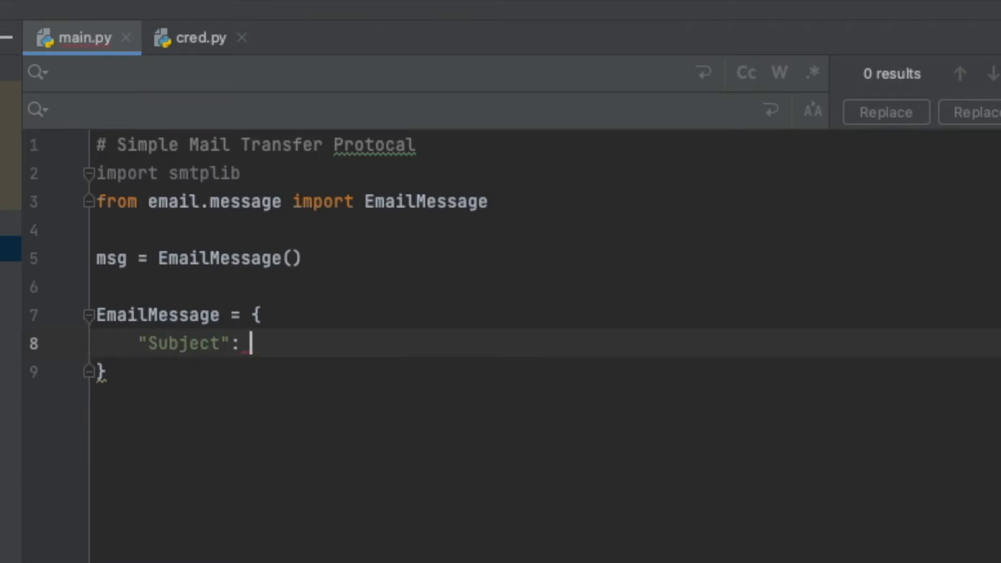
text("",)
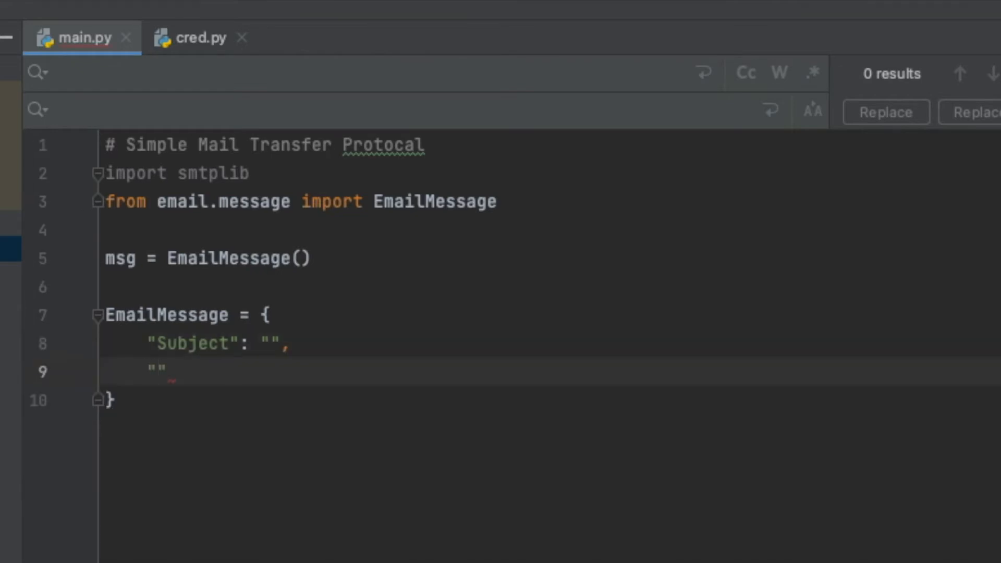
Add empty "From" and "To" entries to the EmailMessage dictionary
text("From":)
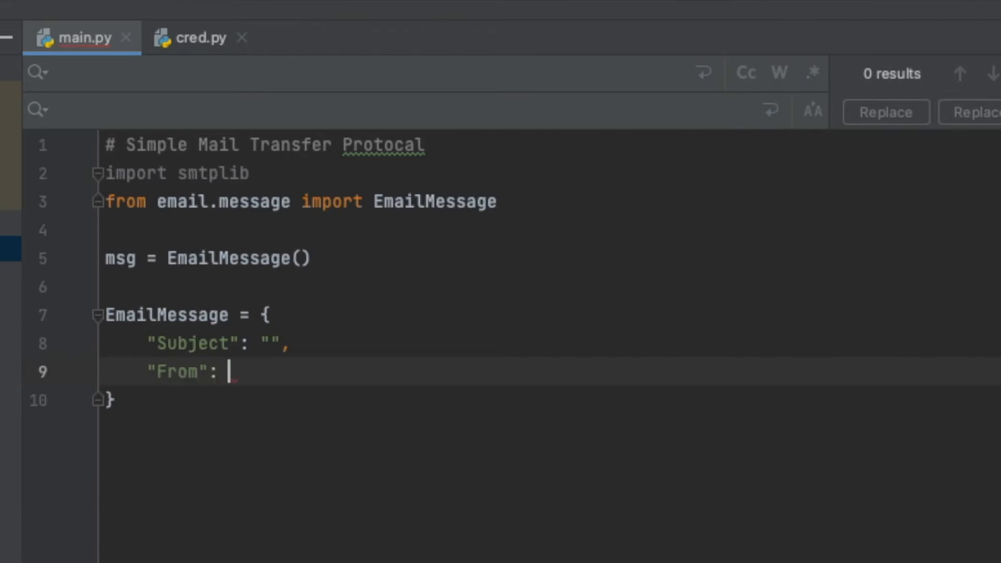
text("",)
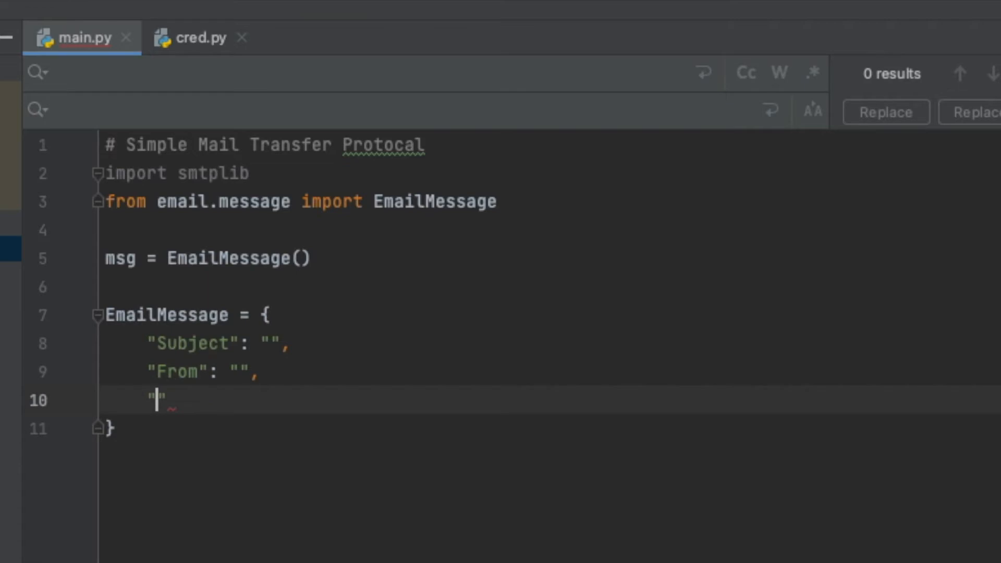
text(To)
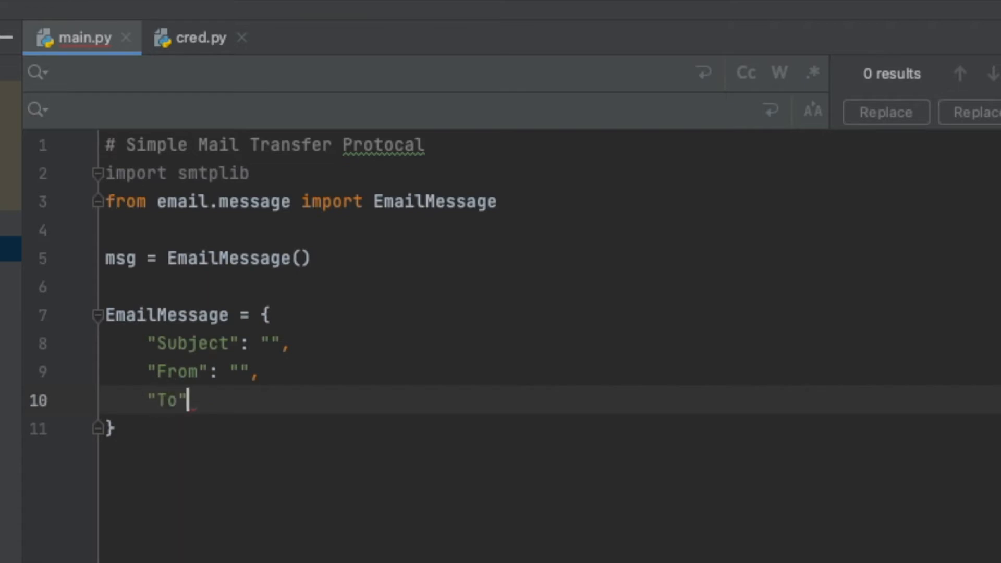
text(: ")
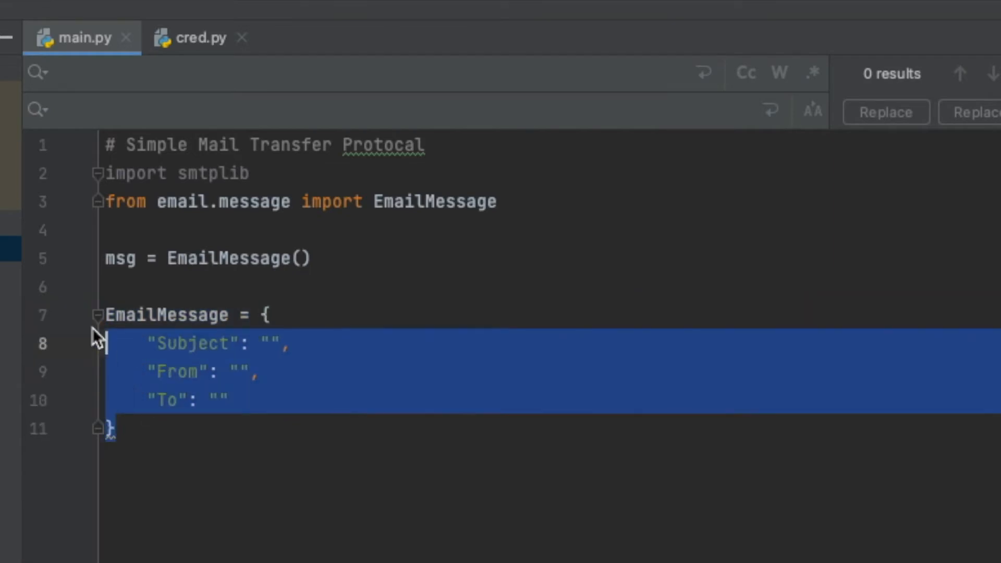
Delete the placeholder EmailMessage dictionary block
key(Delete)
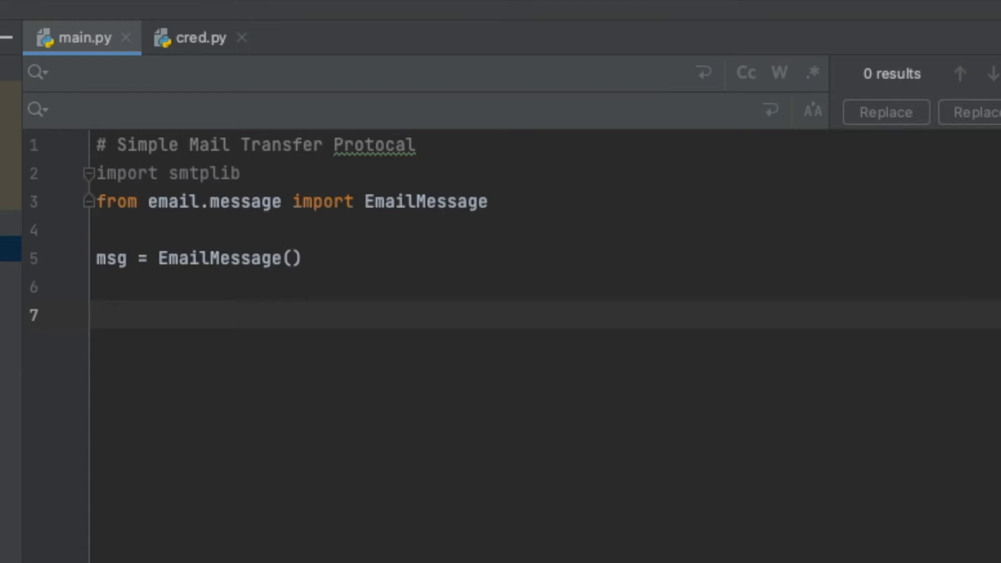
Write msg["Subject"] = input("Enter a subject:\n") on line 7
text(msg[)
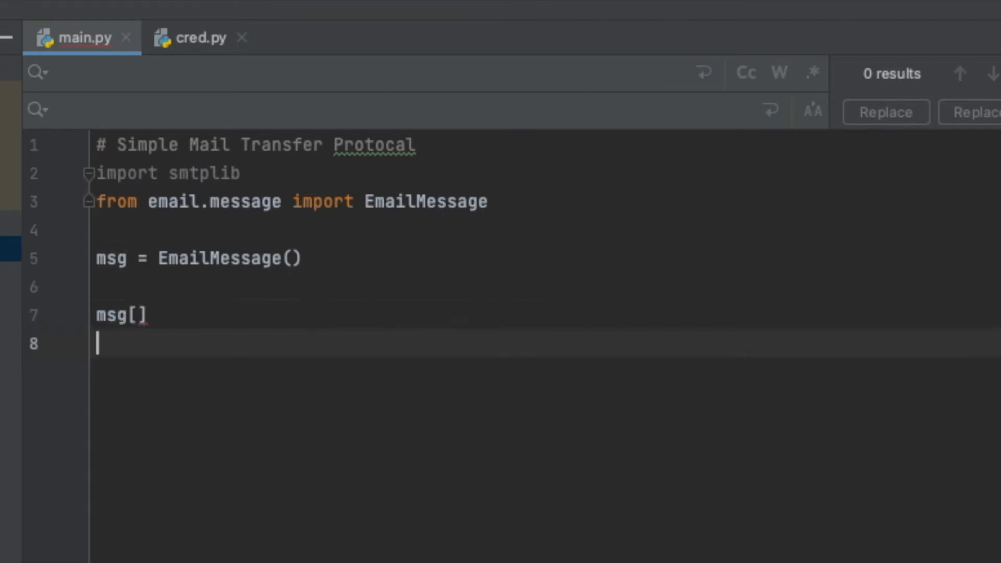
text("")
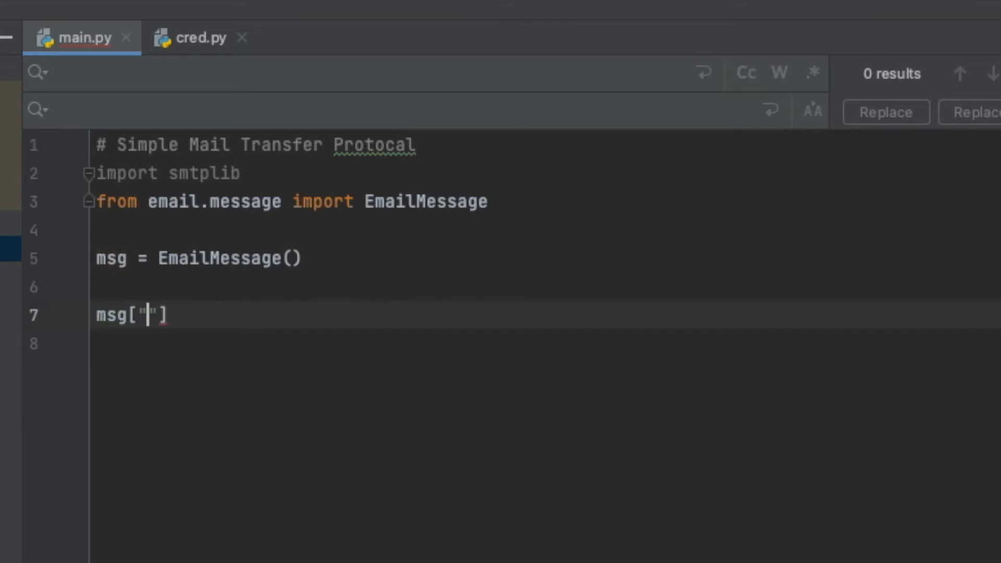
text(Subje)
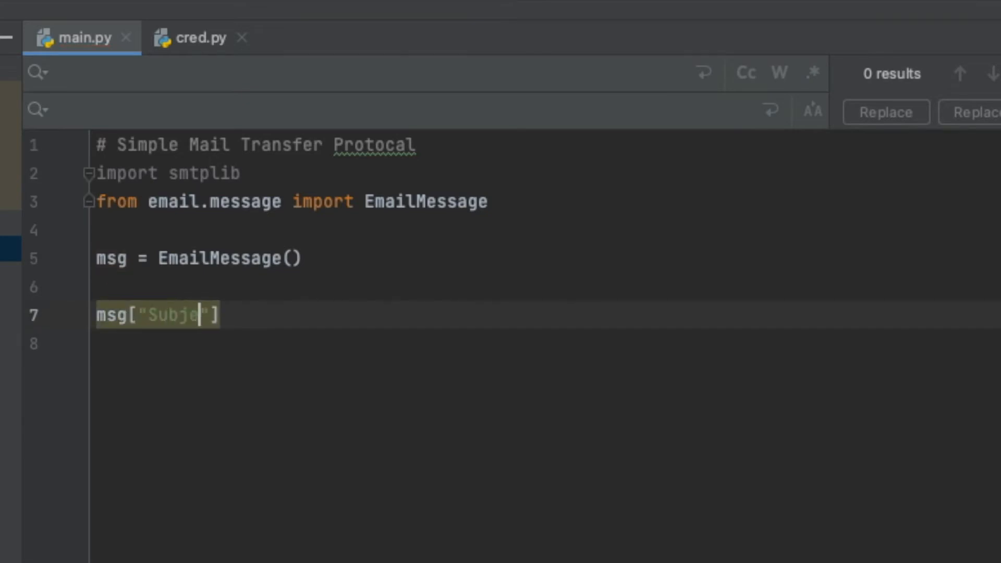
text(ct"] =)
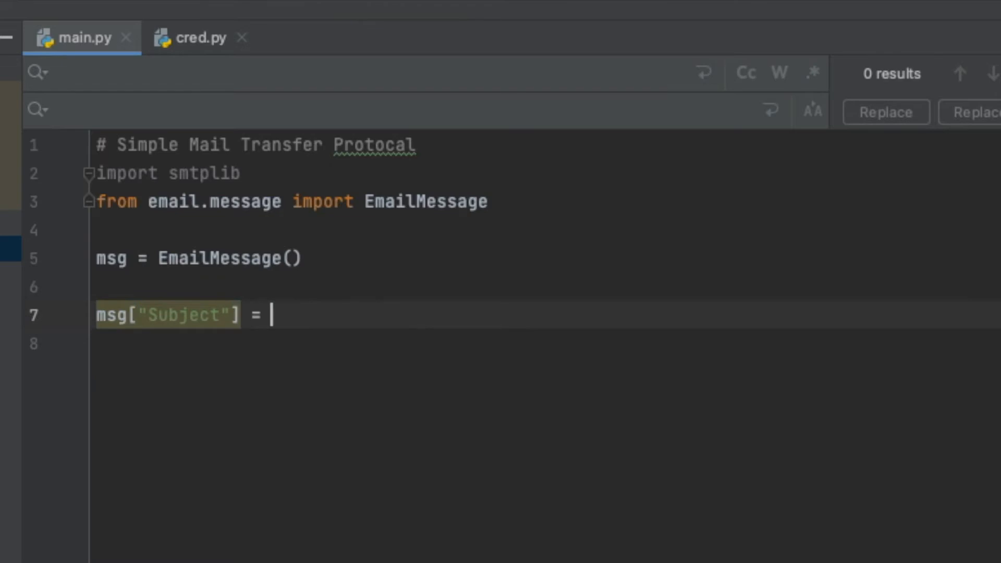
text(input("")
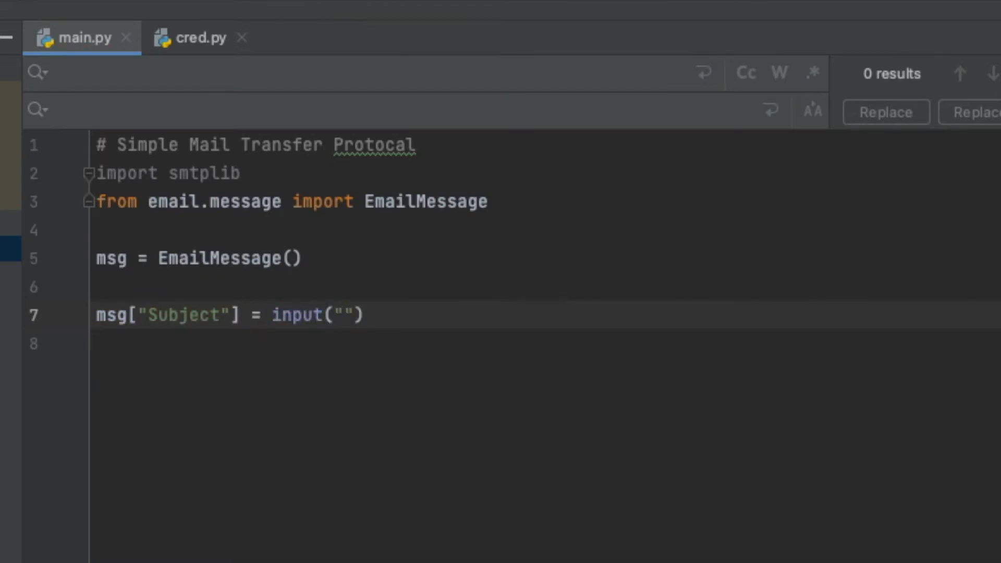
text(Enter a s)
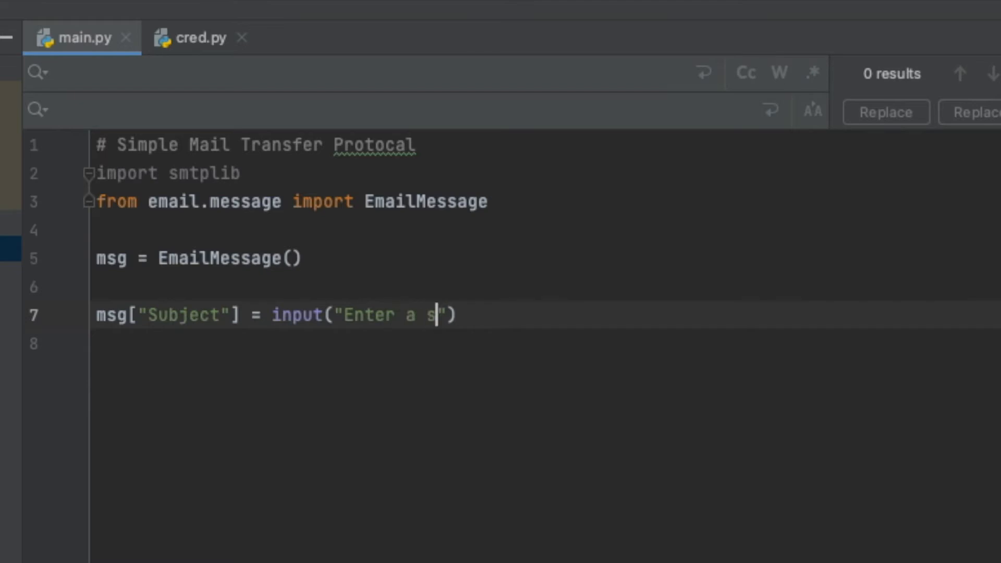
text(ubject:)
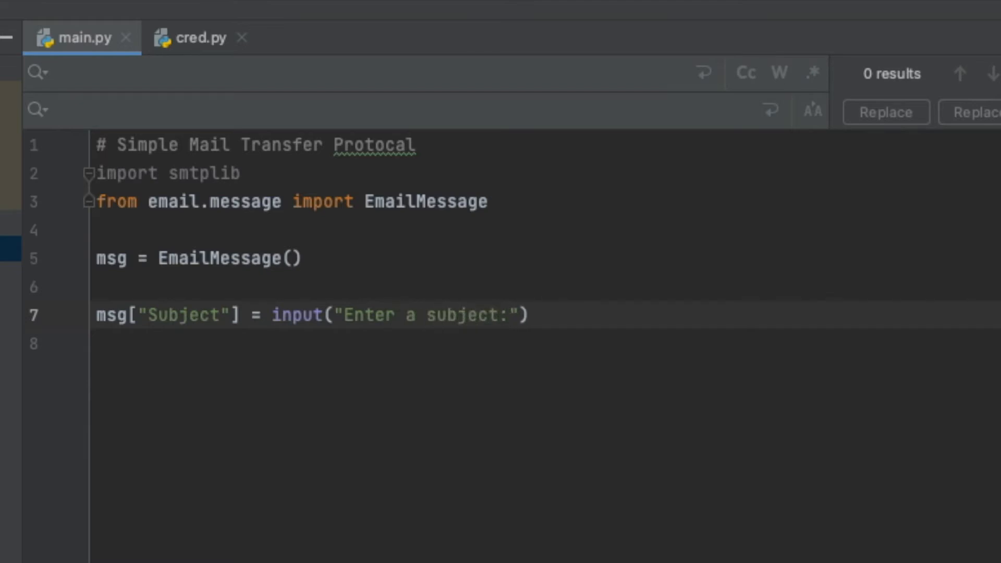
text(\n)
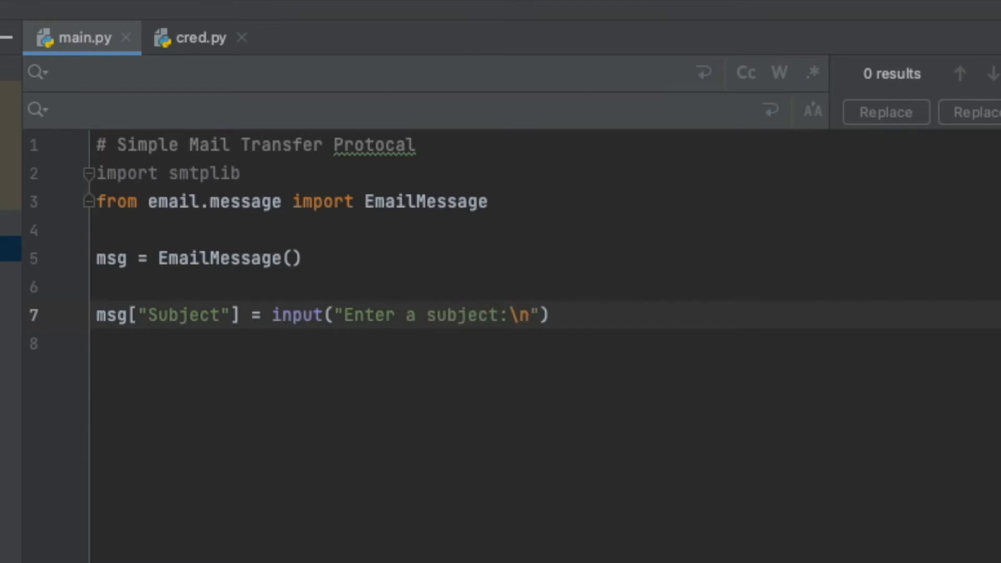
mouse_move(539, 345)
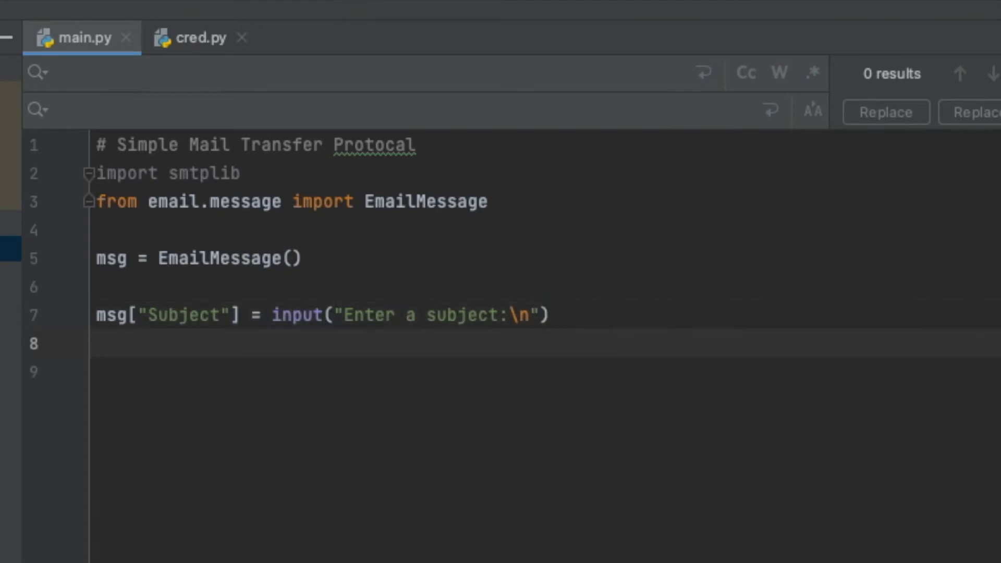
Begin msg["From"] = on line 8, then move to the end of the imports
text(msg)
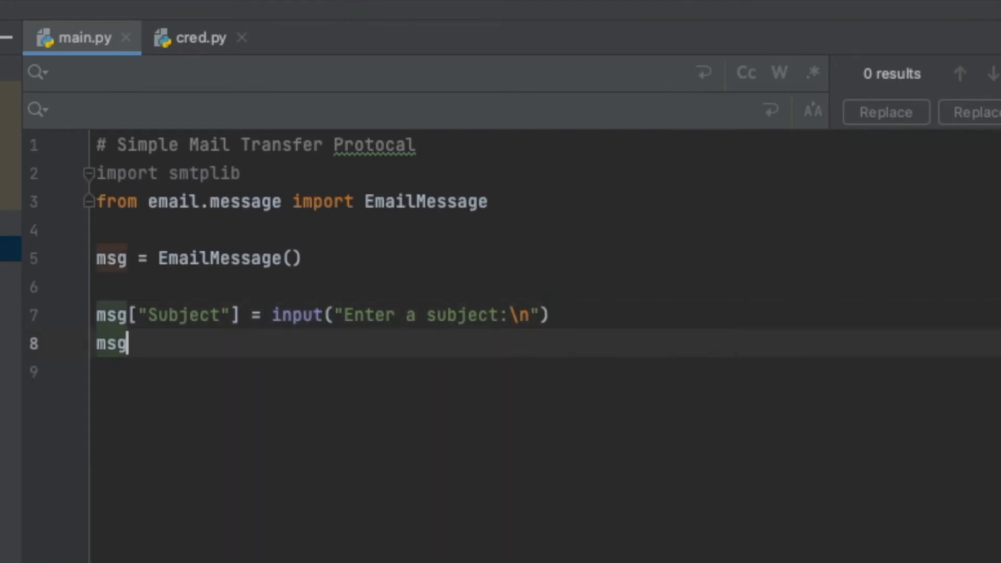
text(["])
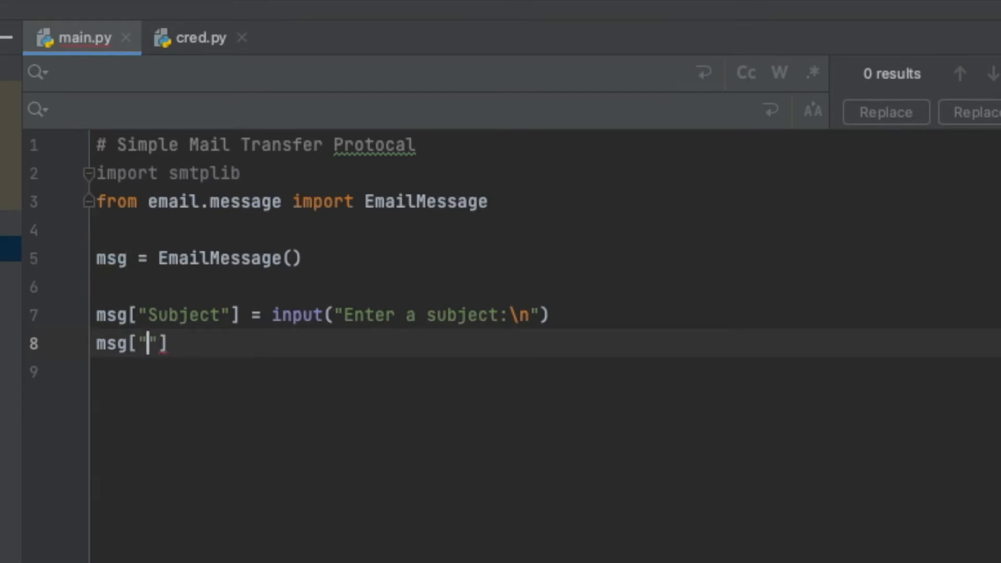
text(Fr)
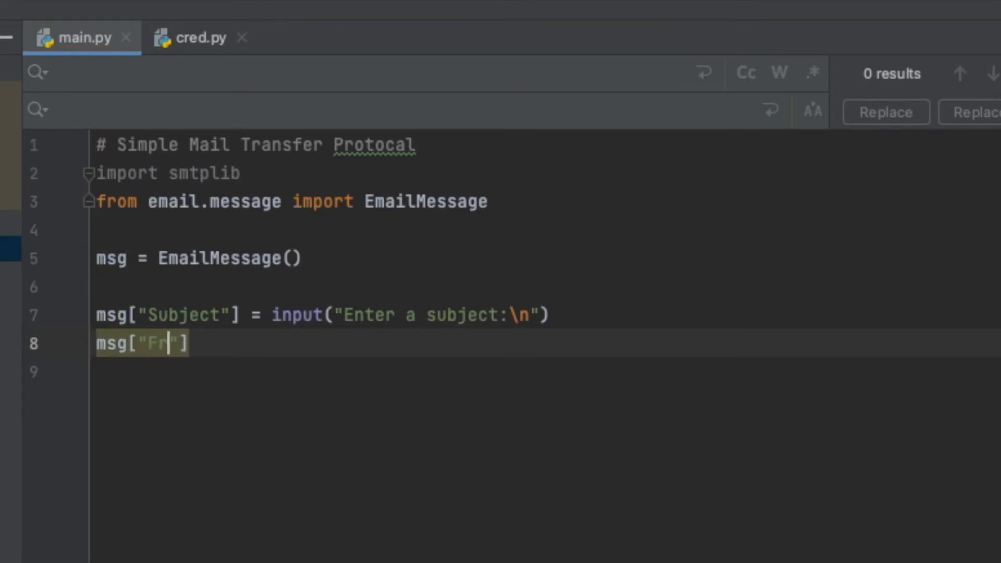
text(om)
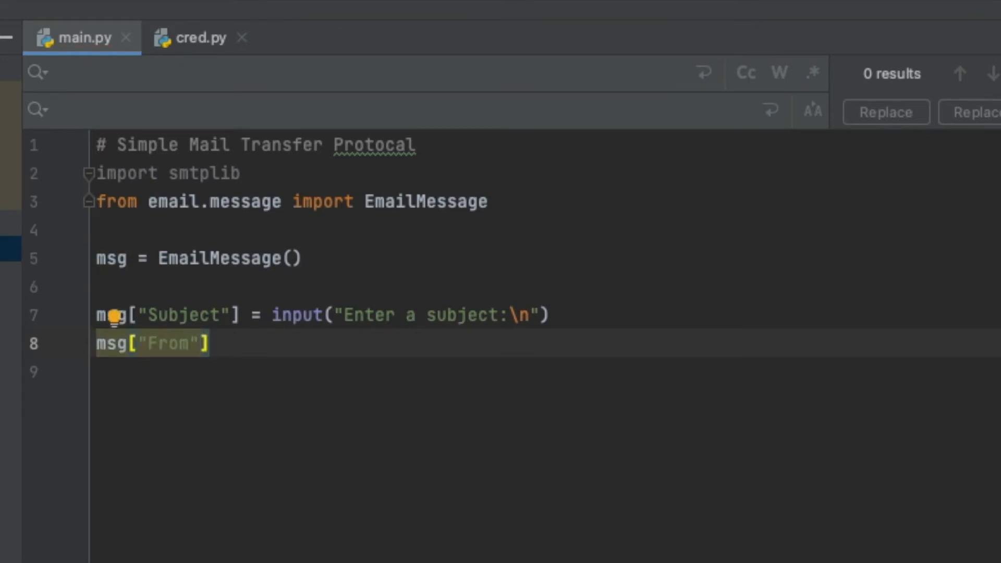
text(=)
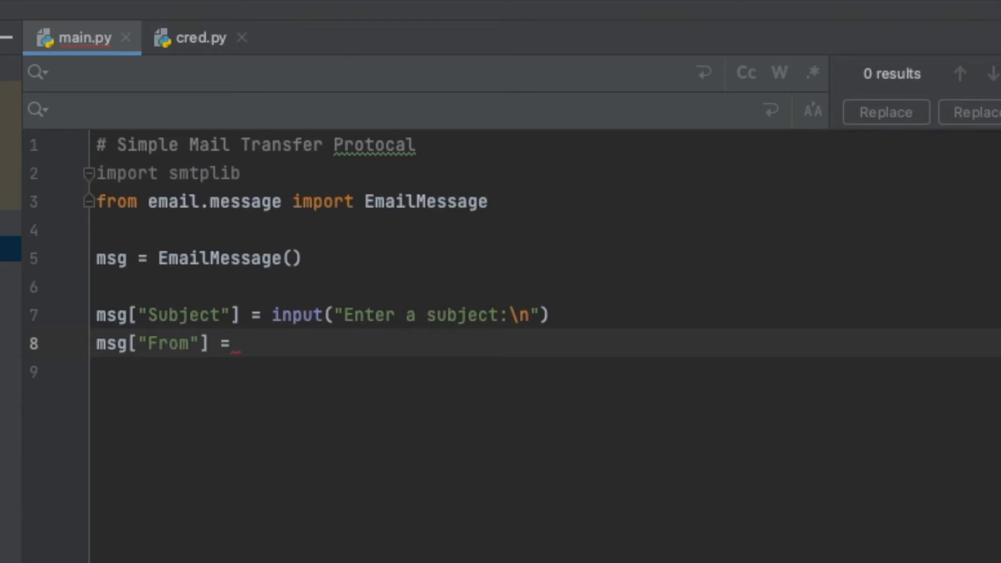
click(240, 344)
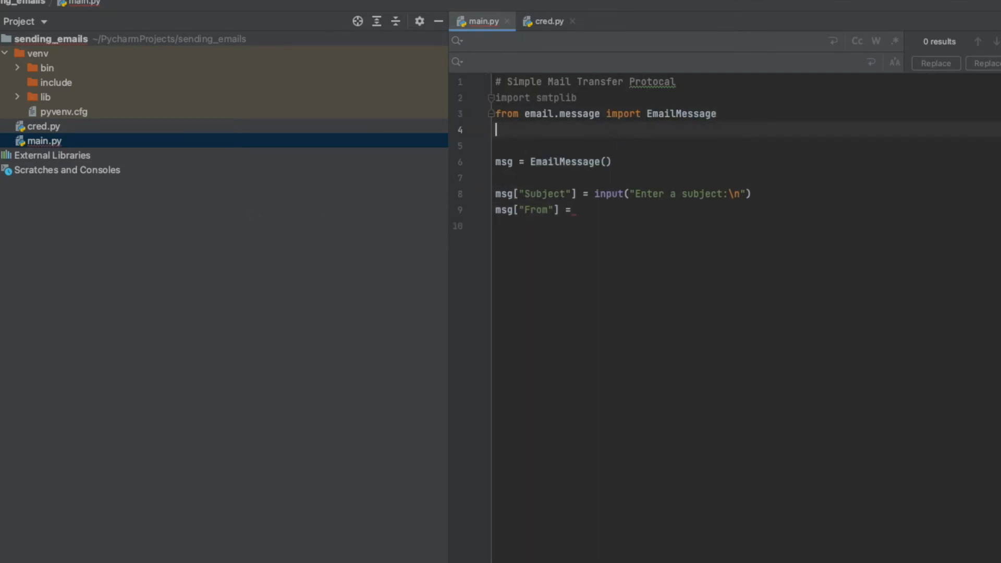
Import sender_email and sender_password from cred and set msg["From"] to sender_email
text(from cred import)
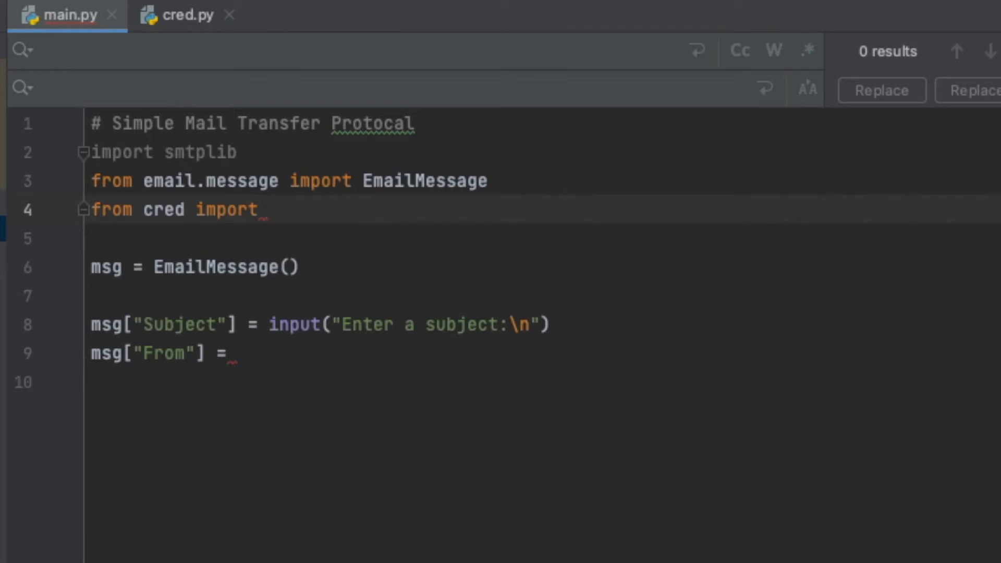
text(sender_email)
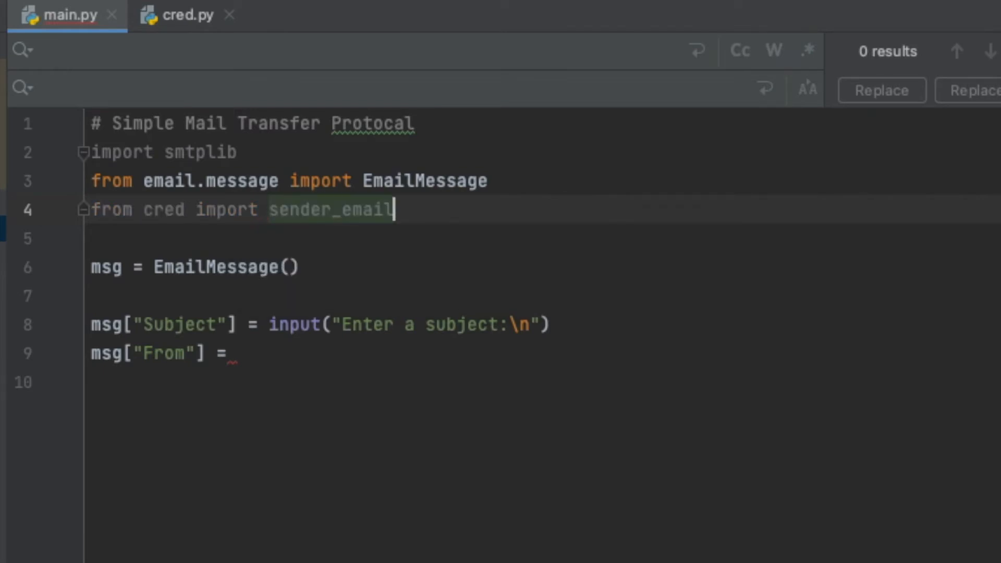
text(, sender_password)
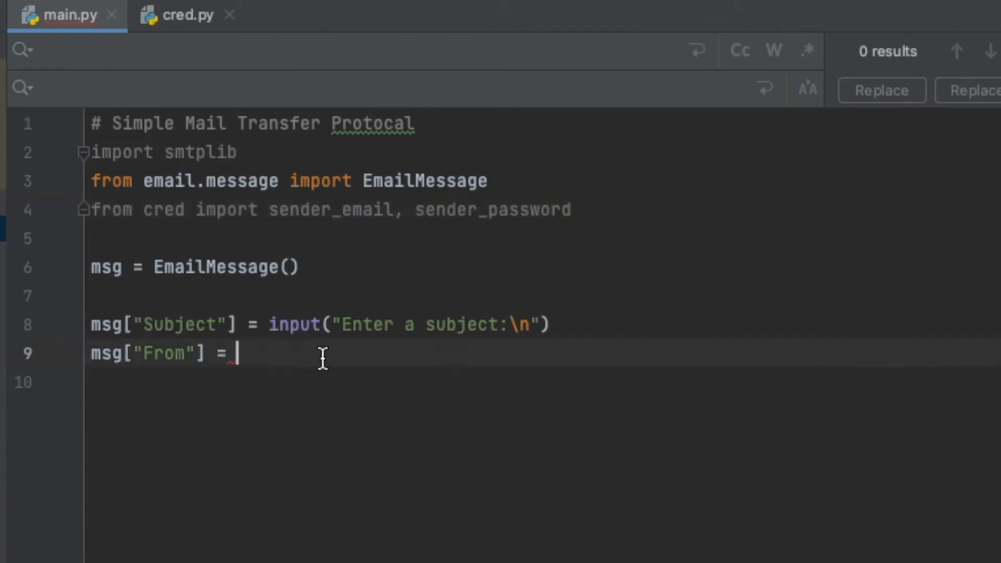
mouse_move(412, 502)
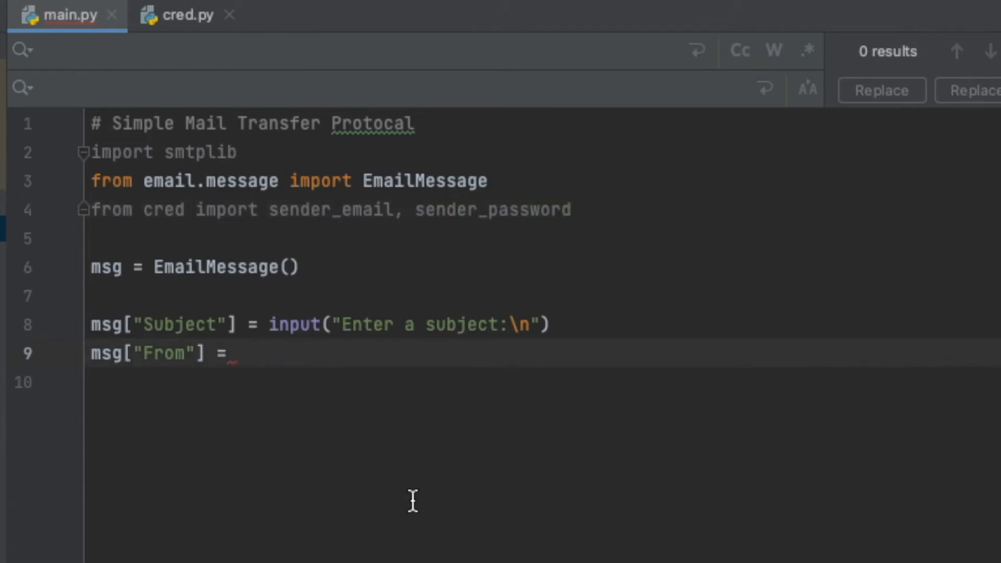
text(s)
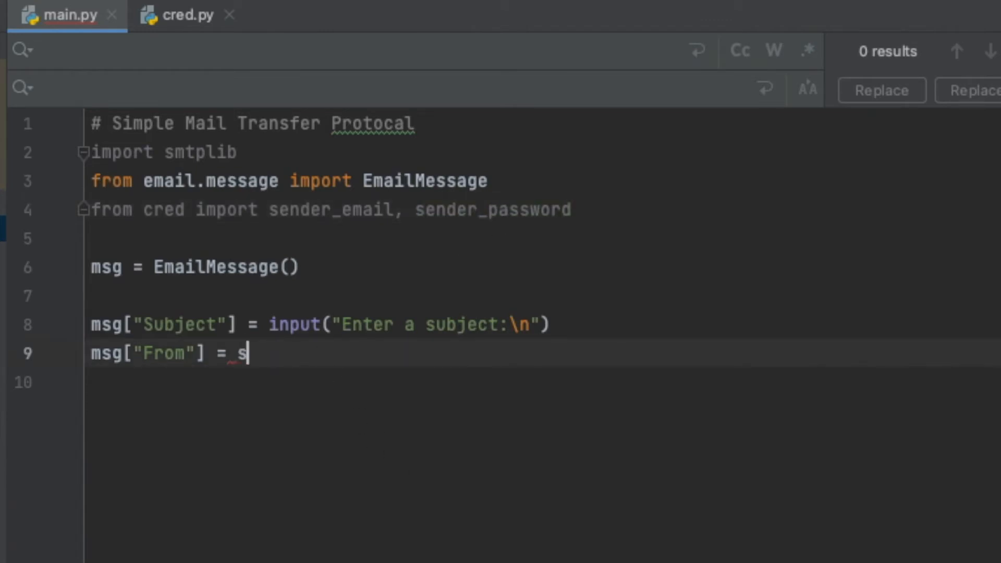
text(ender_email)
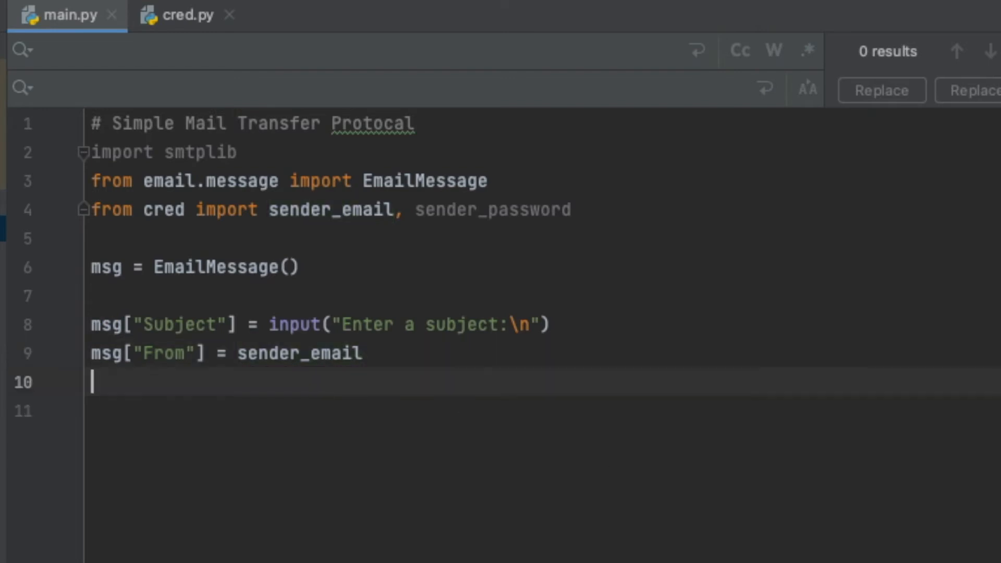
Write msg["To"] = sender_email on line 10
text(msg[)
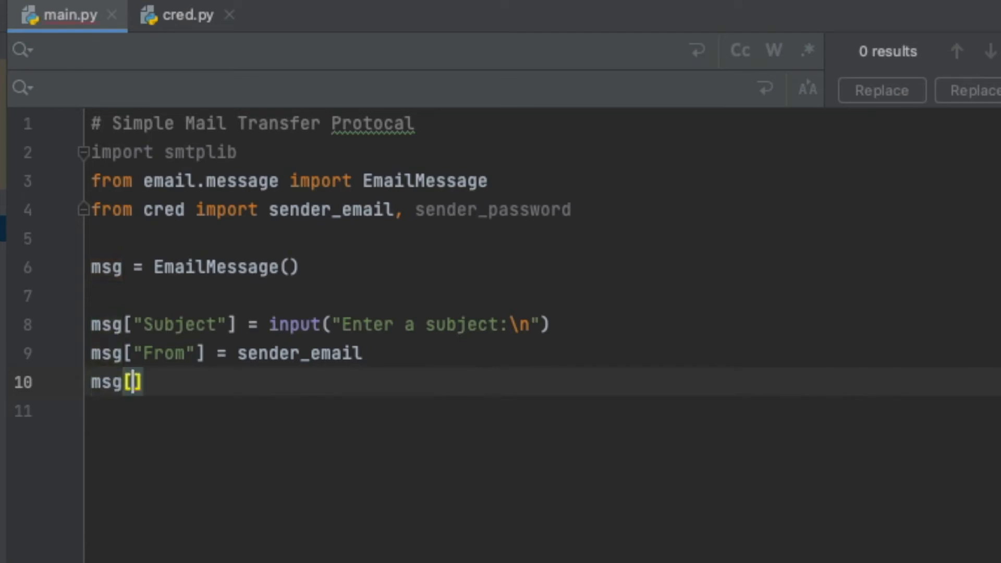
text("T)
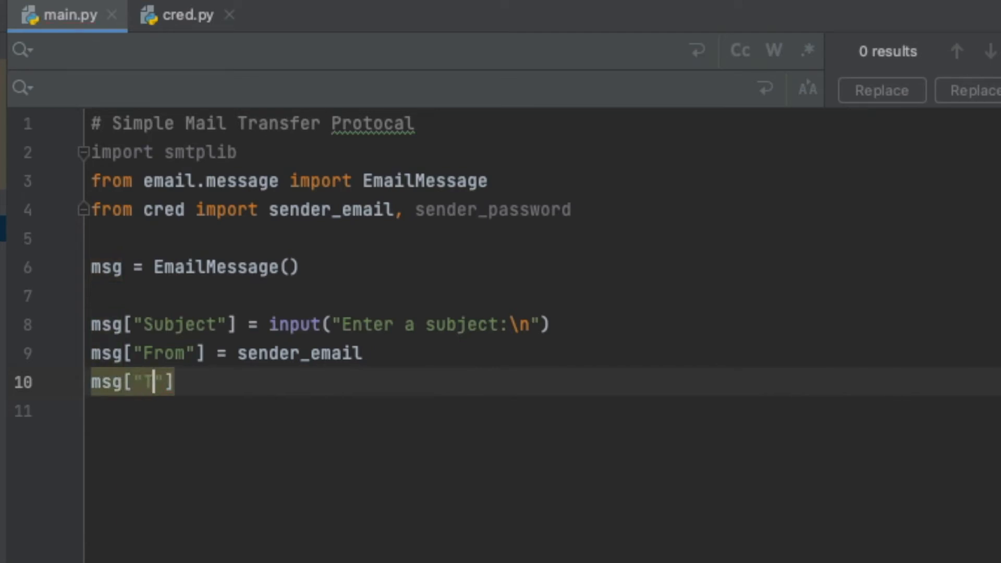
text(o)
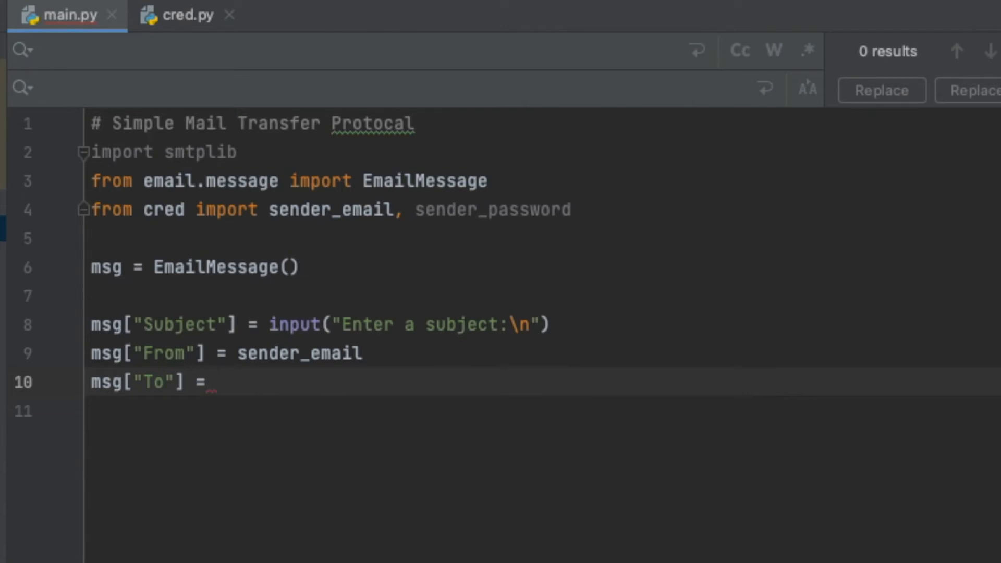
text(sender_email)
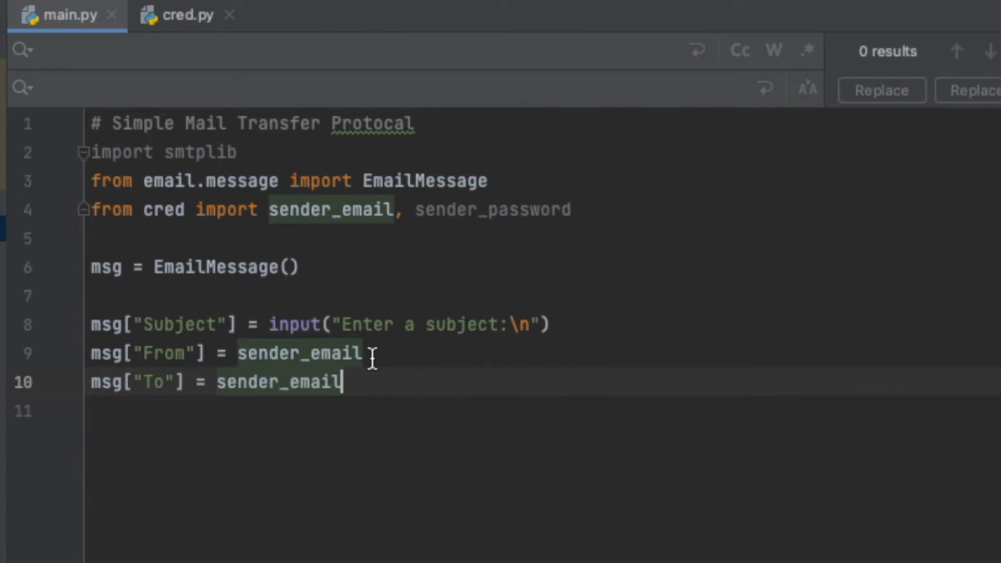
double_click(298, 354)
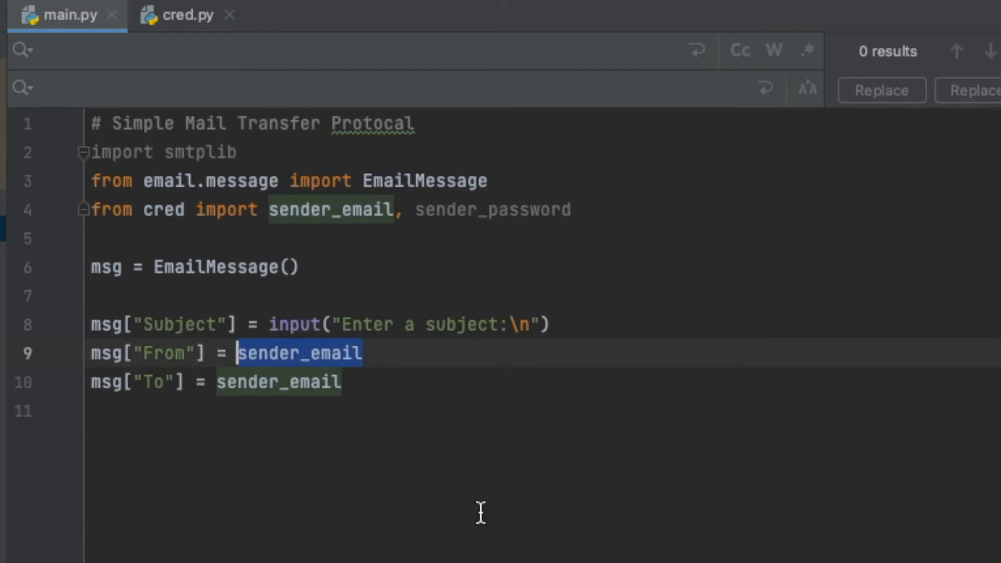
key(Delete)
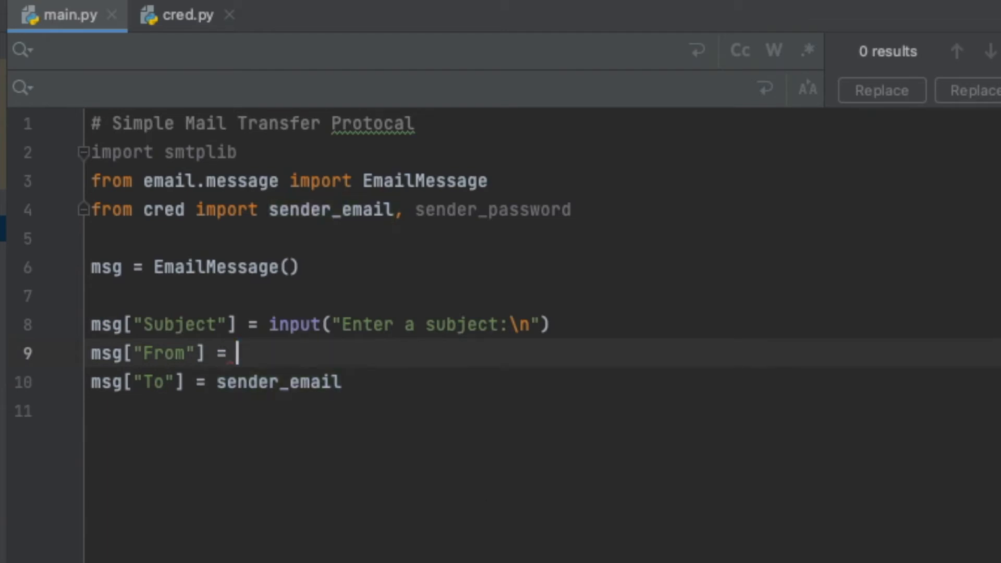
text("tom")
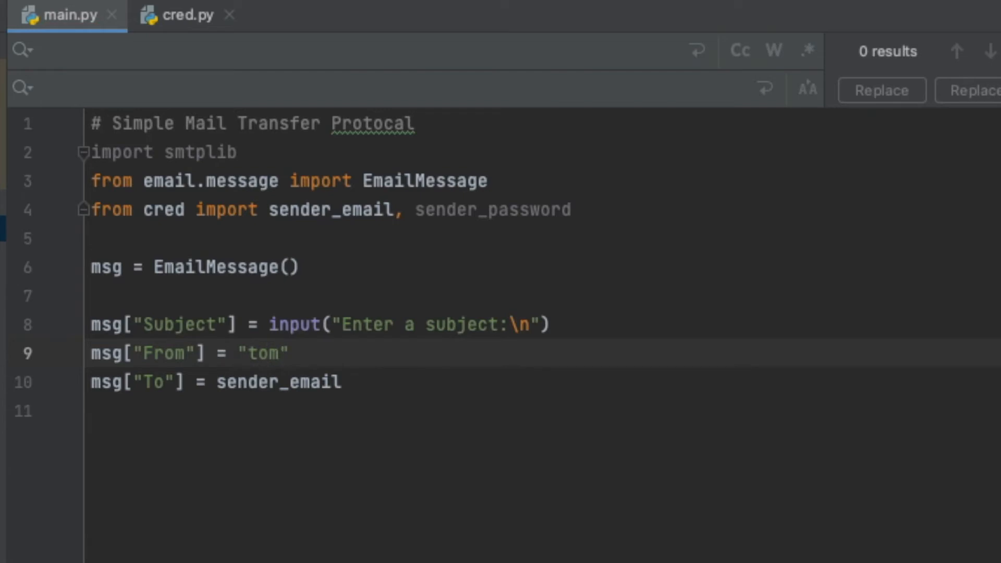
text(@gmail.com)
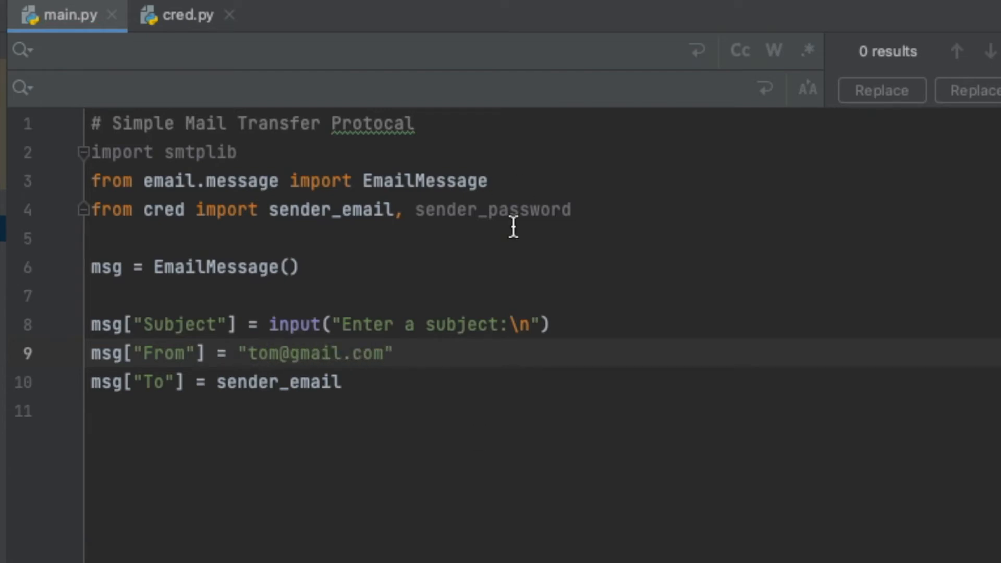
mouse_move(480, 523)
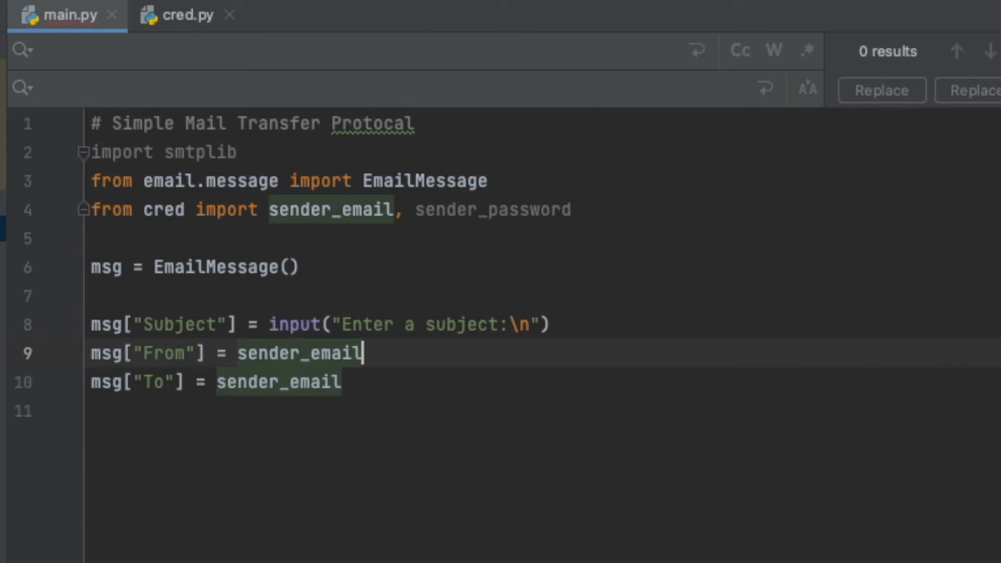
click(343, 381)
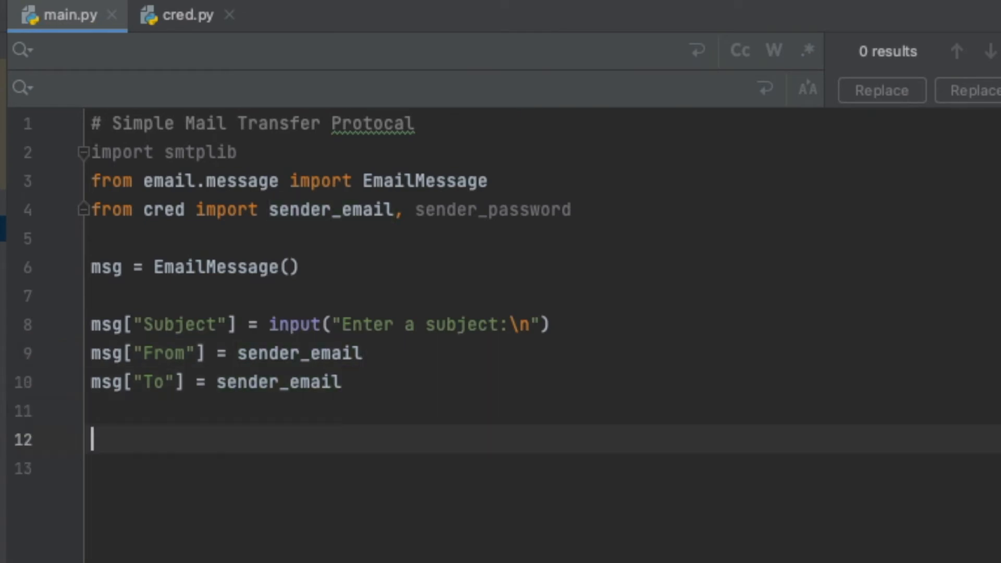
Write msg.set_content(input("Enter a message:\n")) on line 11 so the body comes from user input
key(Backspace)
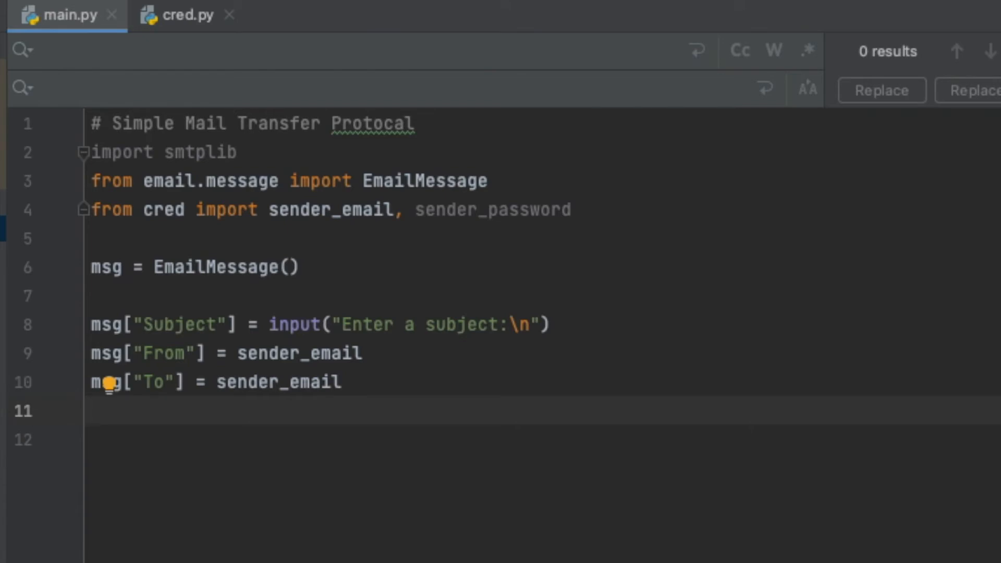
text(msg)
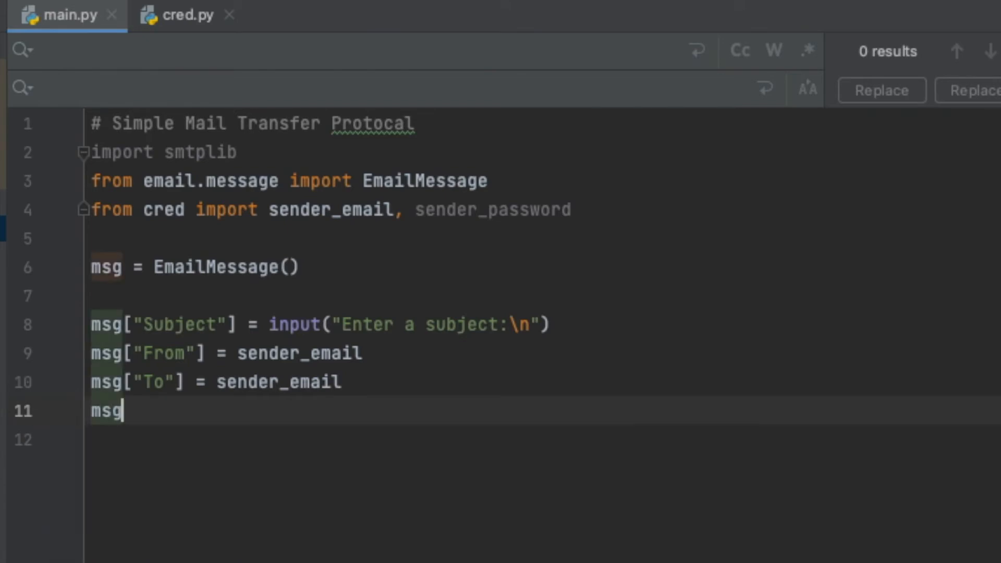
text(.set_content()
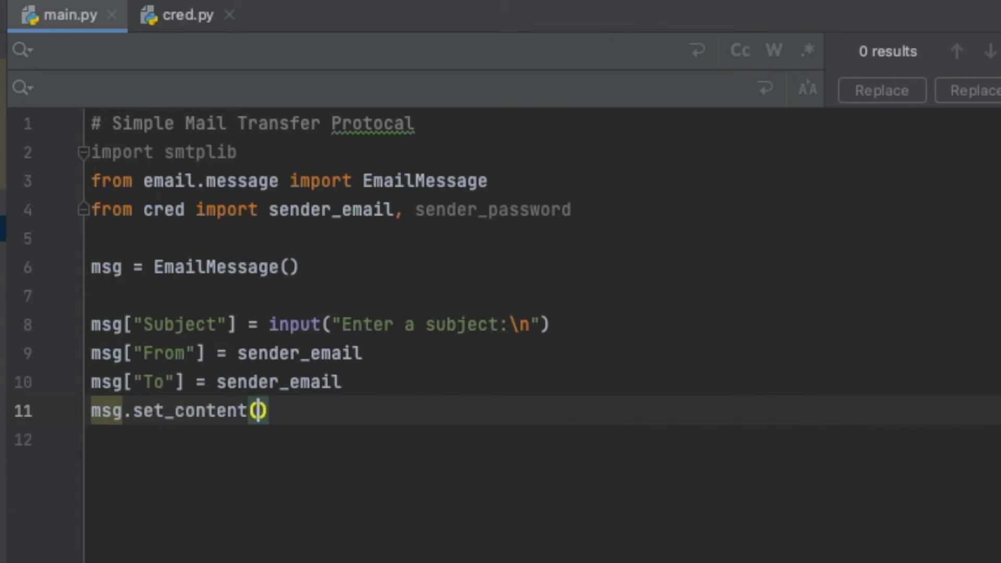
click(255, 411)
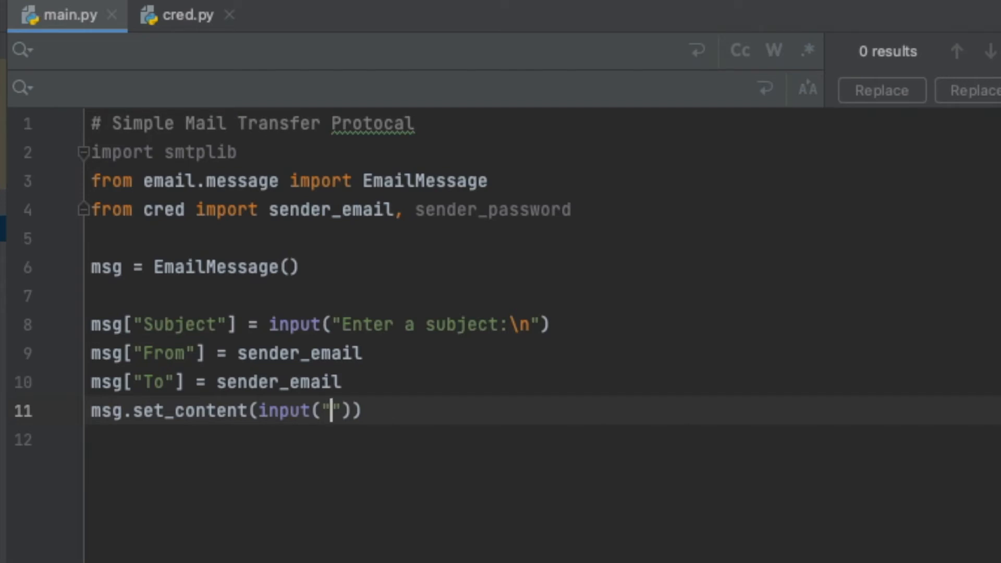
text(Enter a message:)
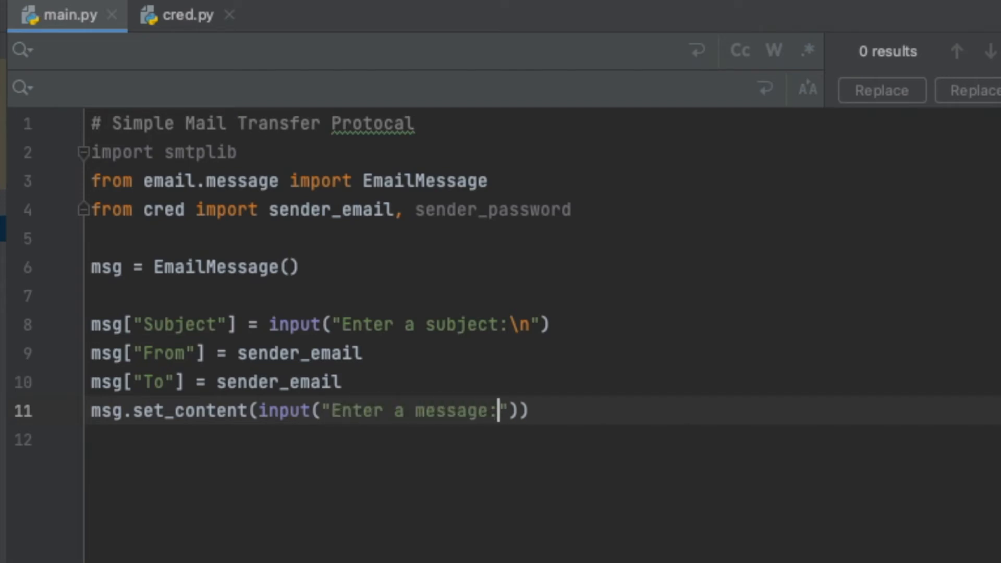
text(\n)
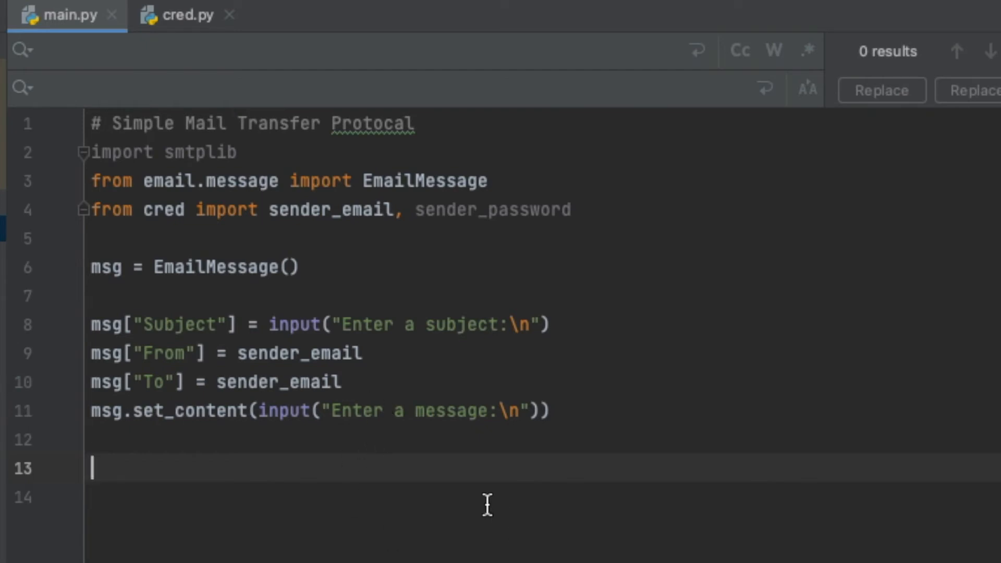
mouse_move(351, 487)
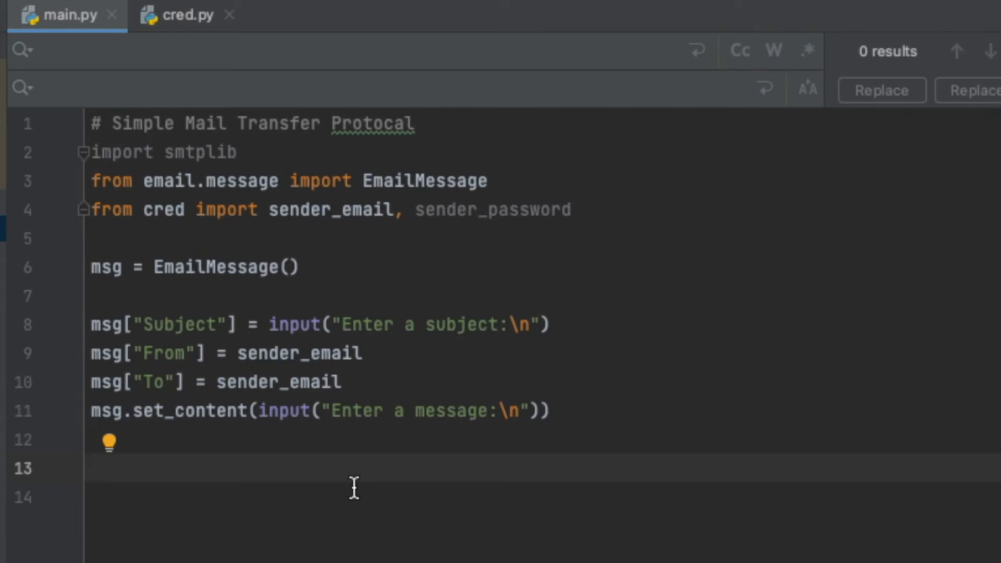
mouse_move(359, 483)
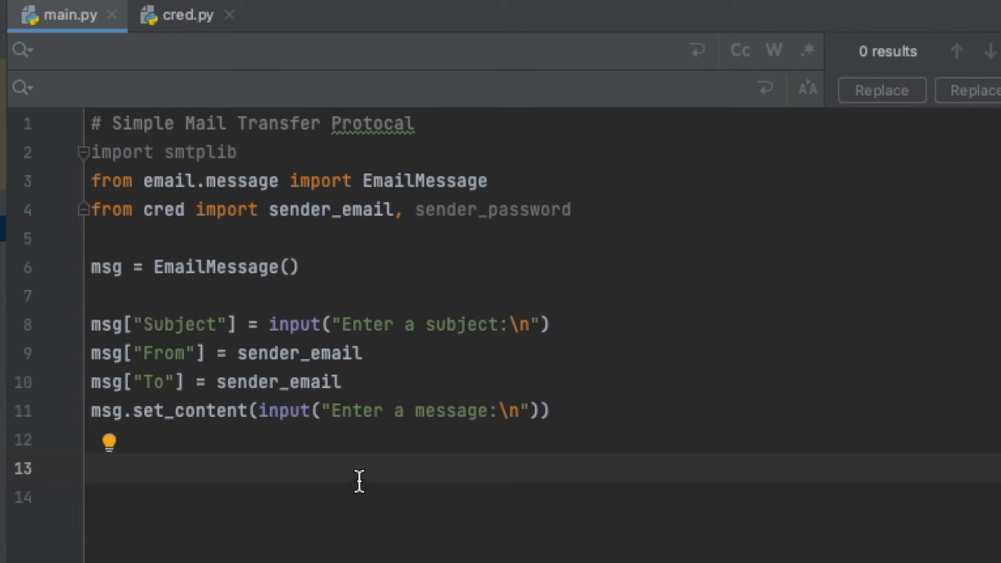
mouse_move(264, 324)
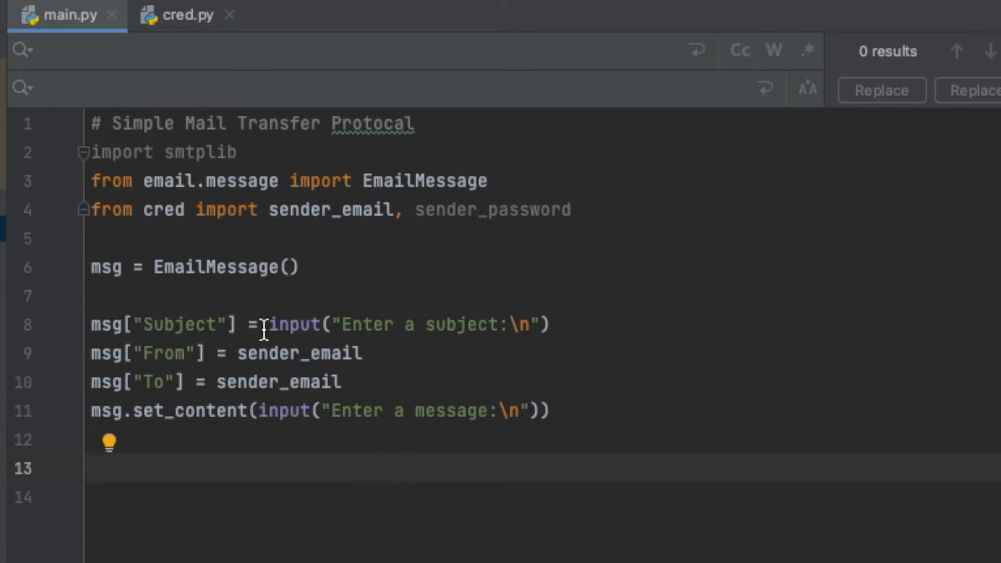
Assign sender_email = sender_email on line 13, replacing a placeholder string value
click(392, 464)
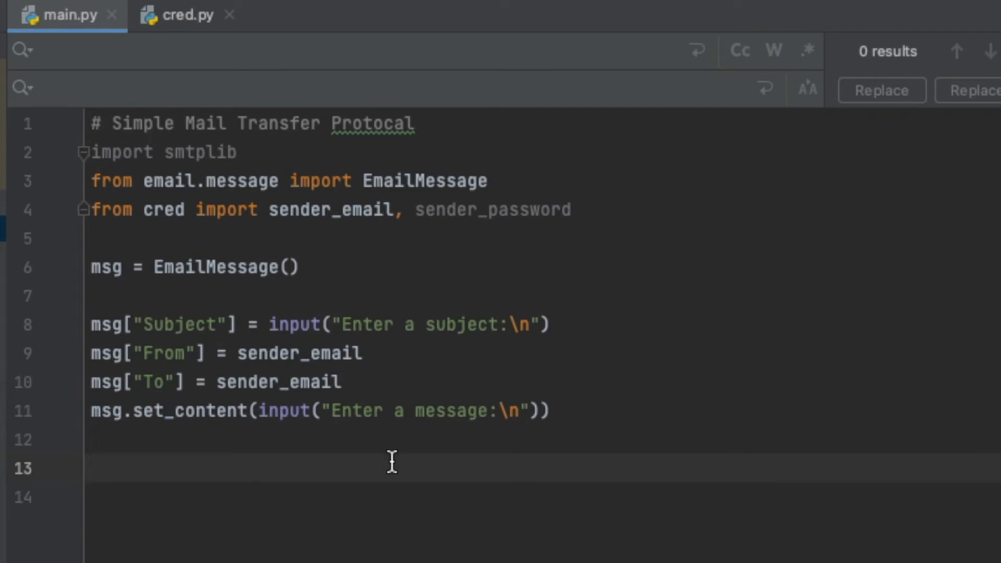
click(93, 468)
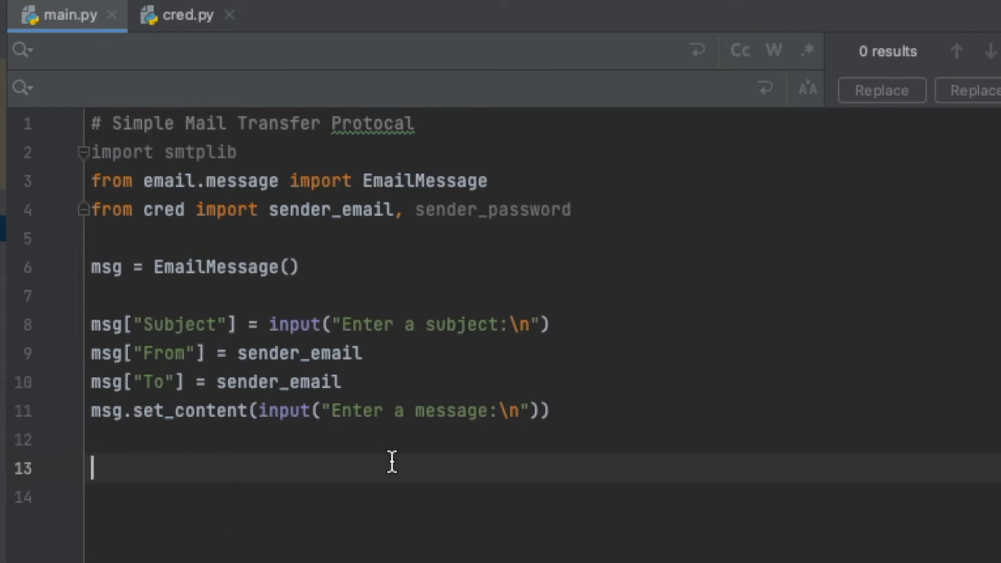
mouse_move(474, 479)
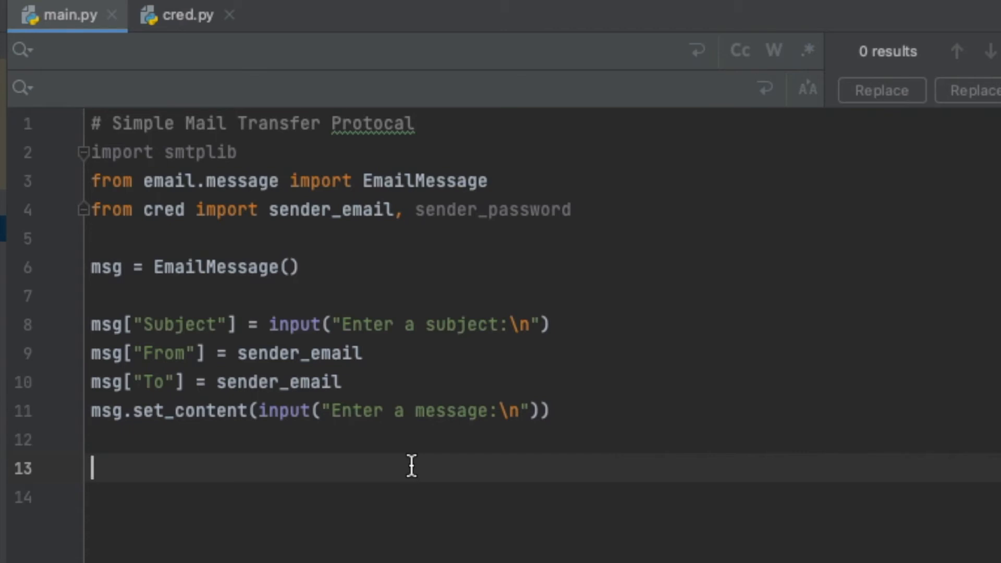
mouse_move(463, 524)
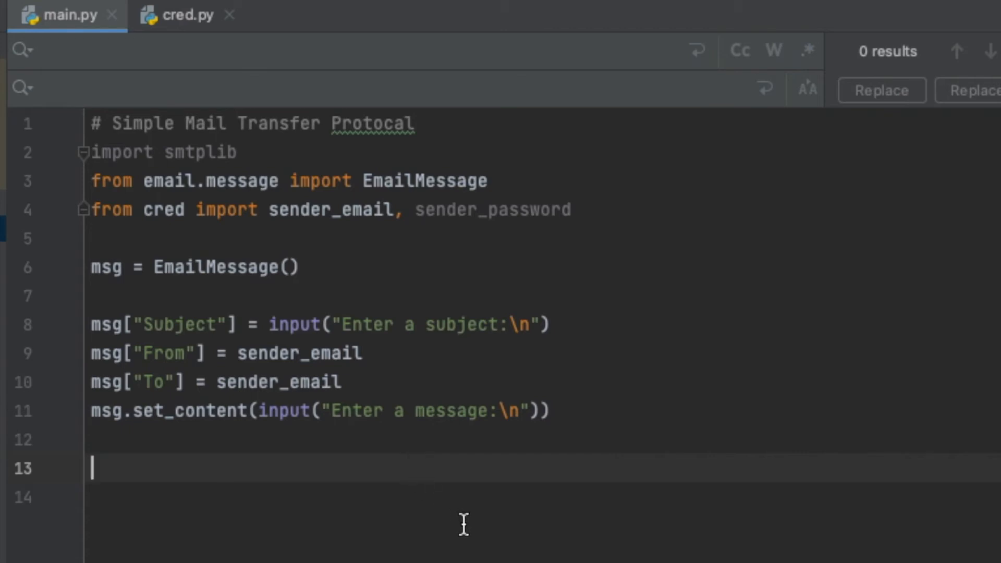
text(sender_email =)
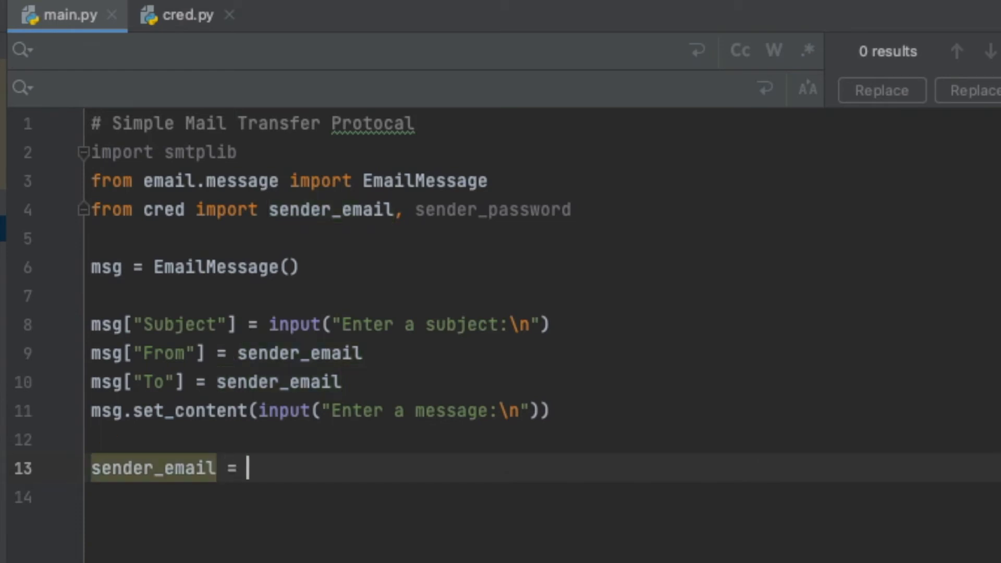
text("kerkjerjakrj")
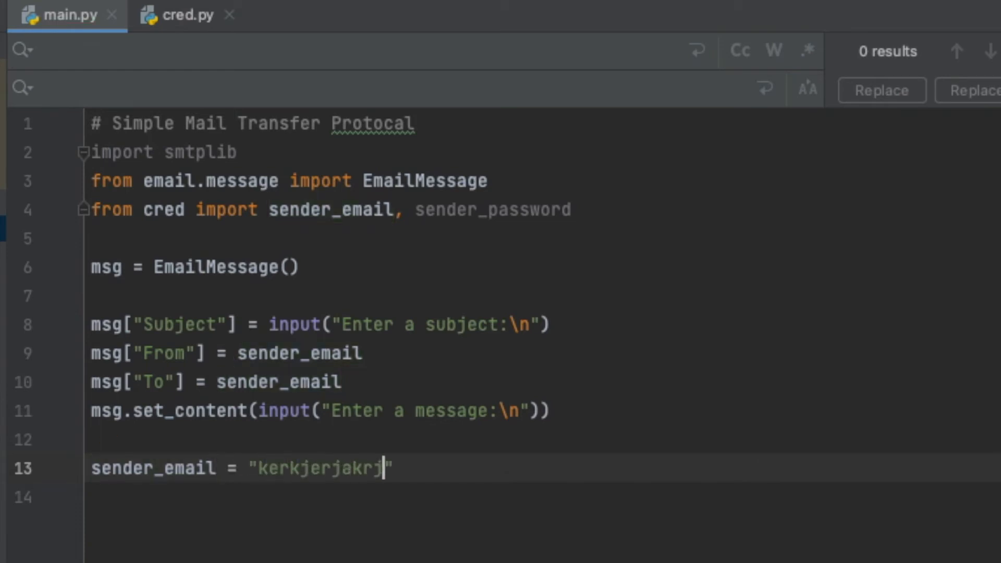
key(Backspace)
text(s)
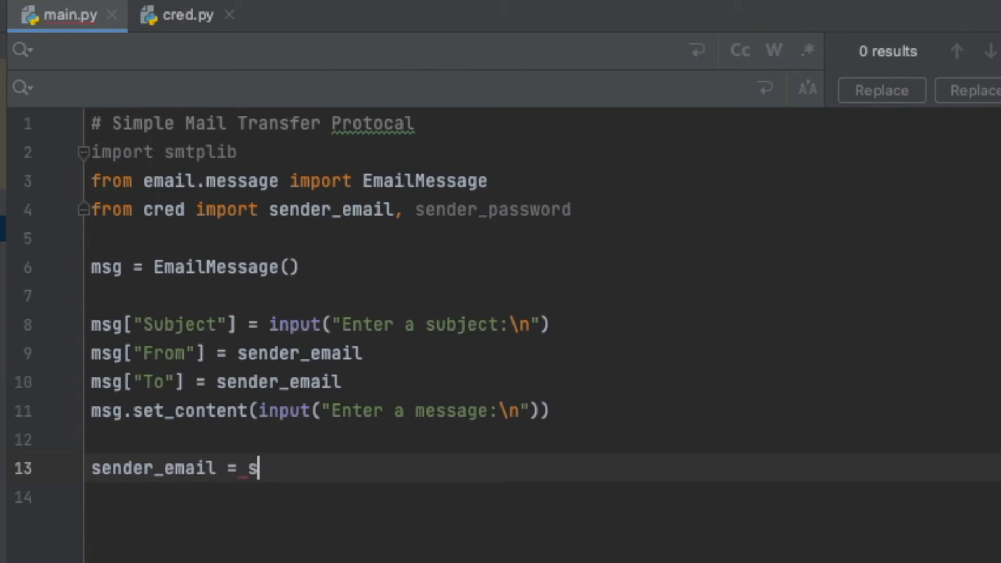
text(ender_email)
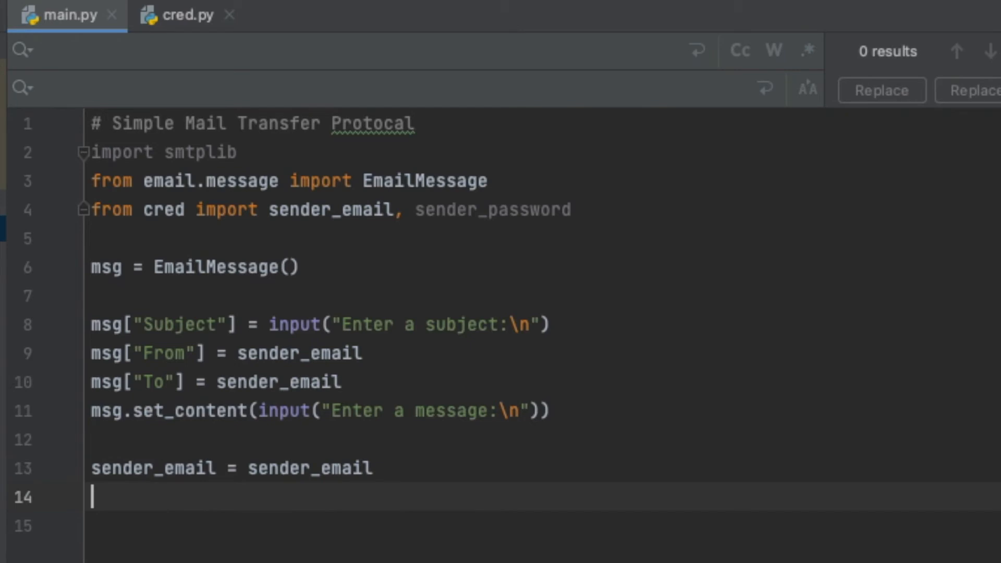
Assign sender_password = sender_password on line 14 and leave blank lines after it
text(sender)
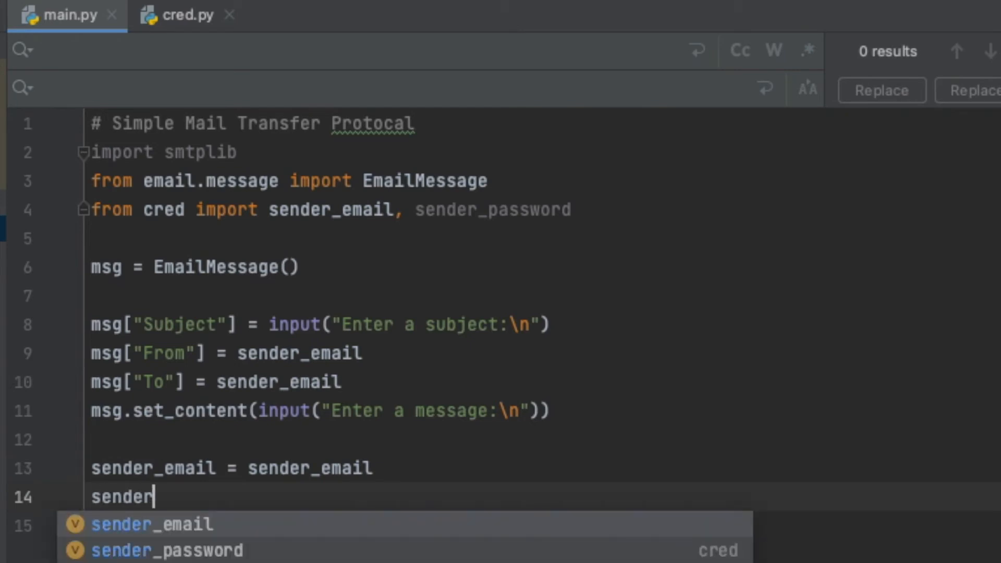
click(167, 550)
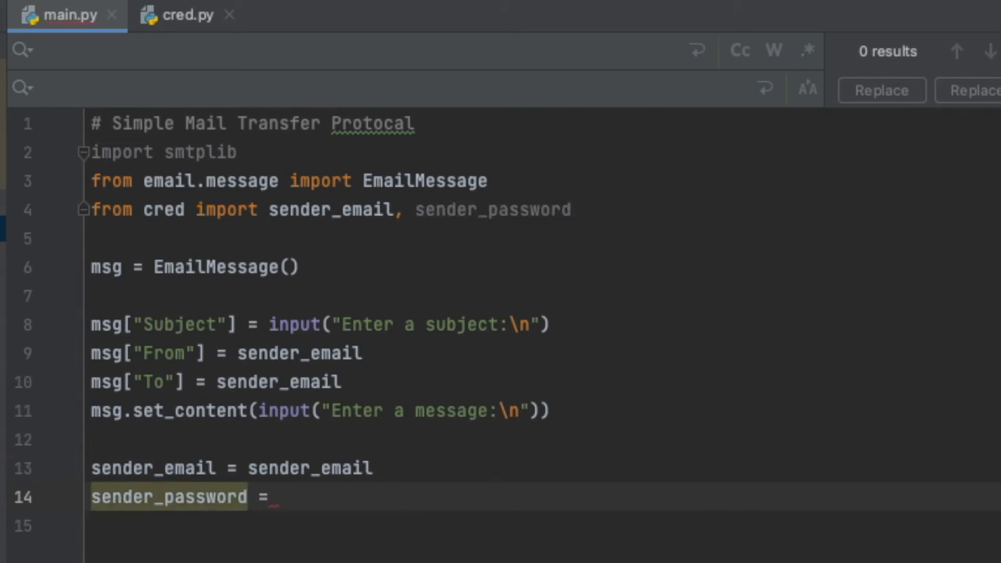
text(sender_password)
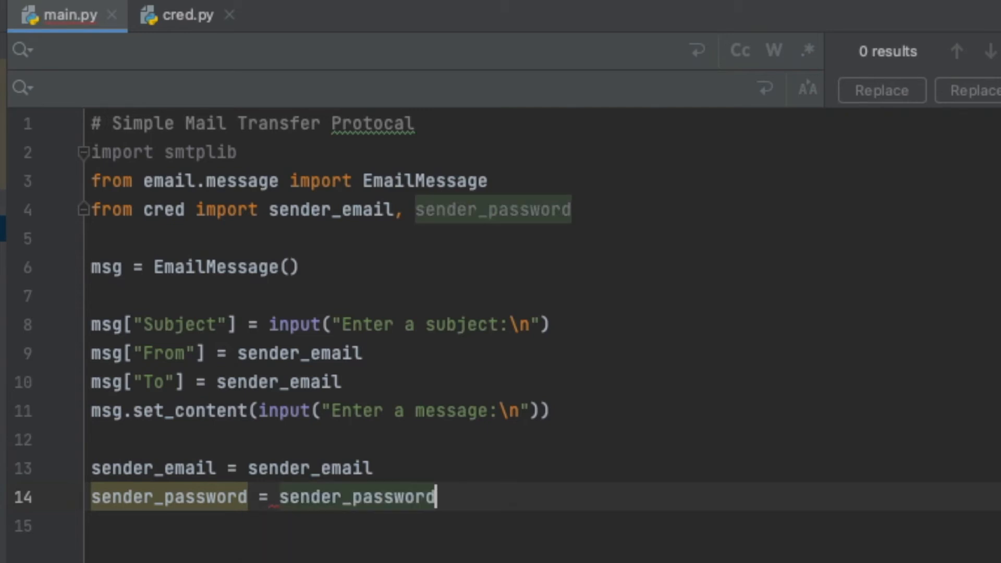
double_click(358, 497)
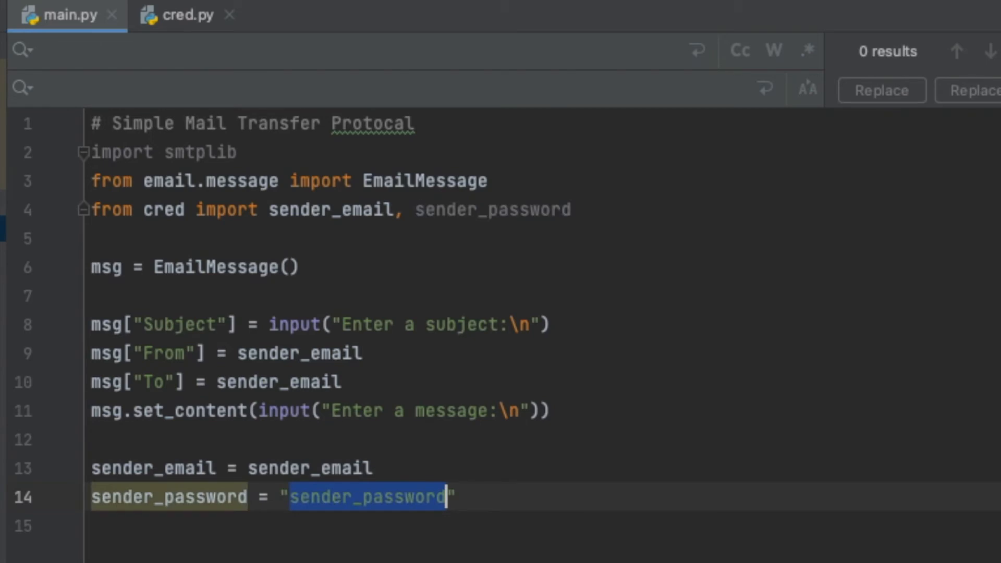
text(password)
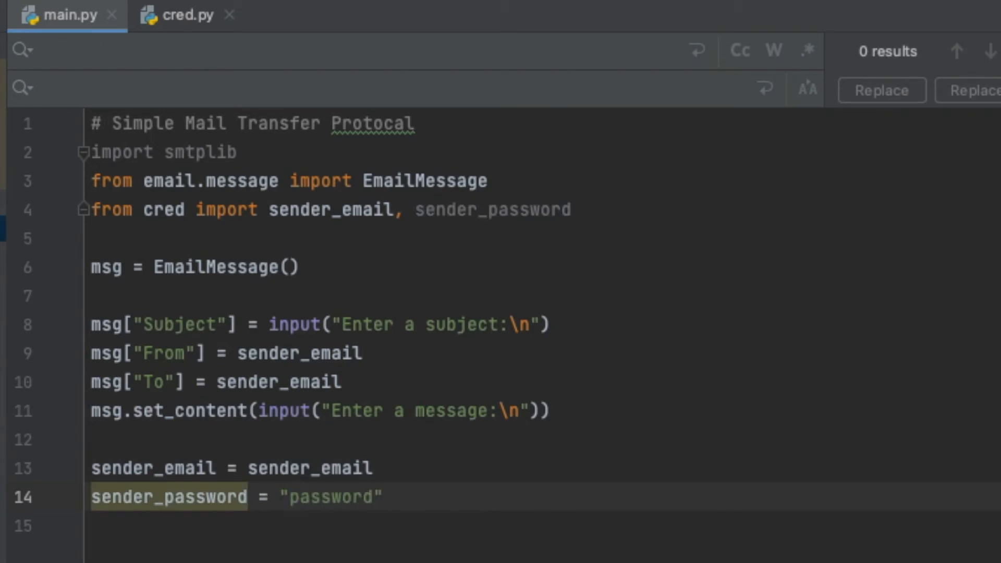
key(Backspace)
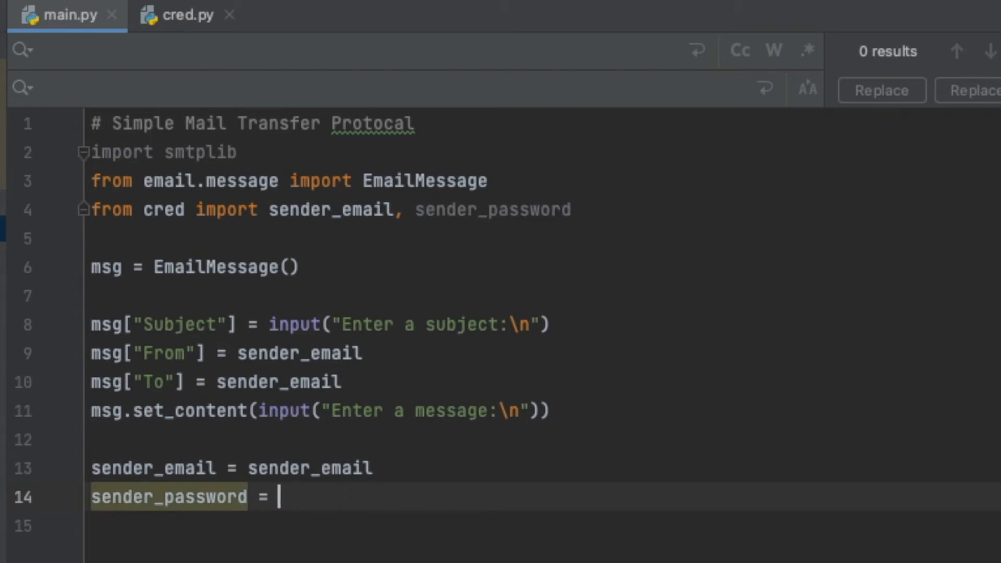
text(sender_password)
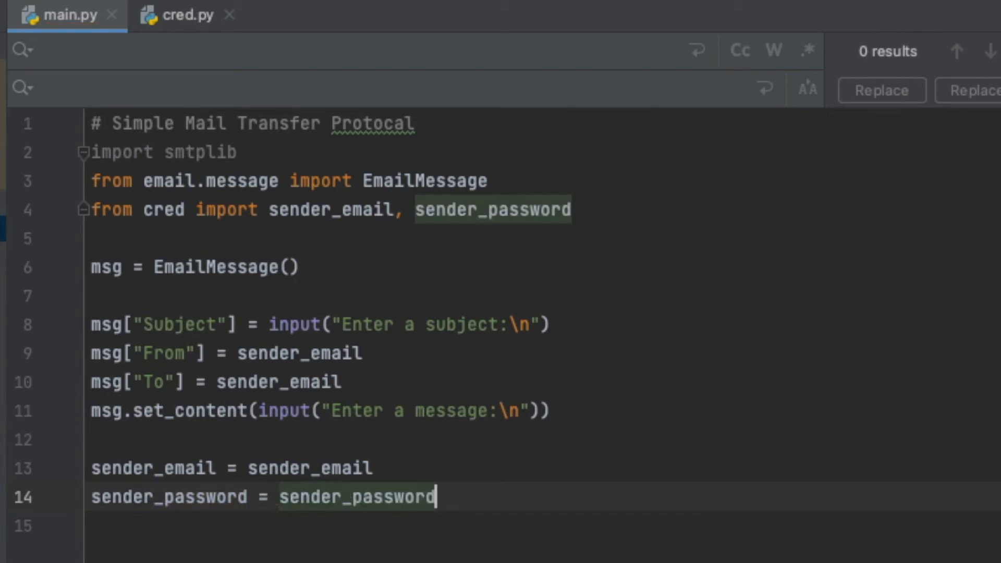
key(Return)
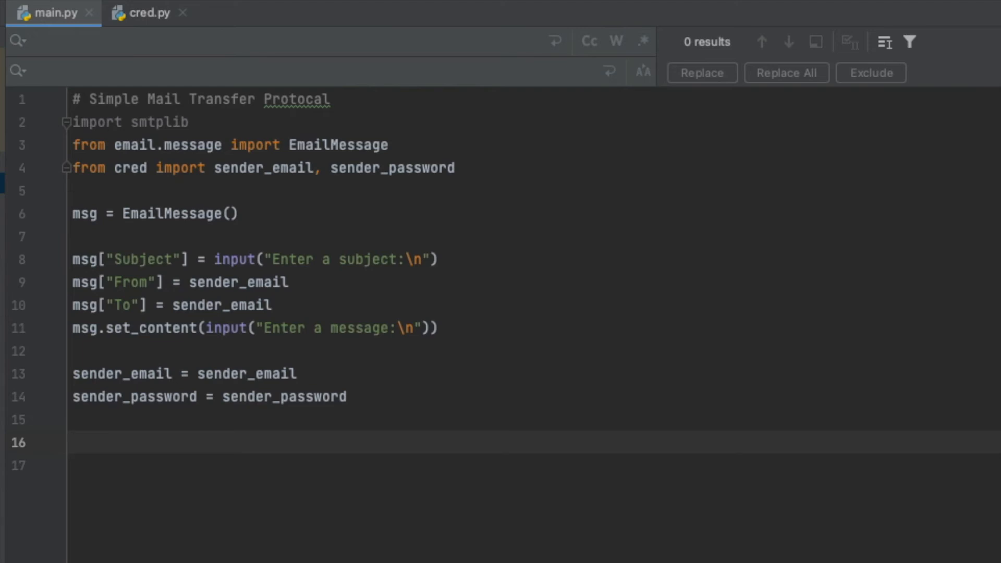
Begin line 16 with server = smtplib.SMTP_SSL("") using autocomplete
click(73, 442)
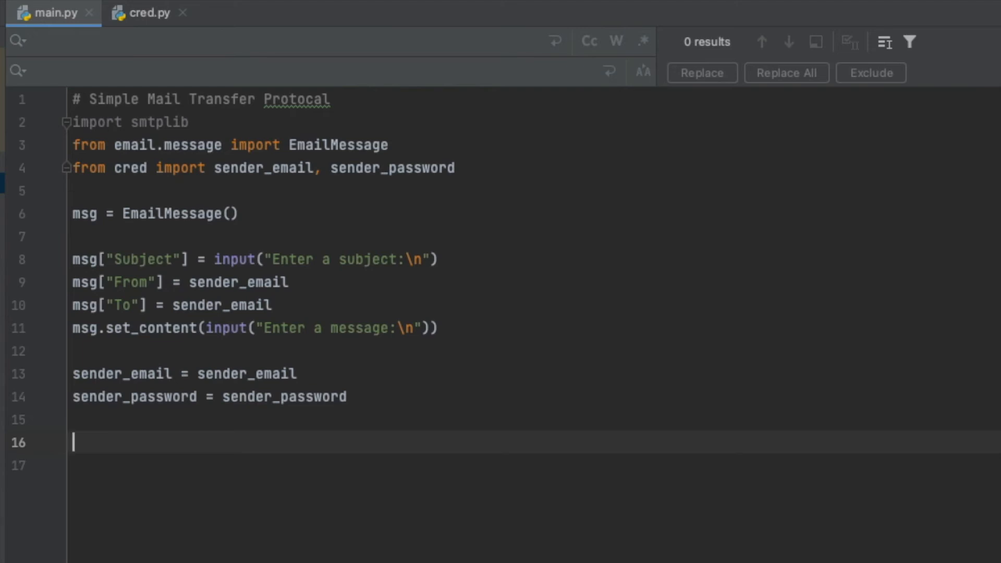
text(server =)
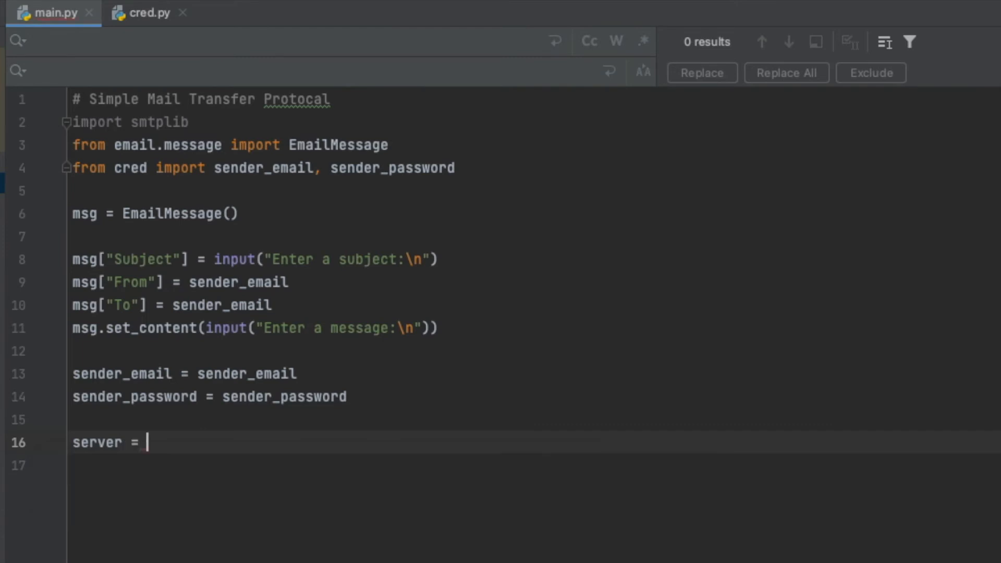
text(smtplib)
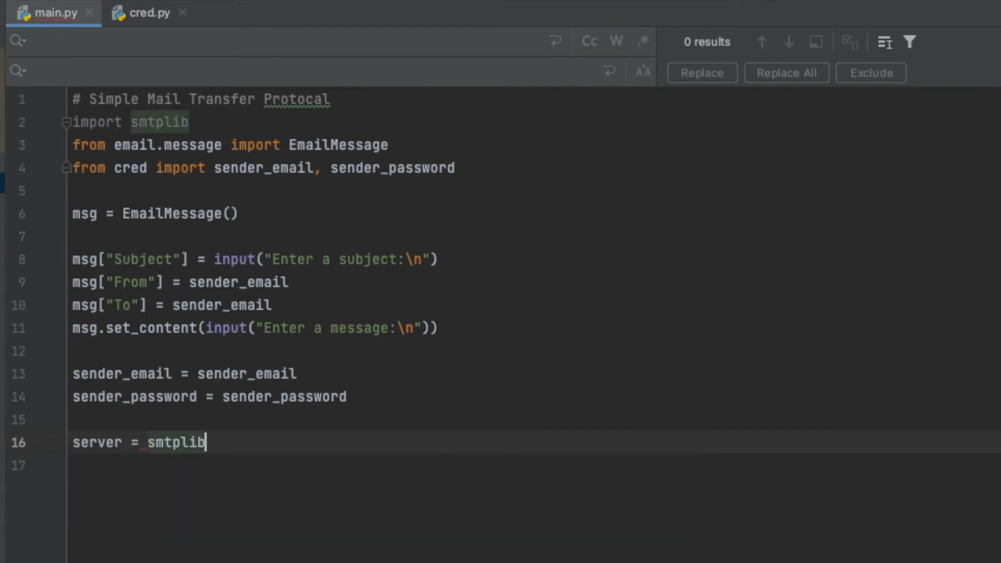
text(.SMTP)
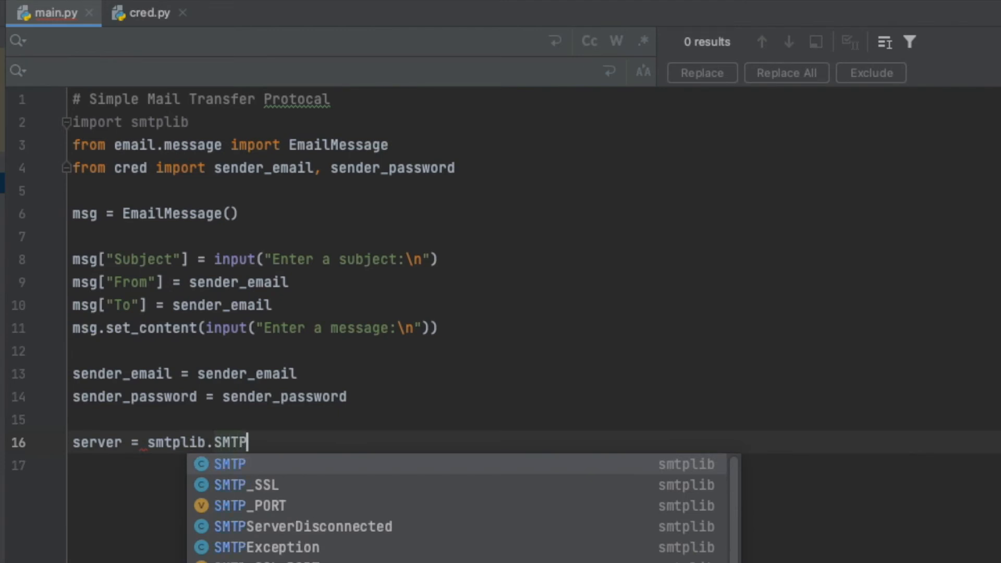
text(_S)
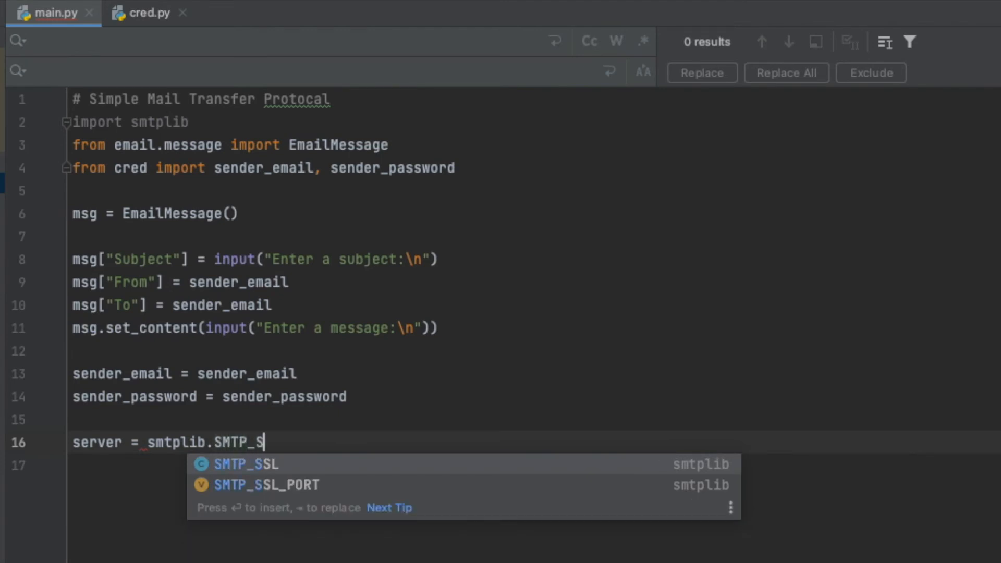
text(SL()
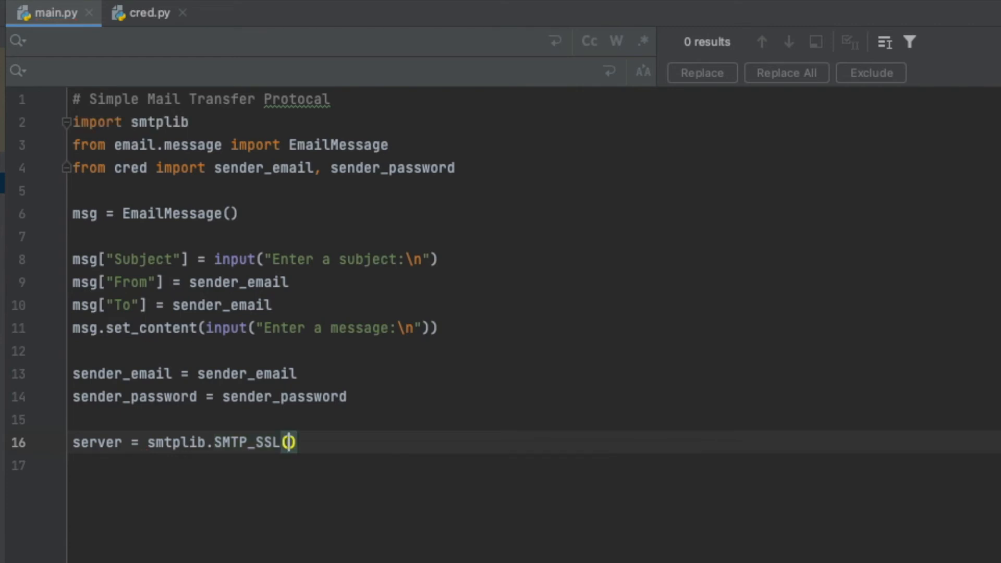
text("")
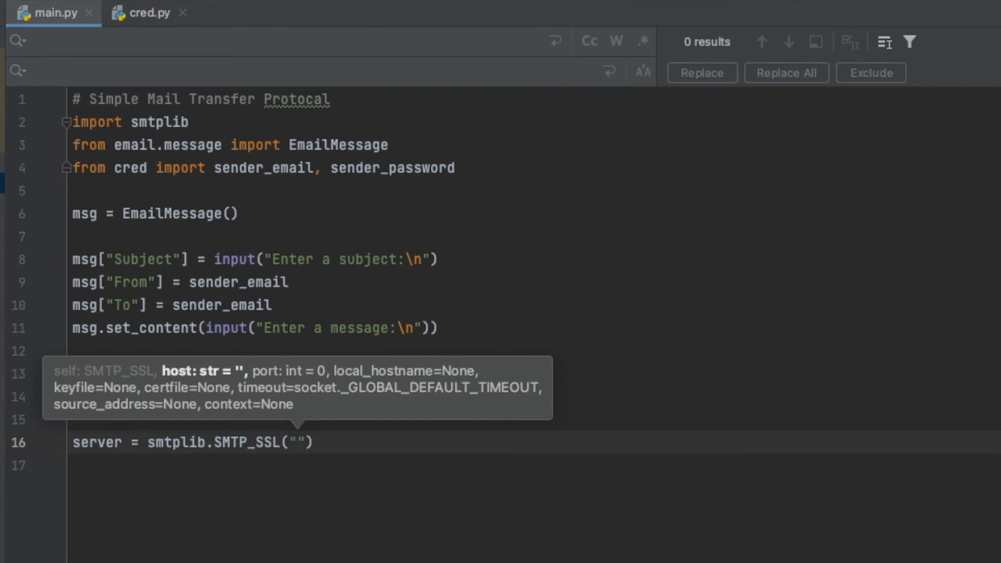
Fill in the host "smtp.gmail.com" and port 465, then start a new line
click(296, 443)
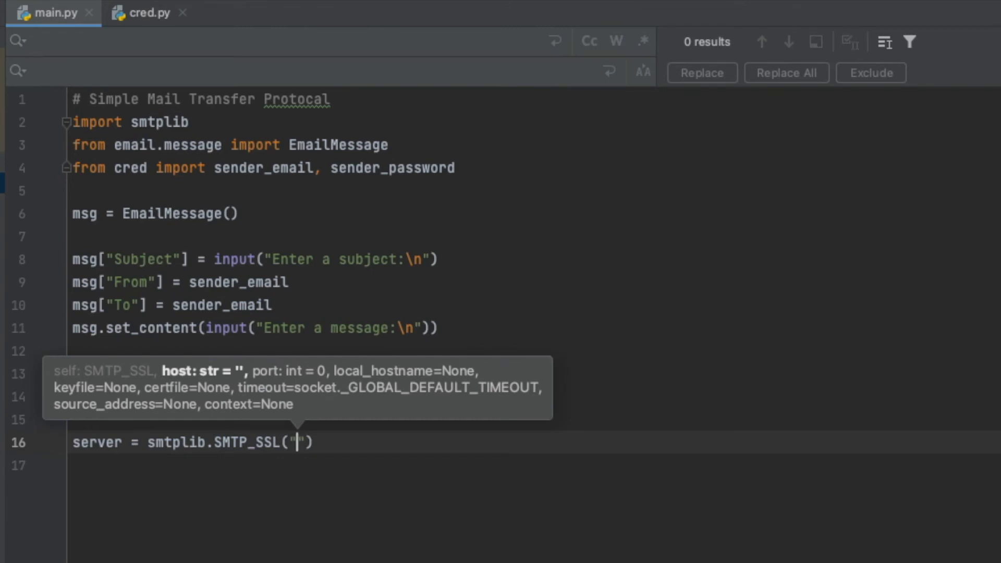
text(smtp.gmail)
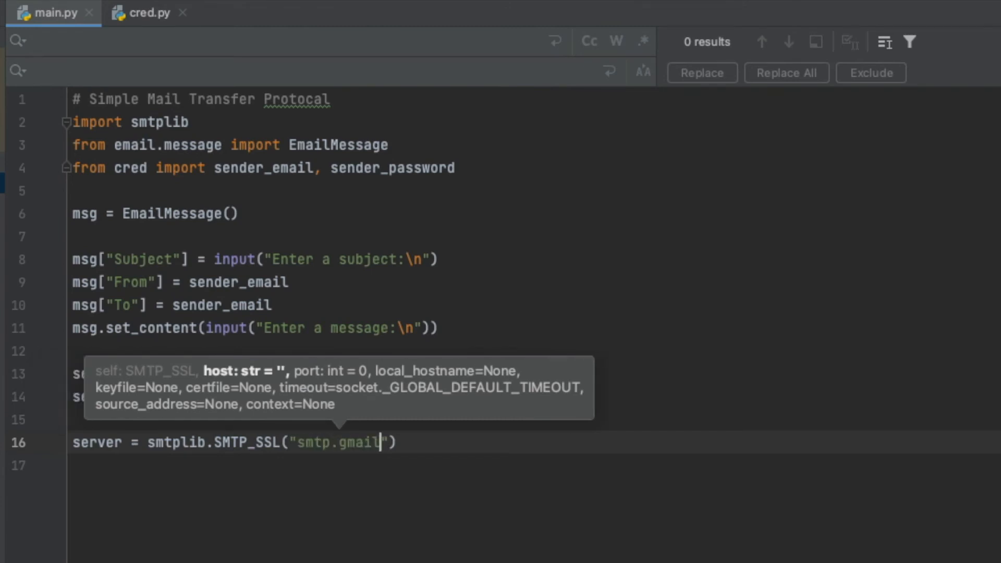
text(.com)
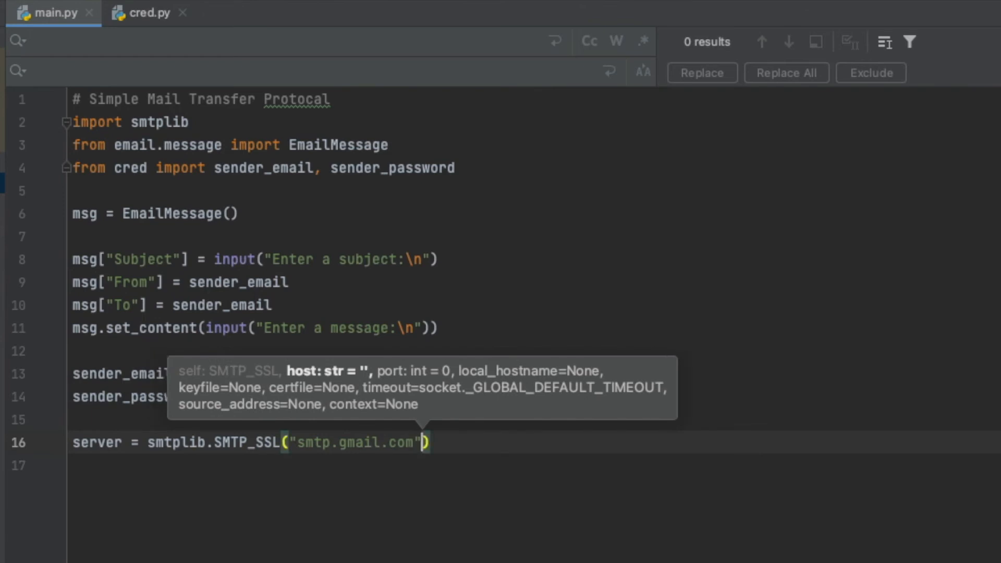
text(,)
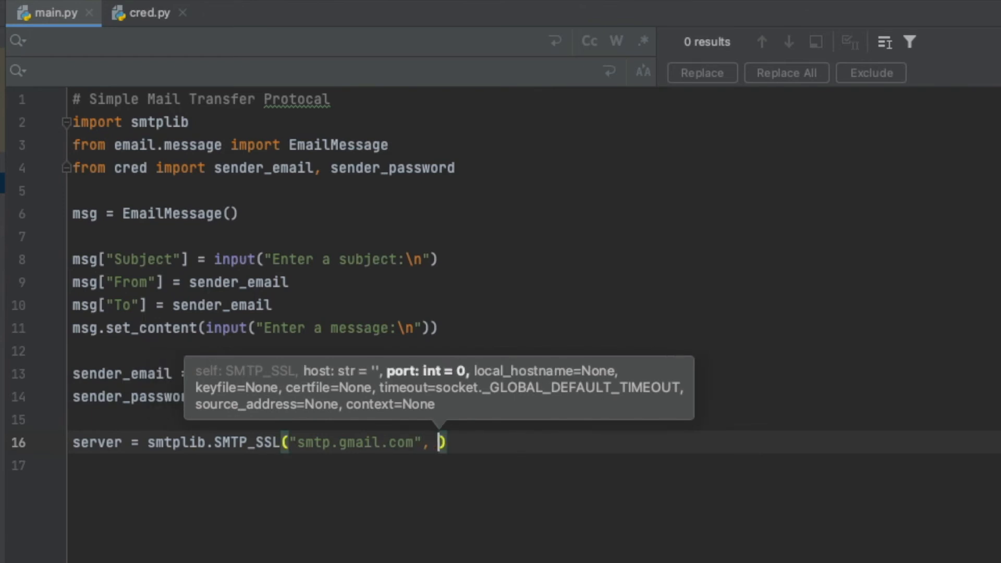
text(46)
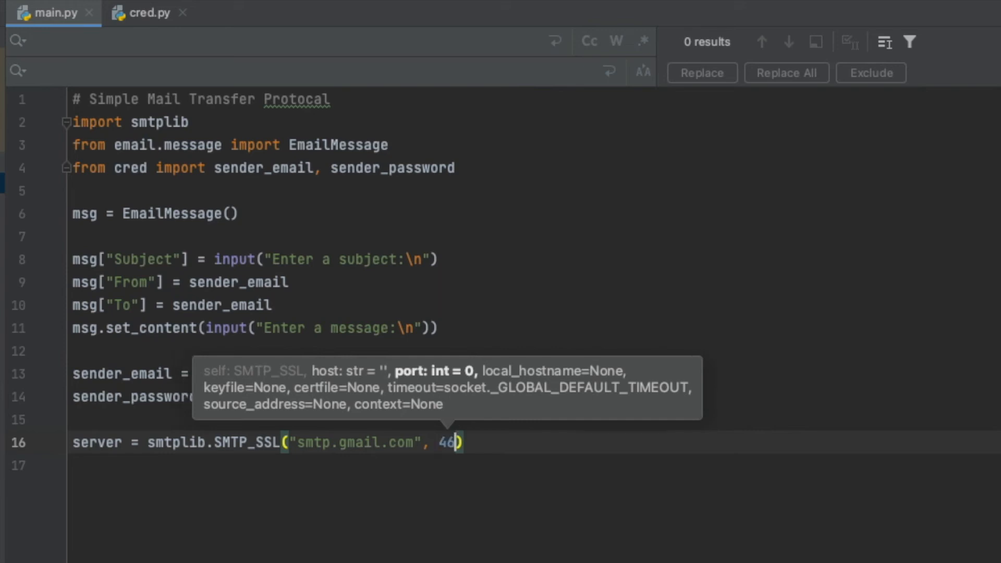
text(5)
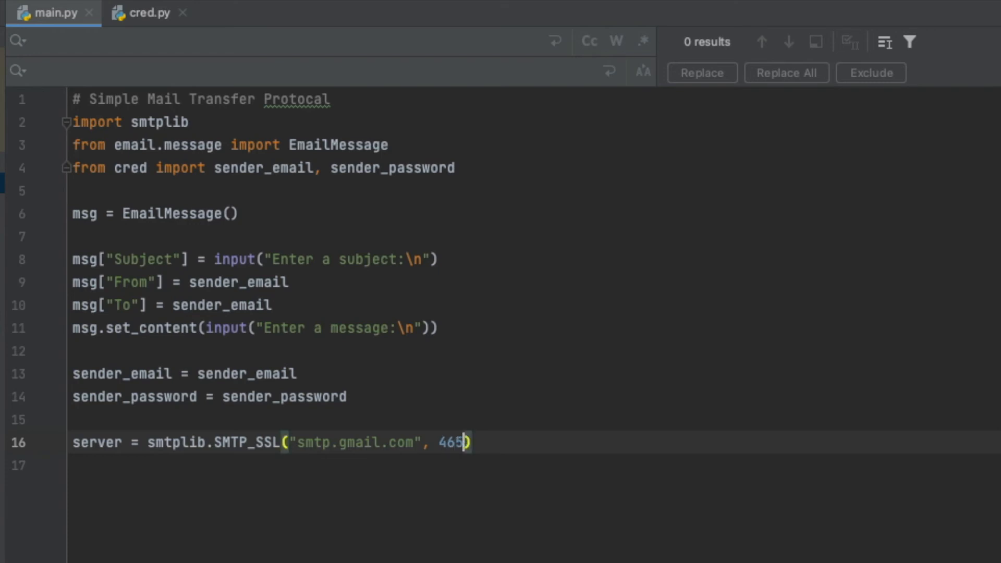
key(Return)
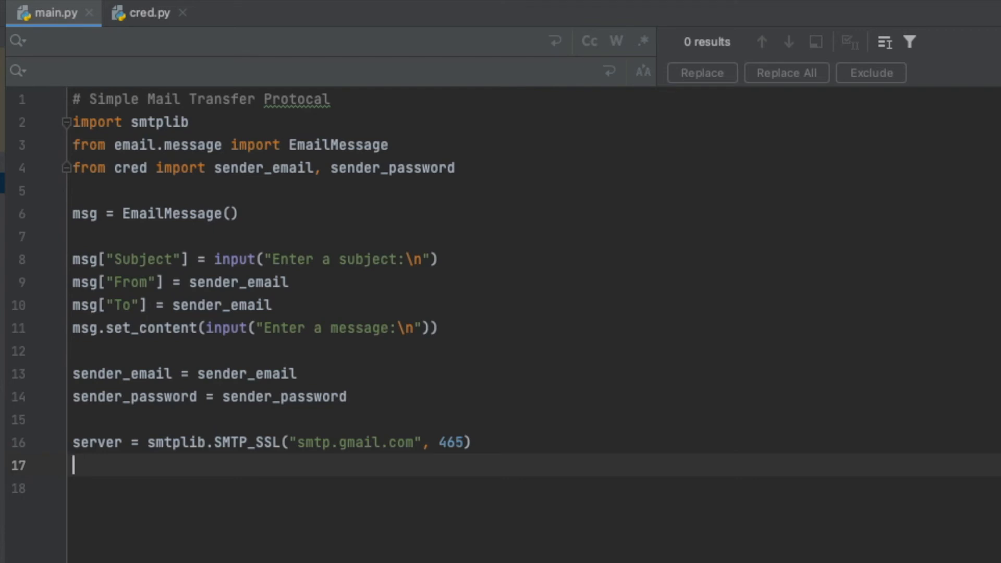
Add server.login(sender_email, sender_password) and server.send_message(msg) on lines 17–18
text(server.login()
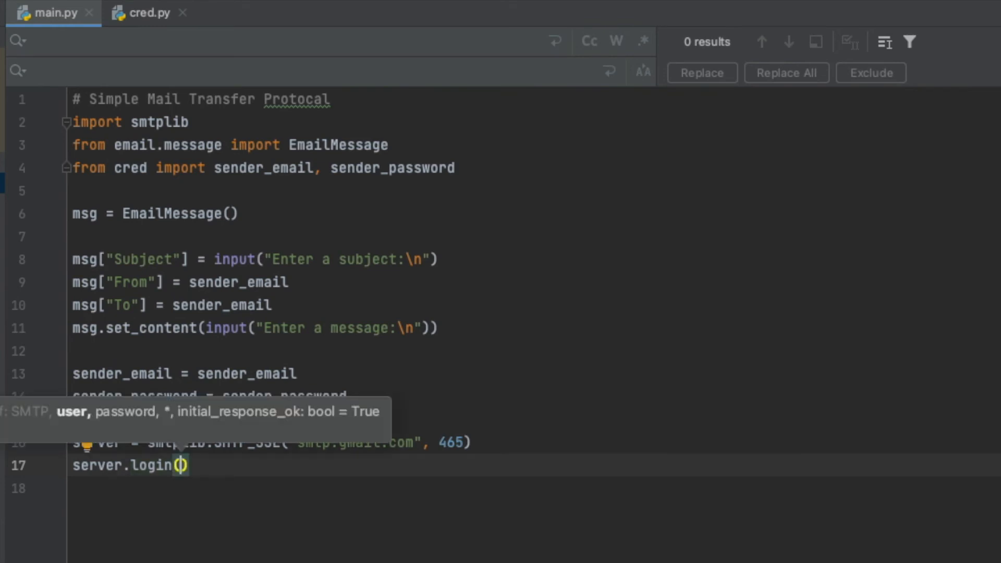
text(sender_email)
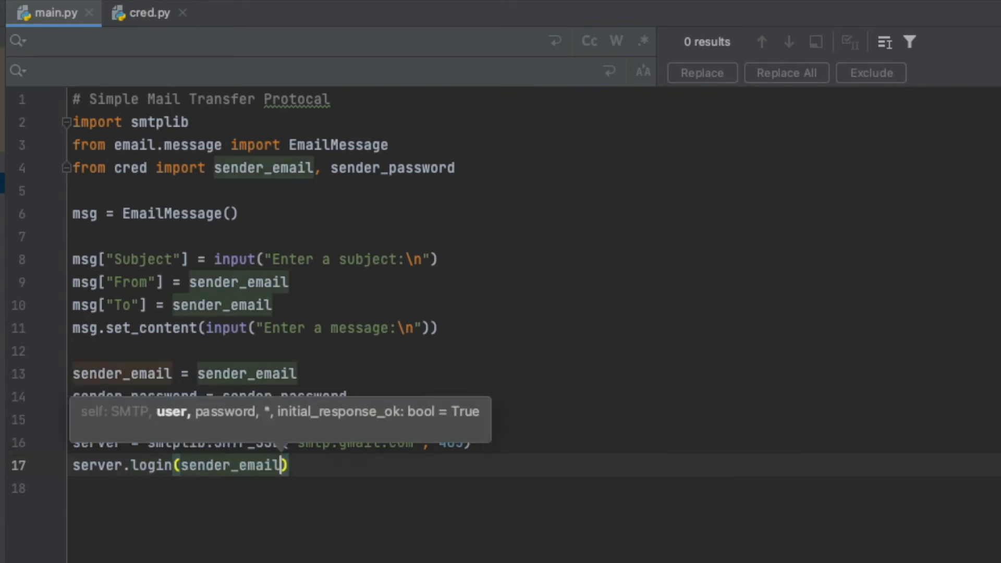
text(, sender_password)
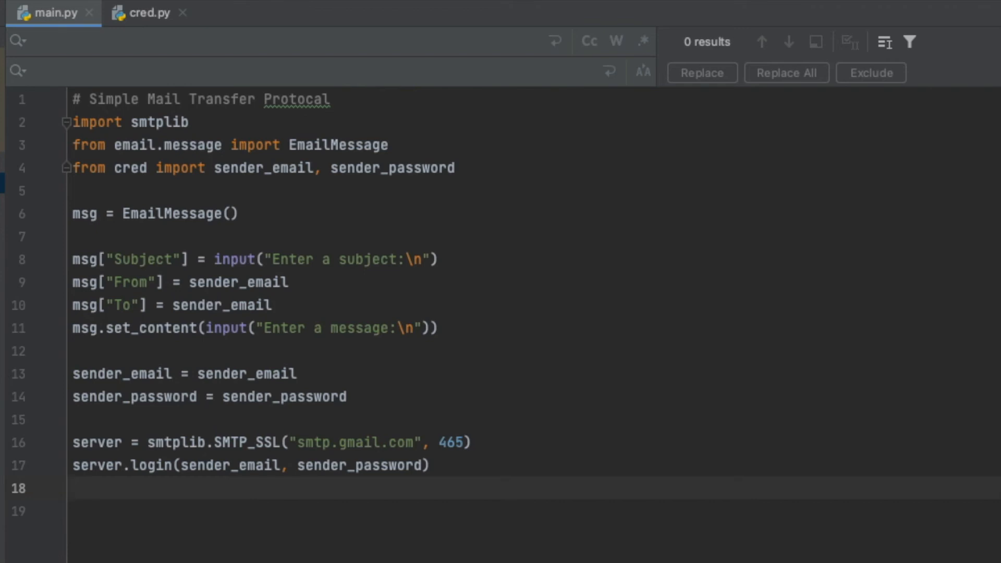
text(server.)
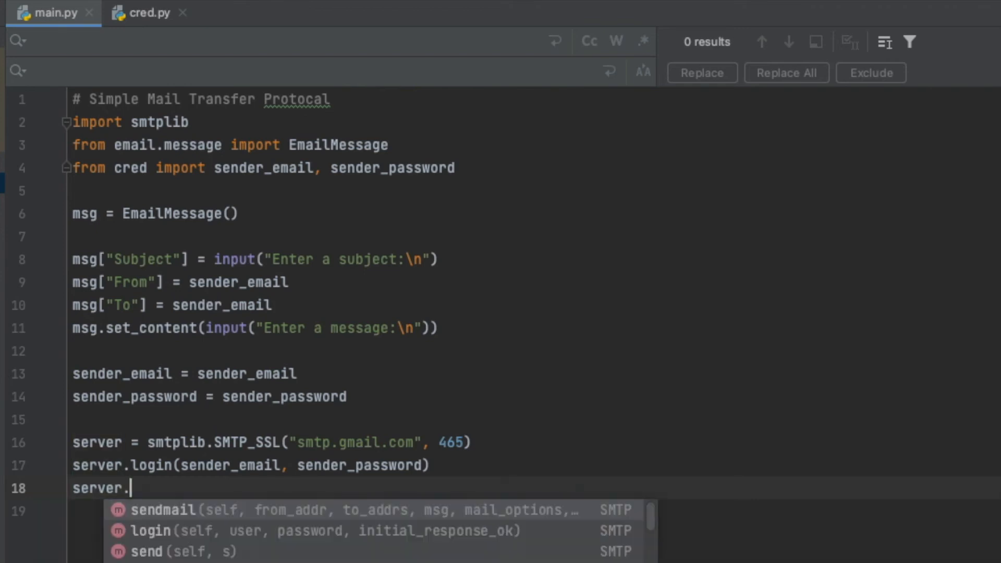
text(send)
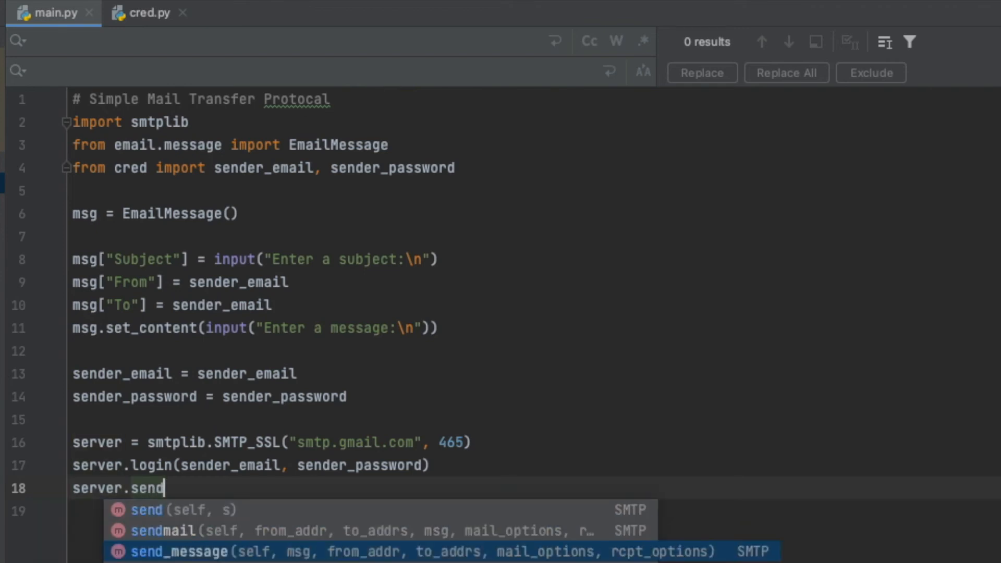
click(180, 551)
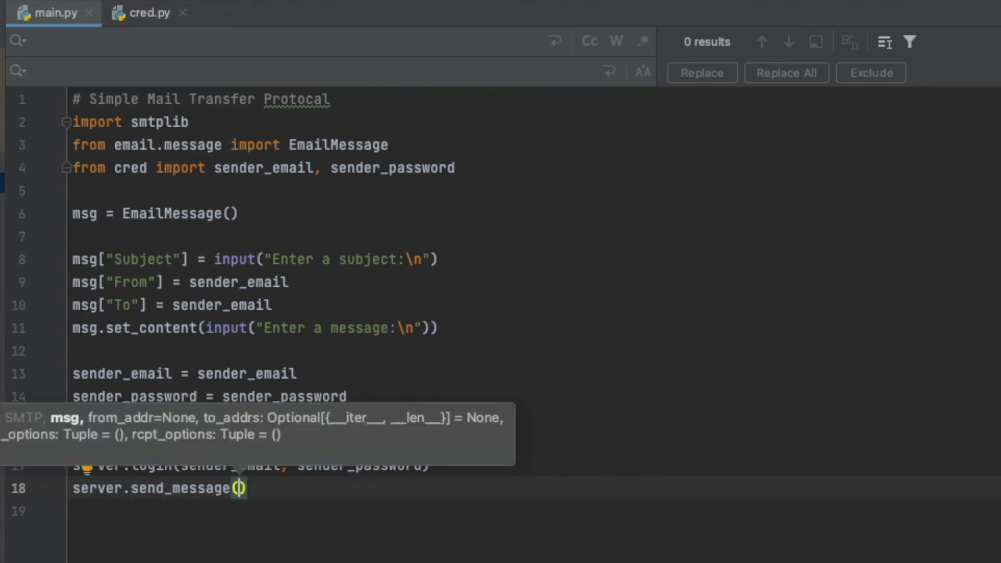
text(msg)
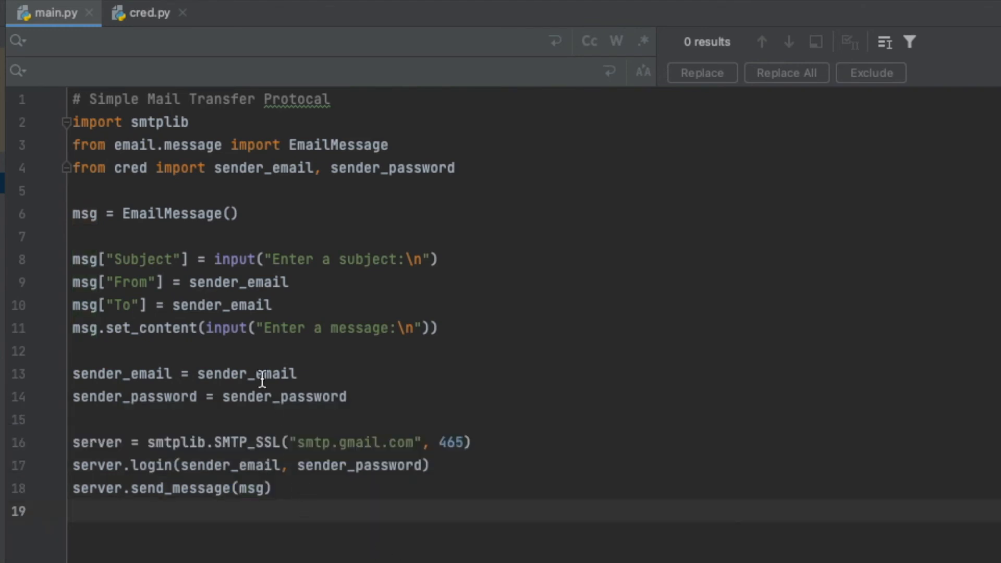
mouse_move(186, 295)
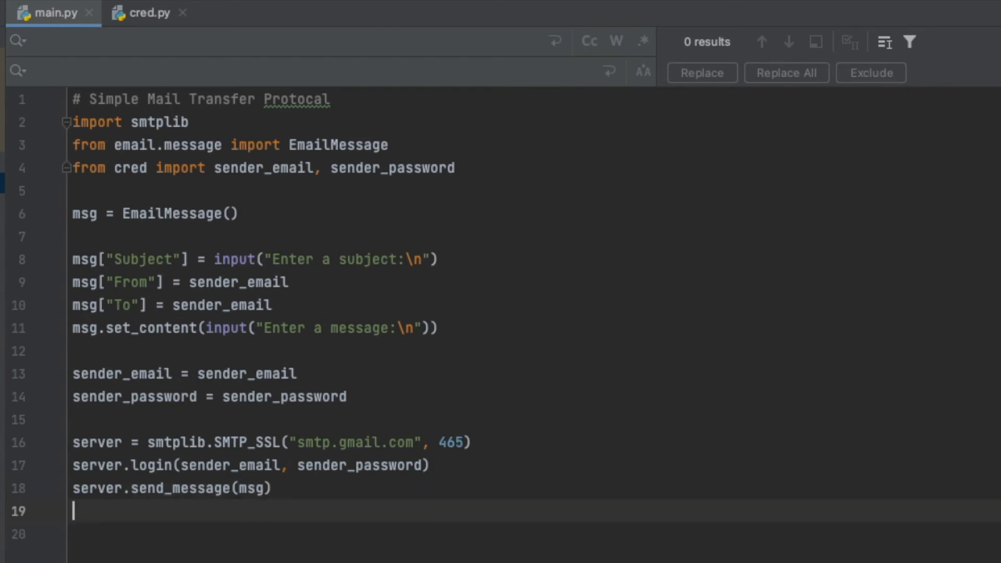
Add server.quit() on line 19 and run the main.py script
text(server.quit()
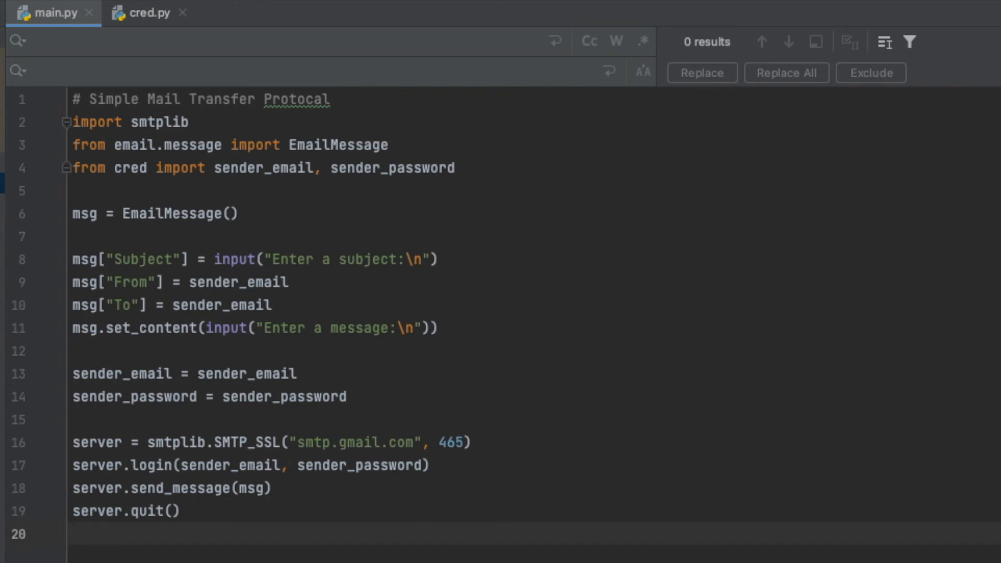
click(304, 536)
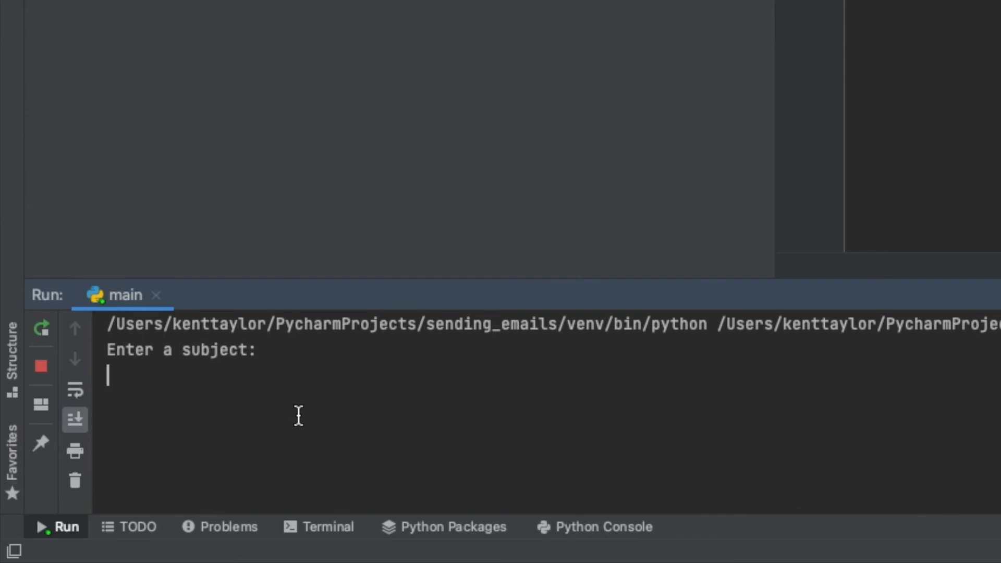
Answer the prompts with subject "Testing my new program" and message "hello from saltee_k"
text(Testing)
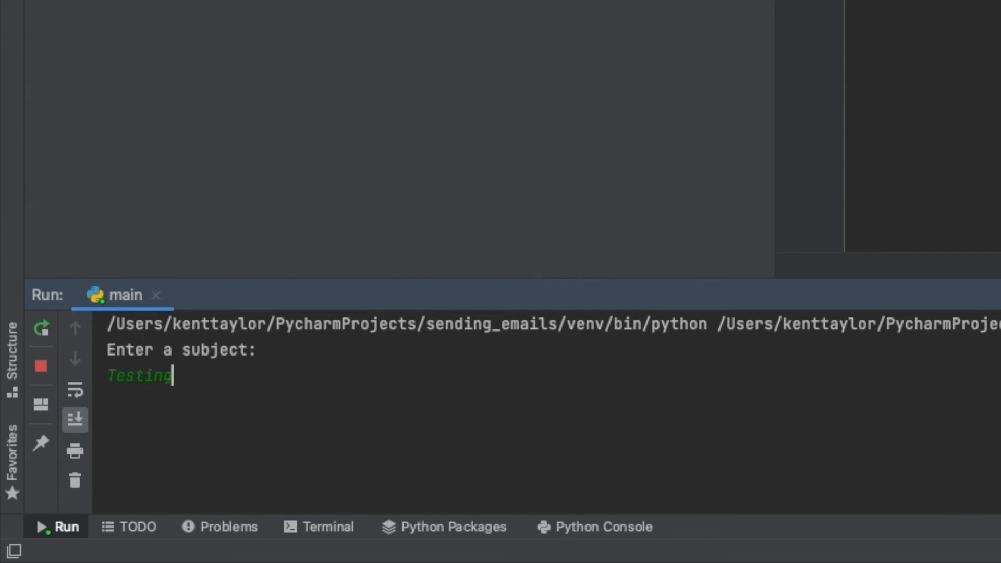
text(my new prog)
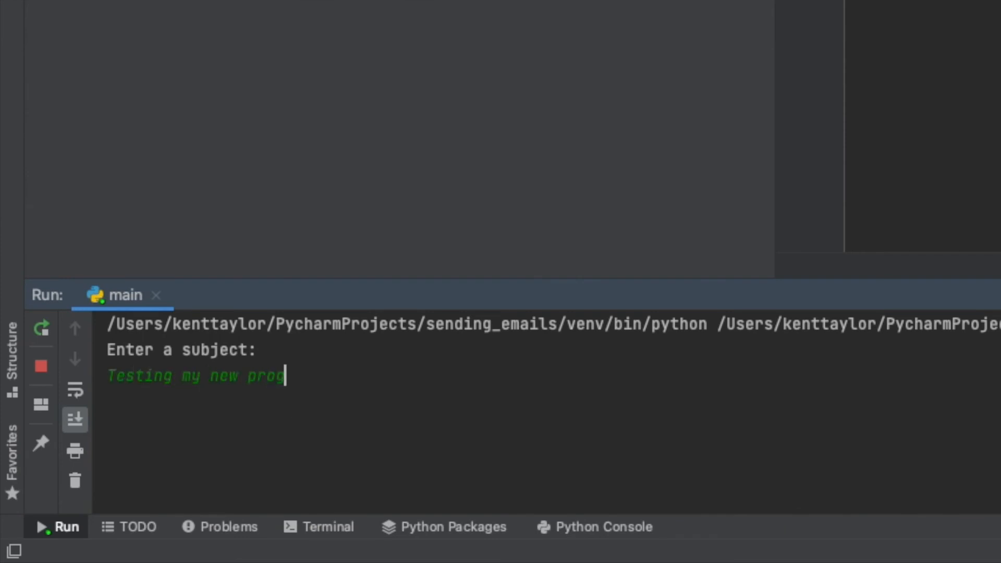
key(Return)
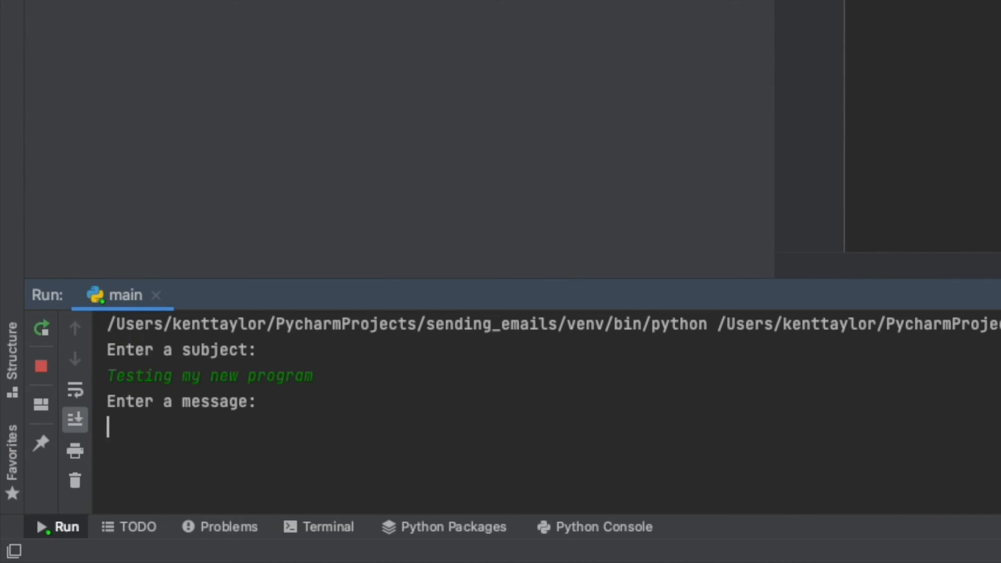
text(hello from)
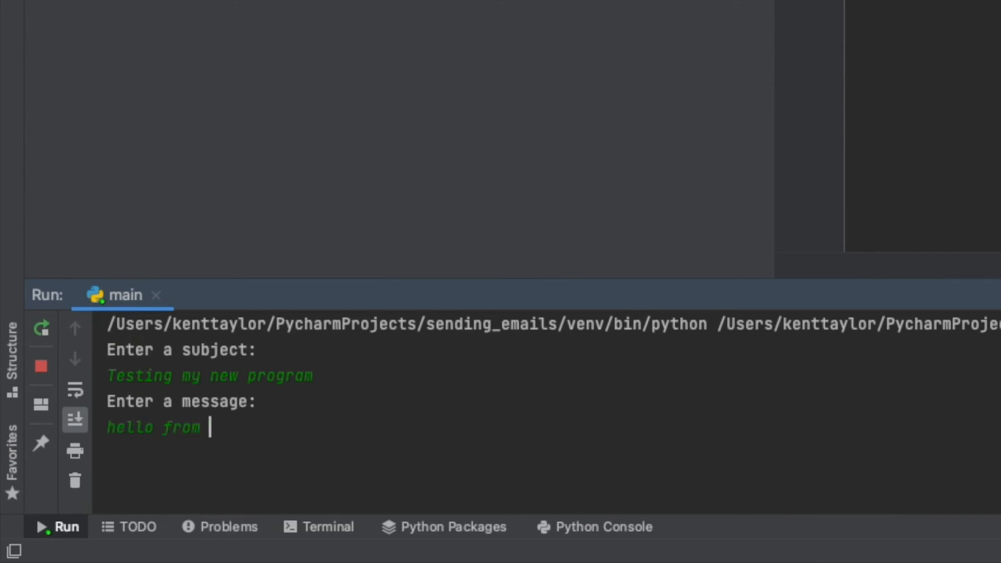
text(saltee_killer)
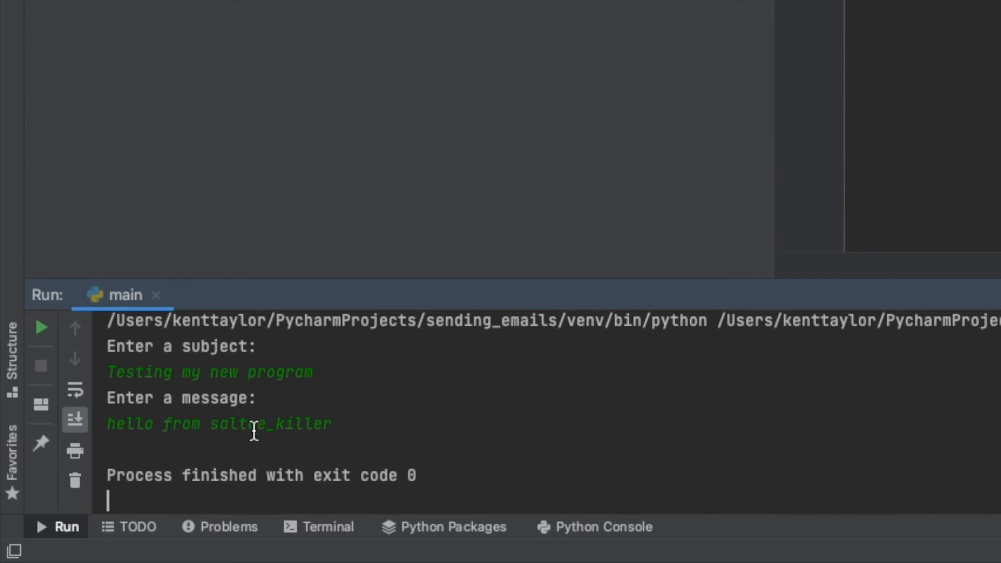
mouse_move(446, 476)
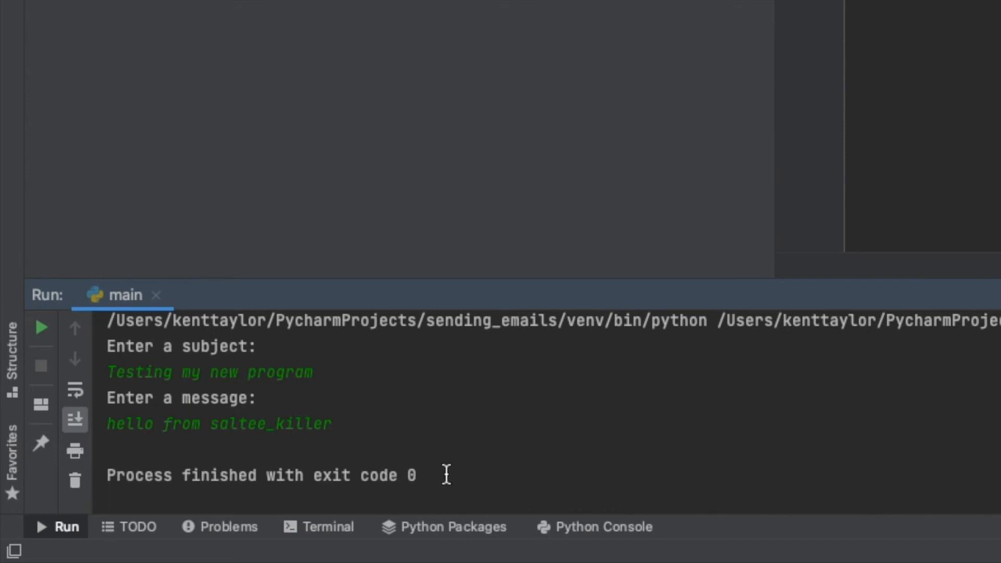
mouse_move(484, 476)
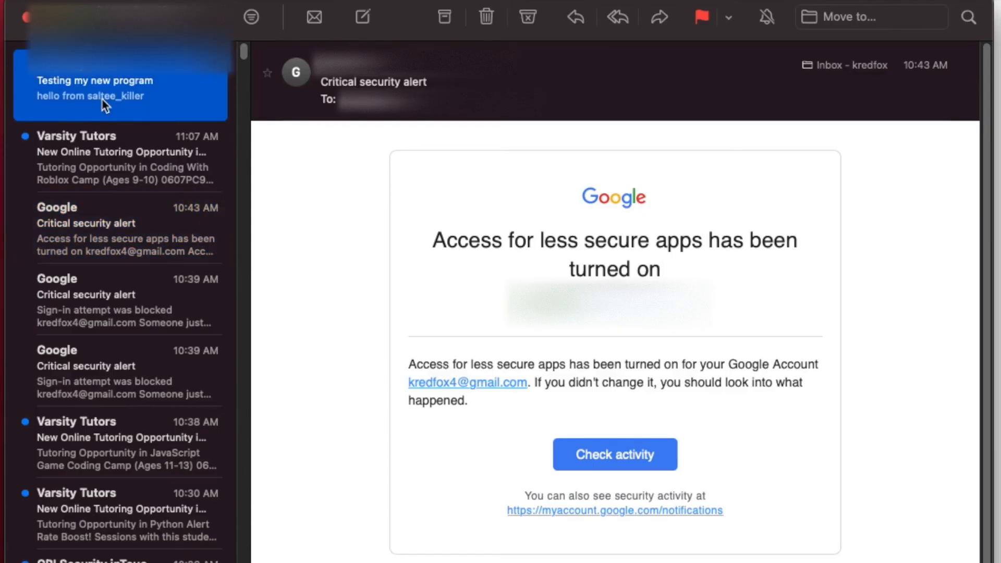
View the "Testing my new program" email, then Google's 10:39 AM Critical security alert
click(120, 88)
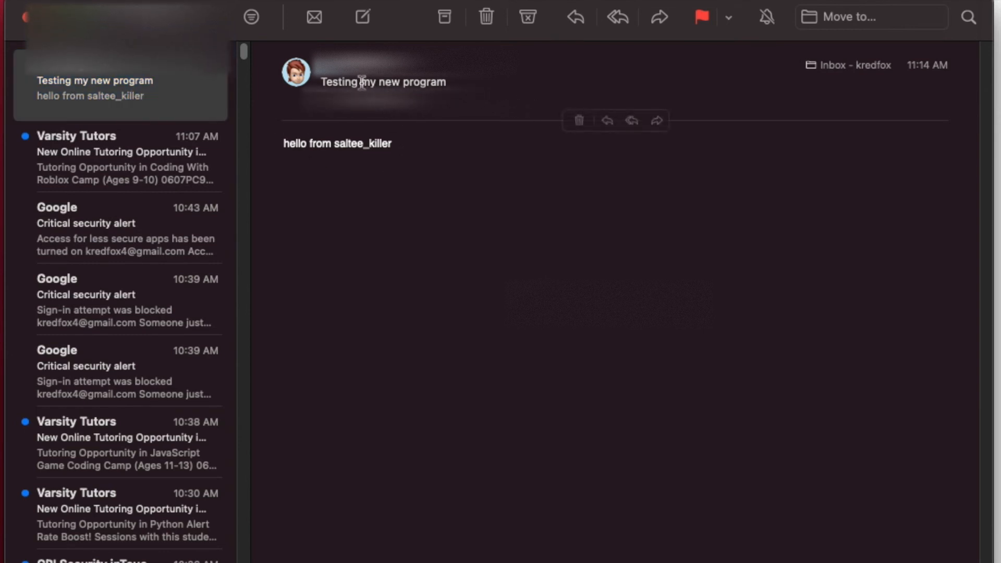
mouse_move(409, 177)
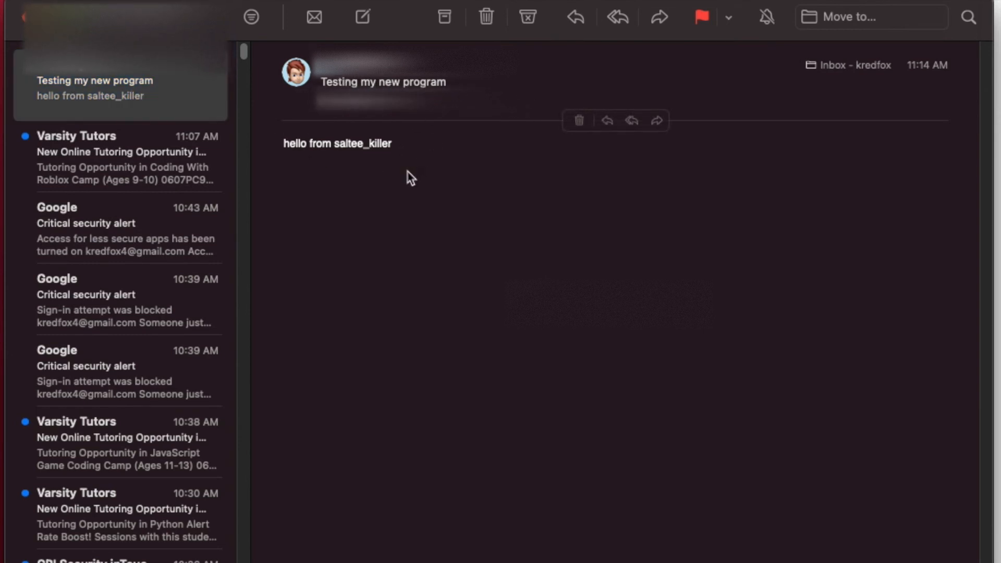
mouse_move(421, 154)
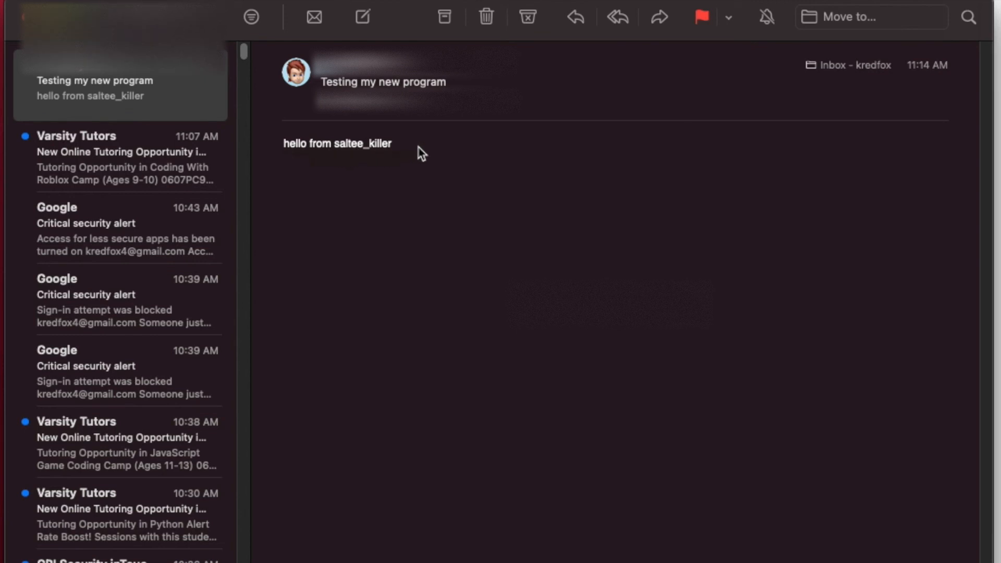
mouse_move(610, 376)
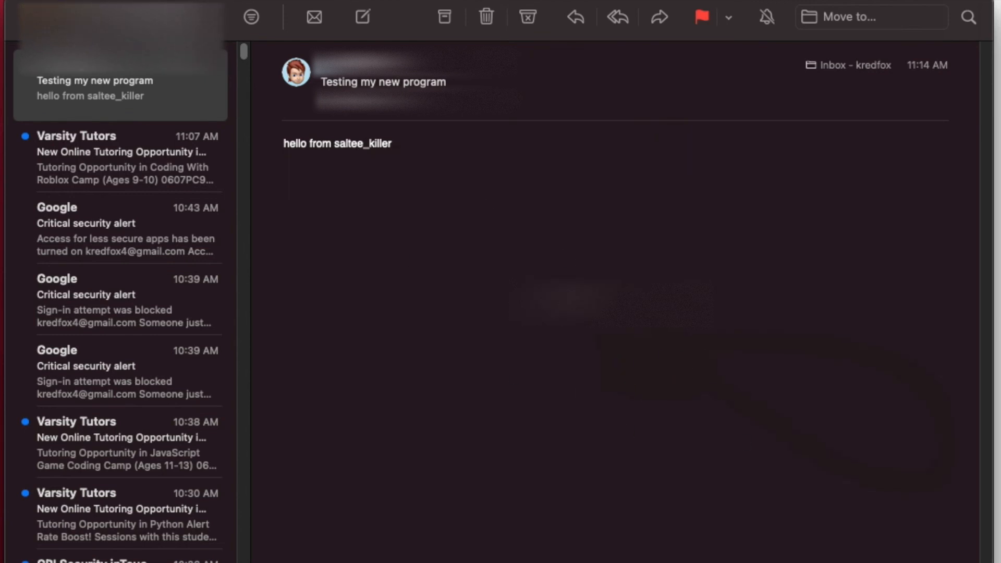
click(121, 301)
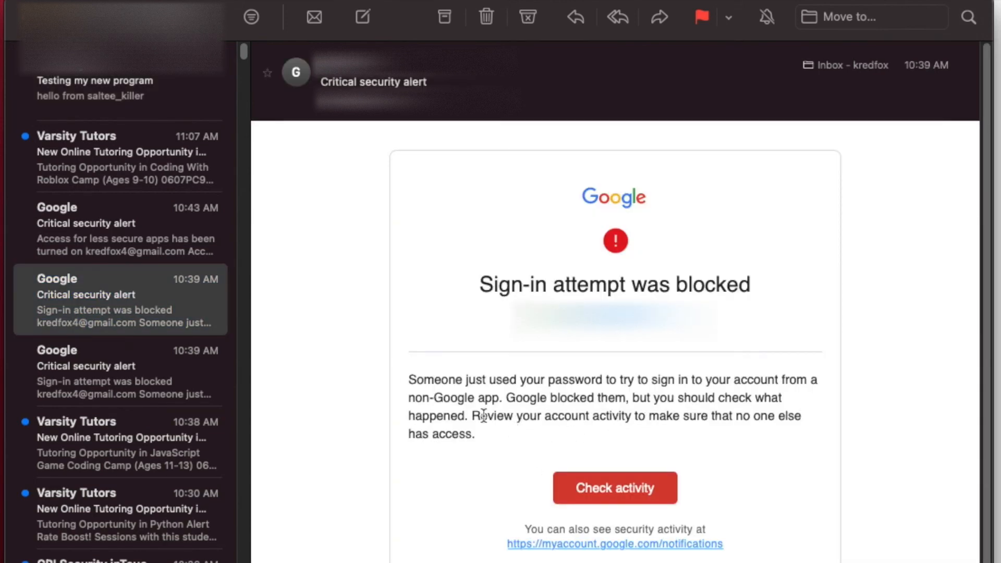
mouse_move(534, 441)
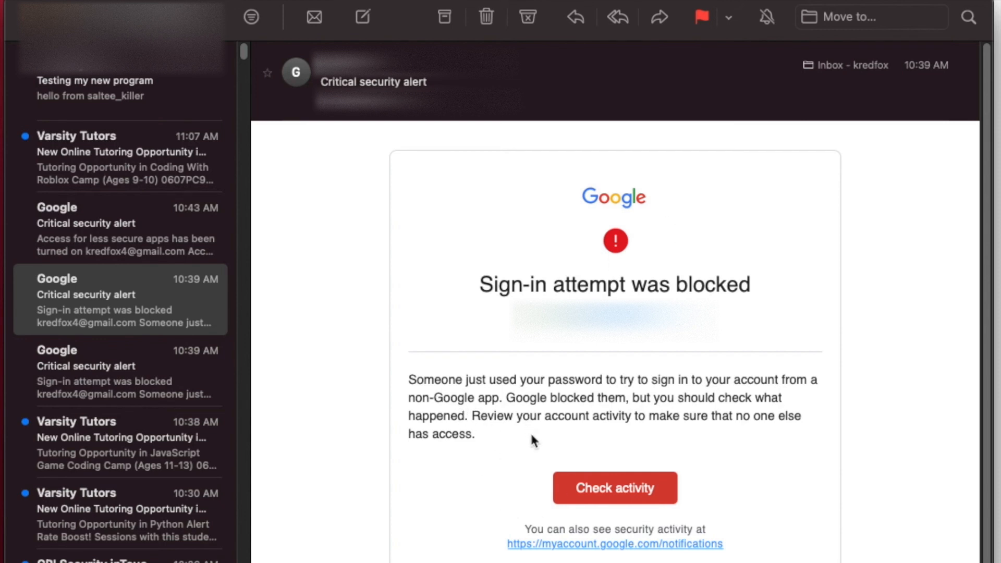
mouse_move(527, 487)
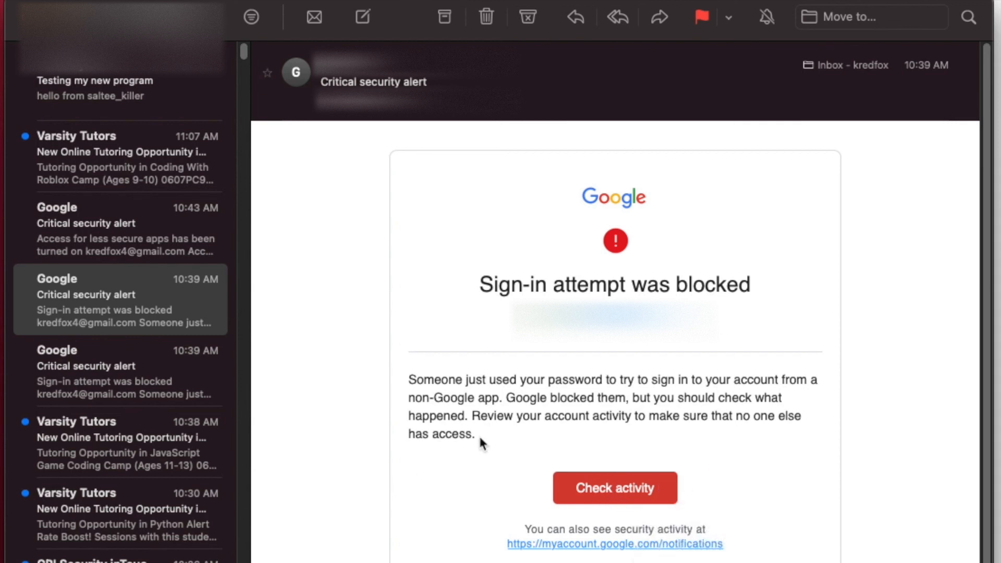
View the second Google security alert and follow it to review the blocked sign-in activity
click(120, 372)
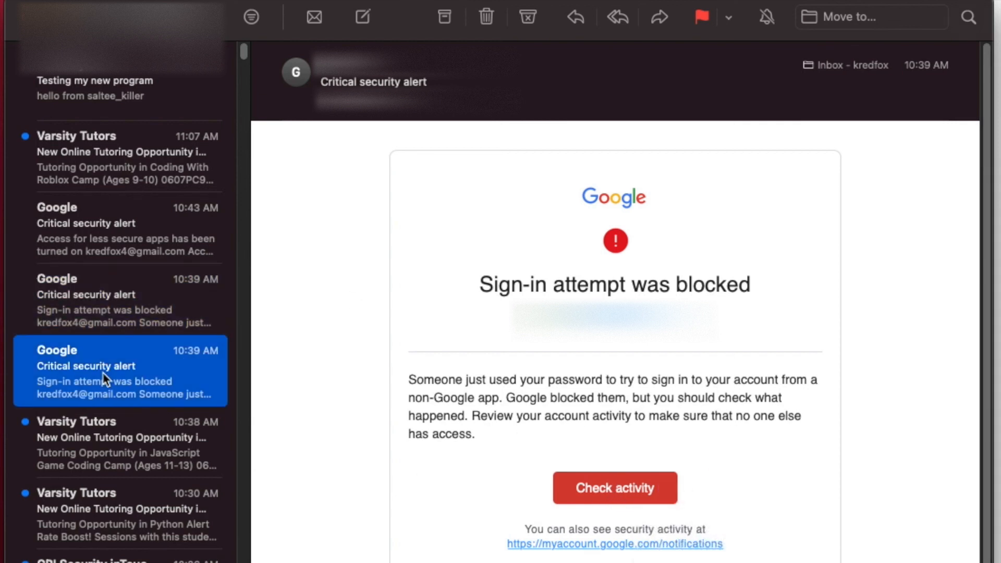
mouse_move(889, 388)
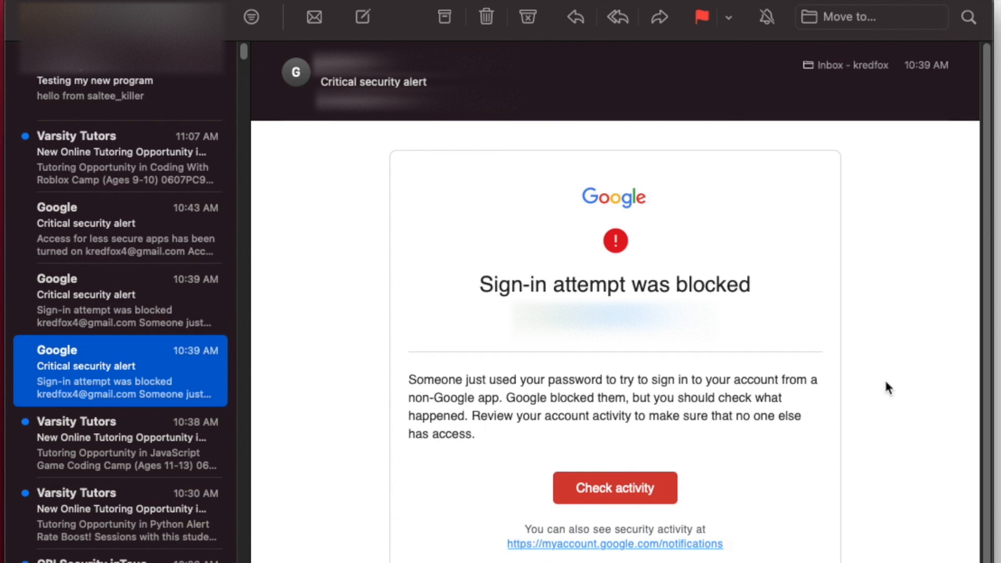
click(615, 488)
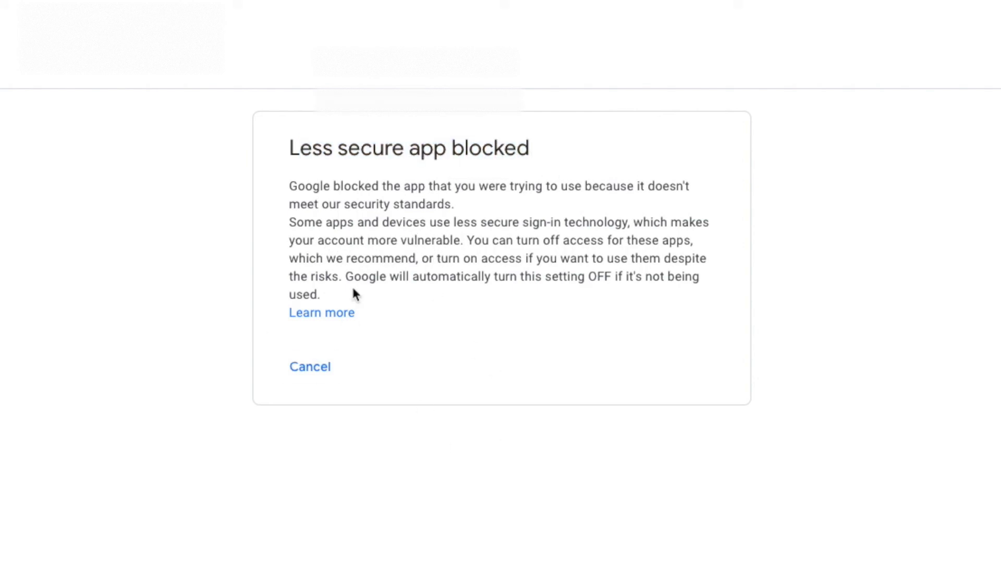
mouse_move(322, 313)
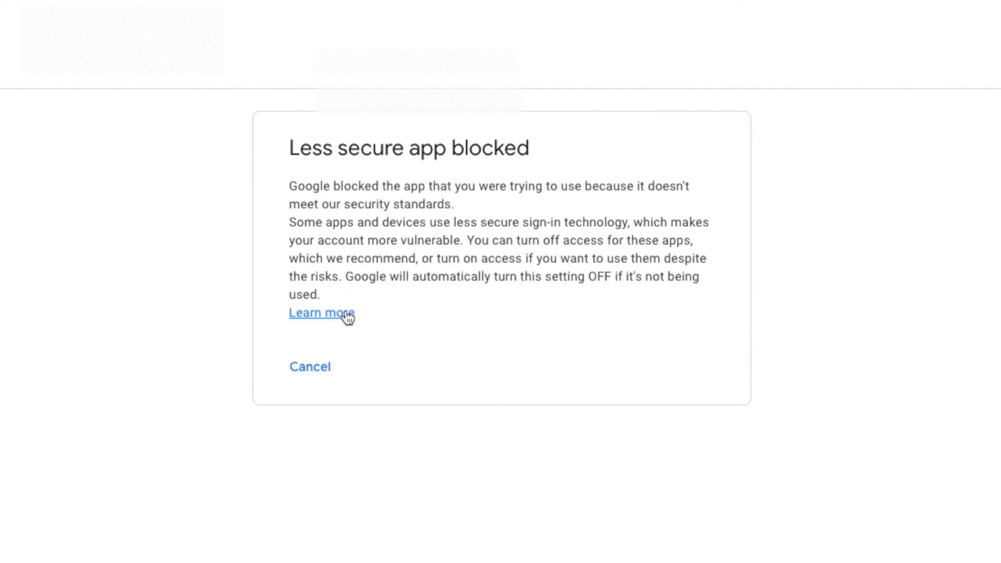
Read Learn more, expand "If Less secure app access is on", and go to the Less secure app access setting
click(321, 313)
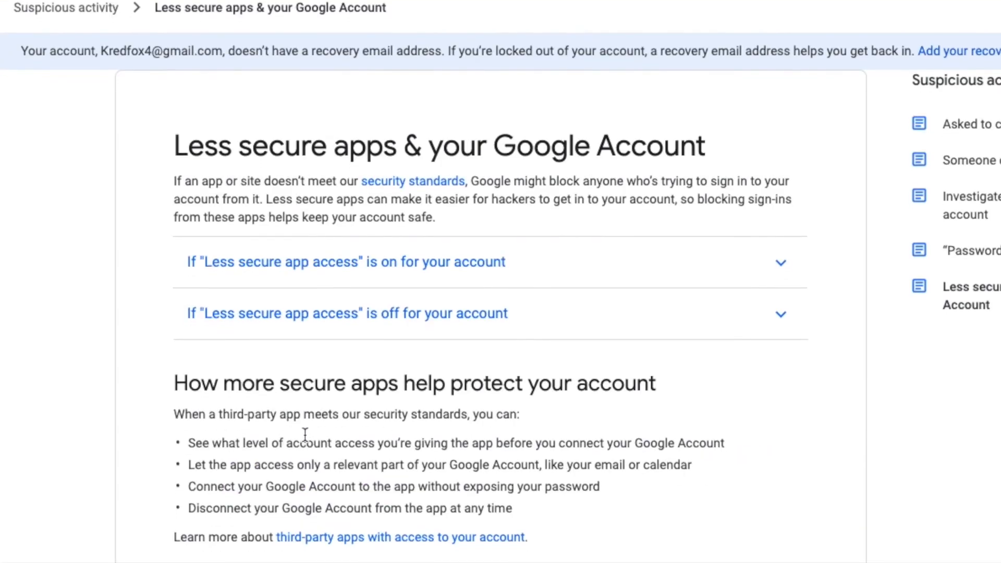
click(345, 261)
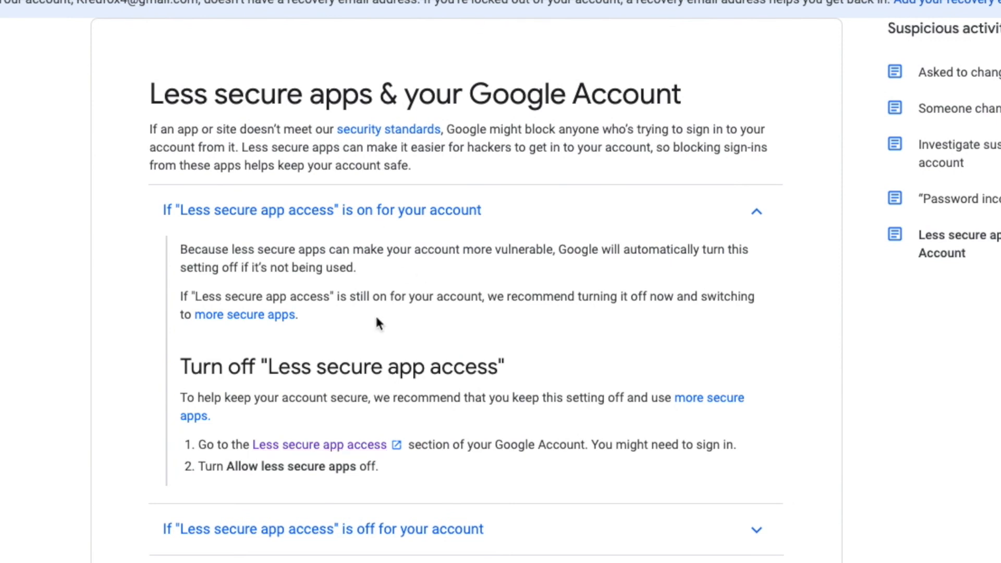
mouse_move(192, 377)
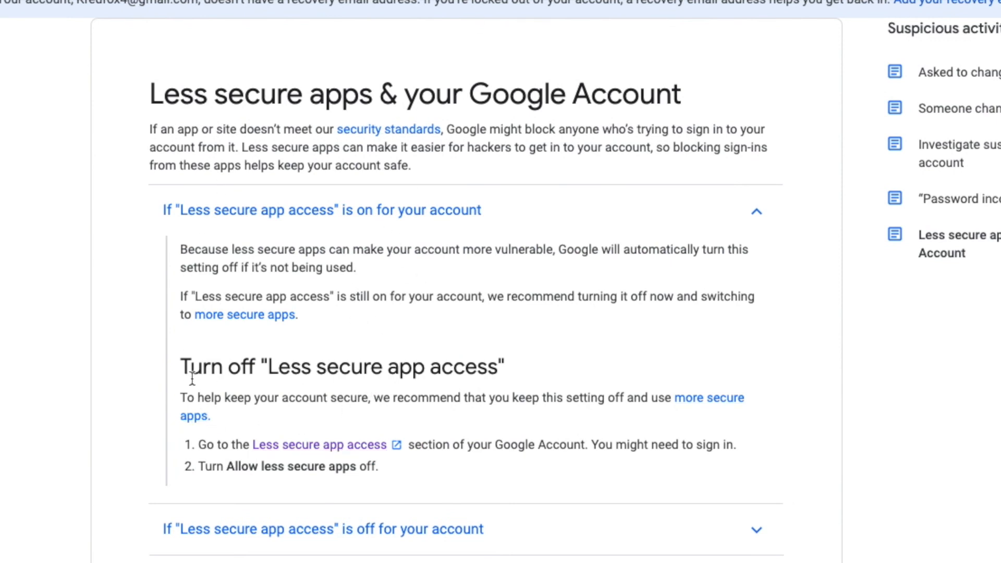
mouse_move(426, 380)
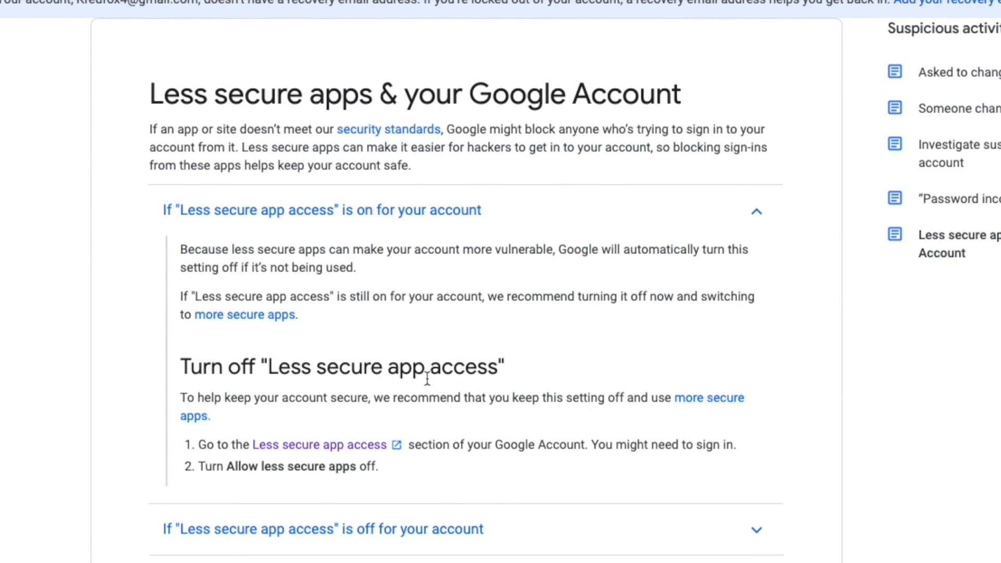
mouse_move(320, 444)
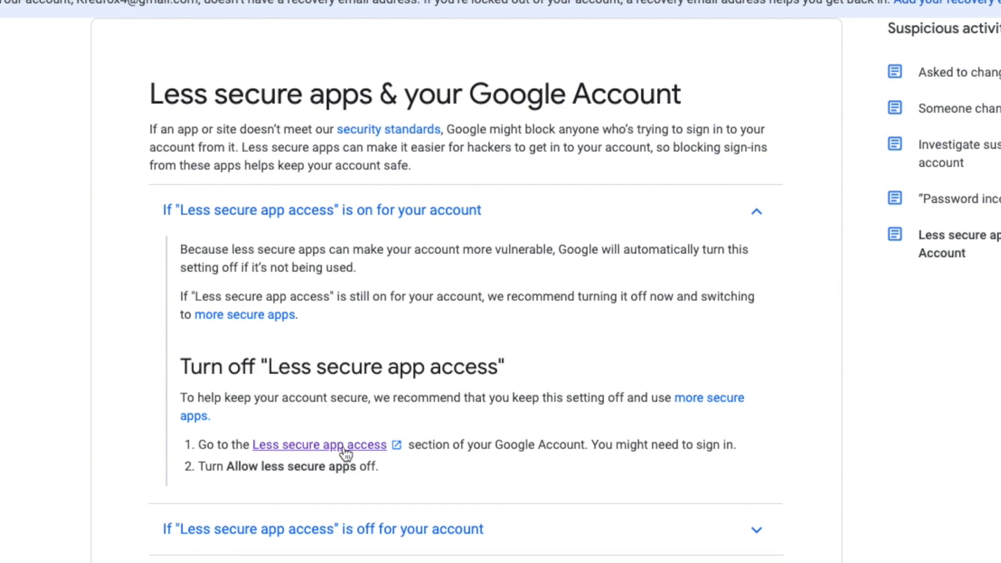
click(319, 445)
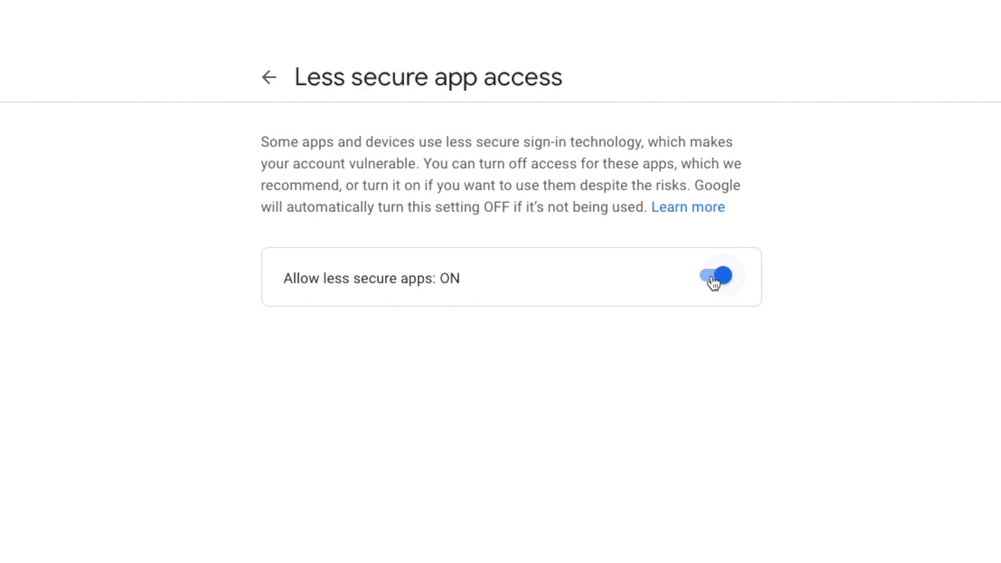
mouse_move(589, 427)
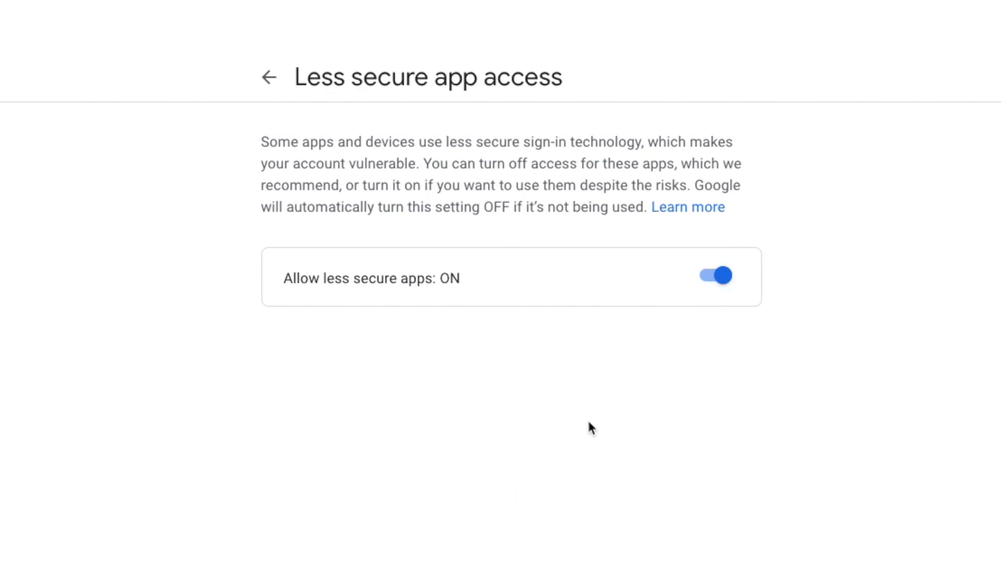
mouse_move(535, 299)
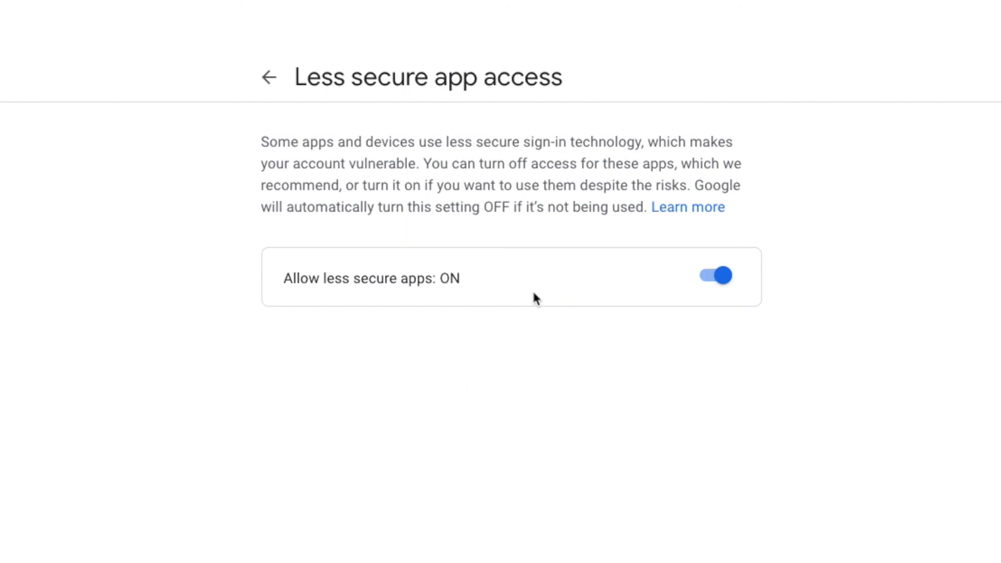
mouse_move(482, 431)
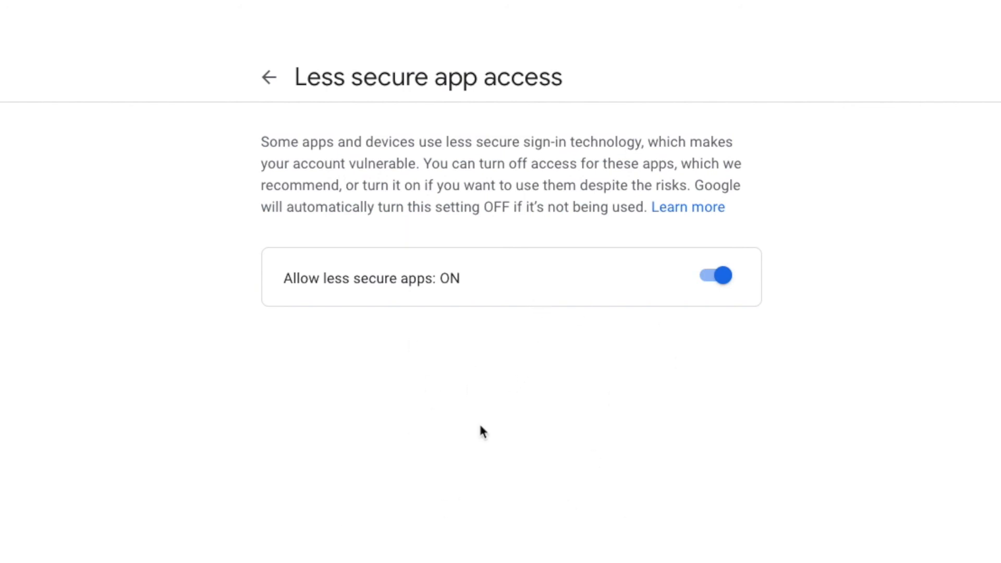
mouse_move(601, 400)
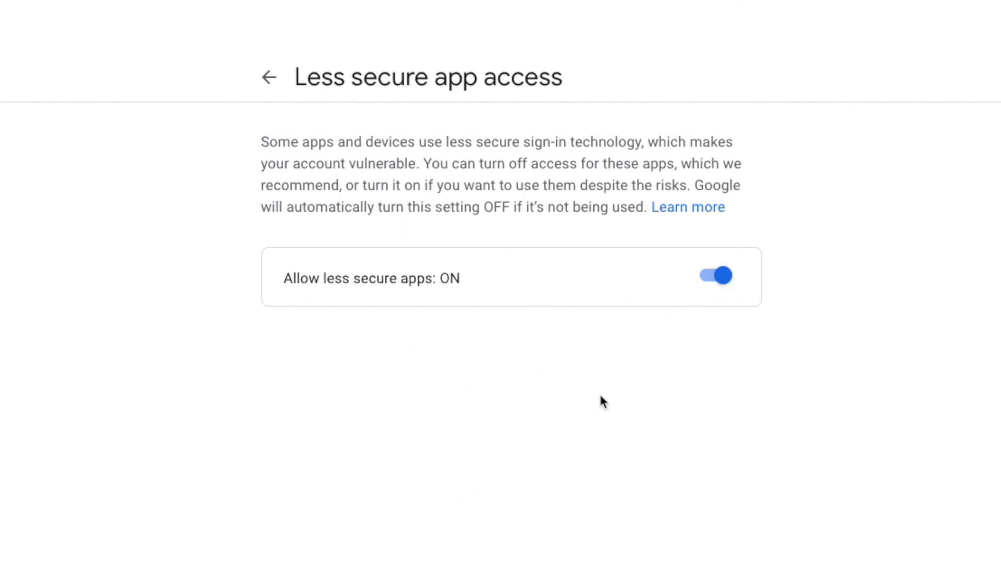
mouse_move(499, 360)
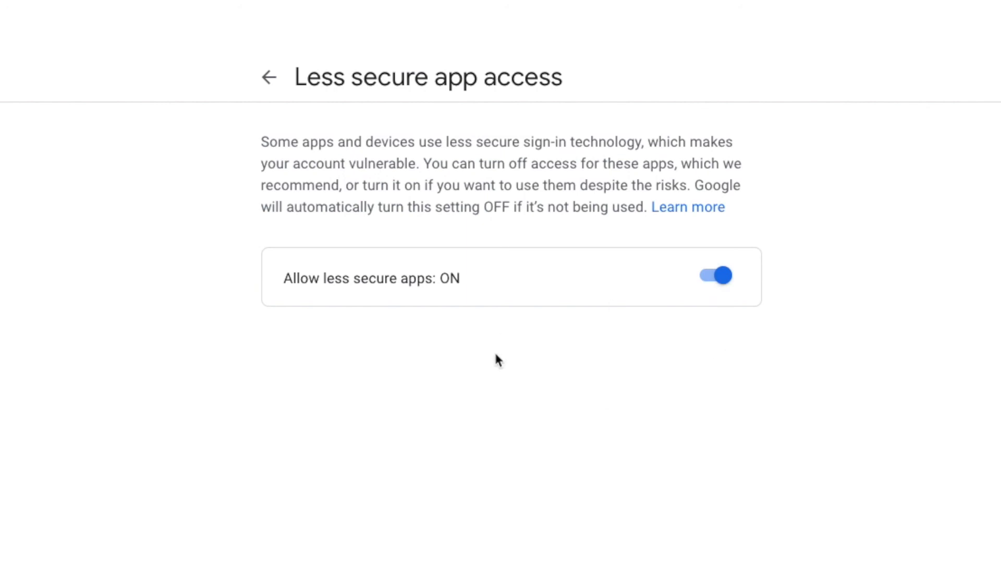
mouse_move(354, 518)
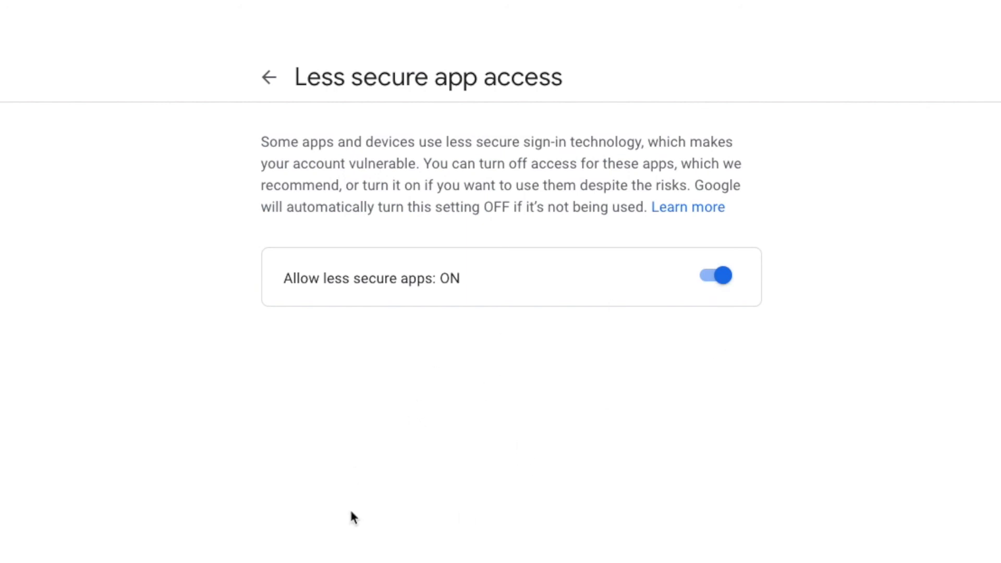
mouse_move(414, 449)
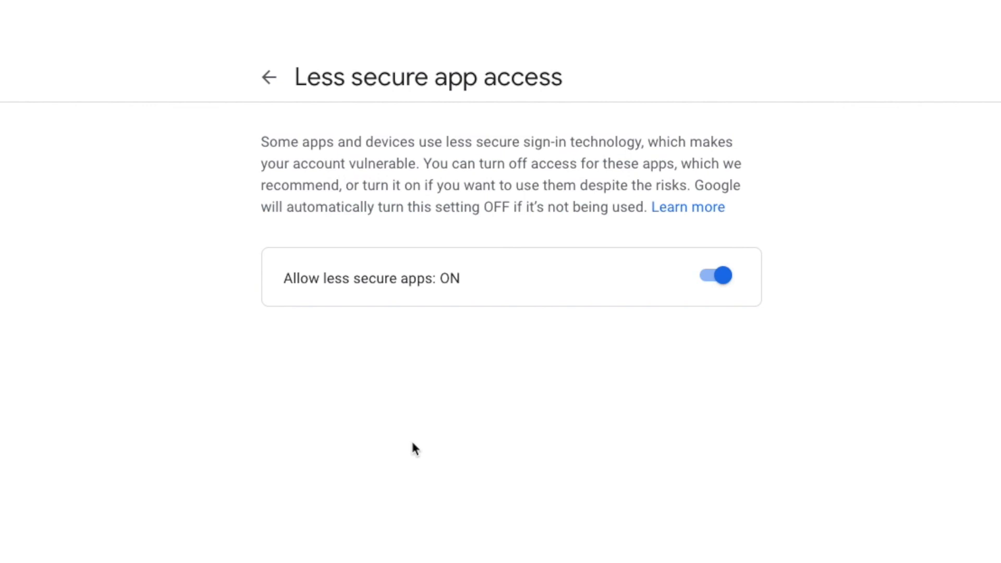
mouse_move(482, 436)
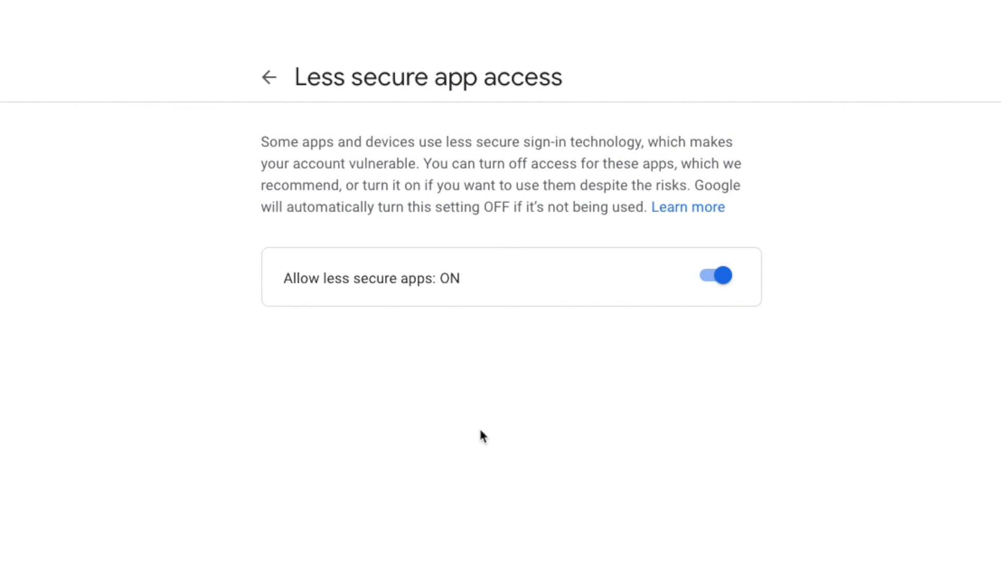
mouse_move(476, 436)
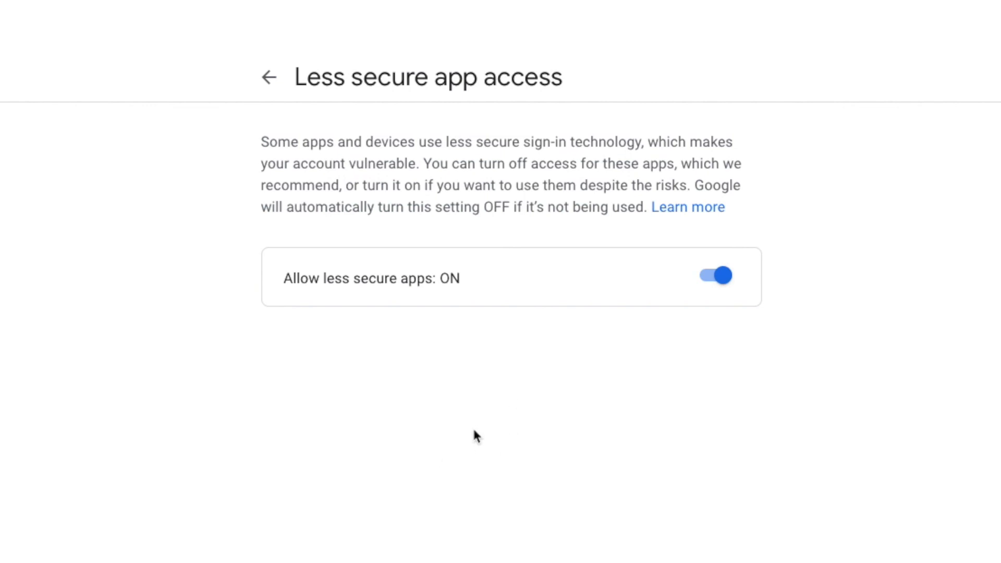
mouse_move(373, 544)
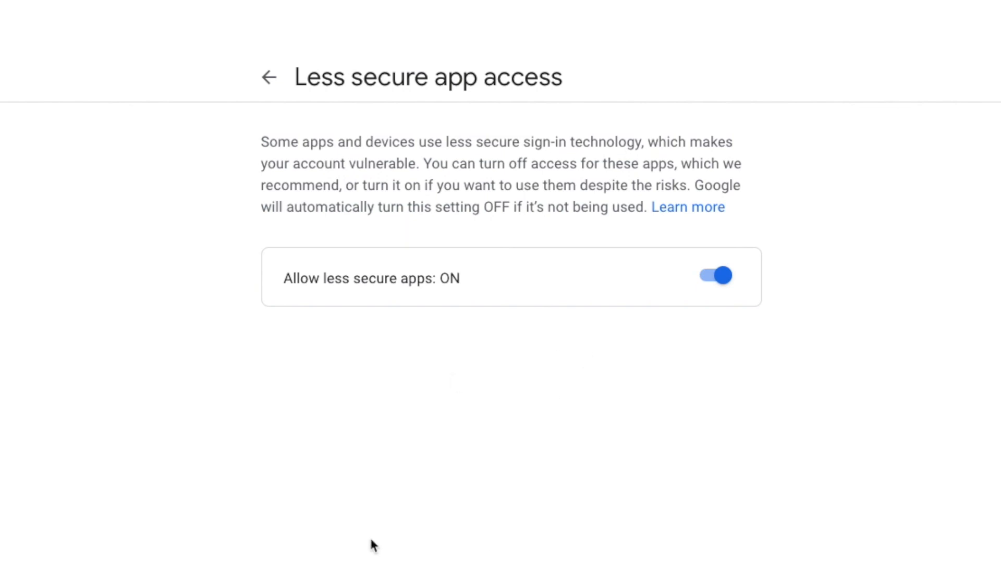
mouse_move(605, 305)
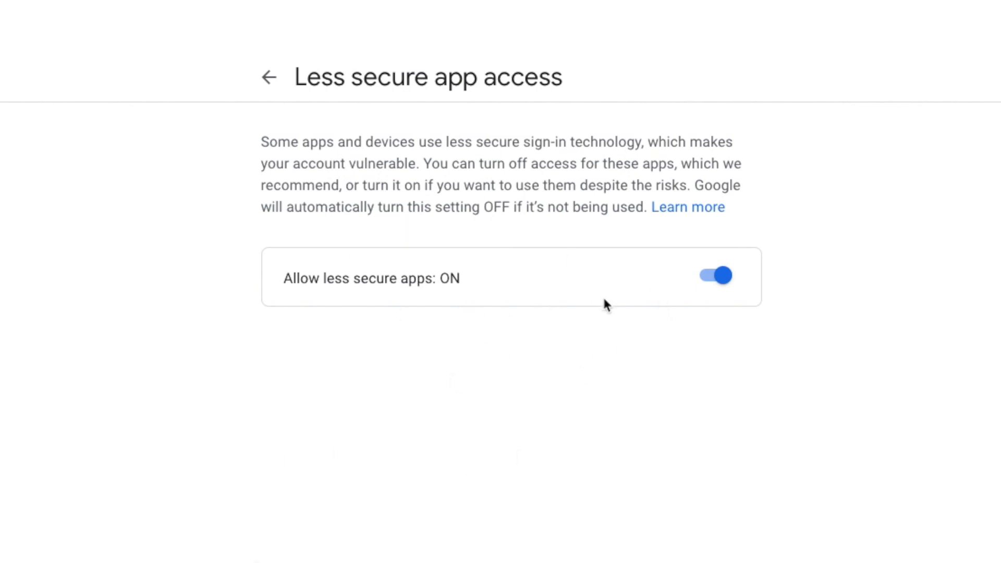
mouse_move(434, 543)
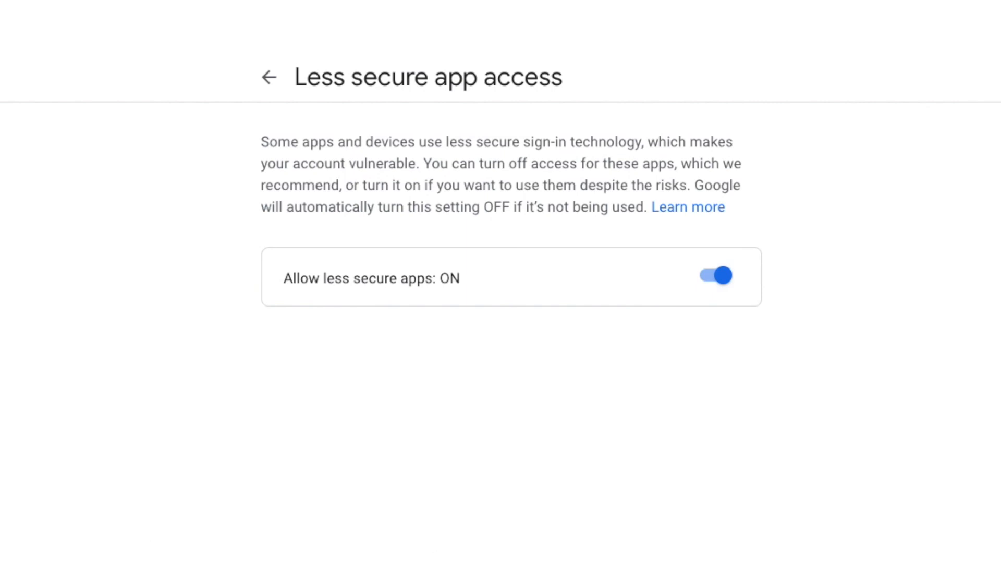
mouse_move(455, 483)
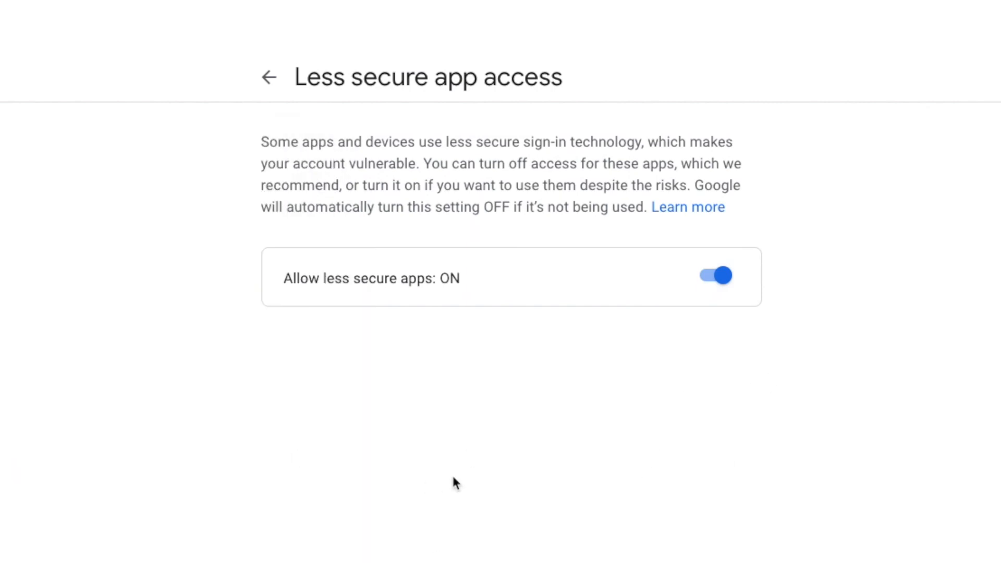